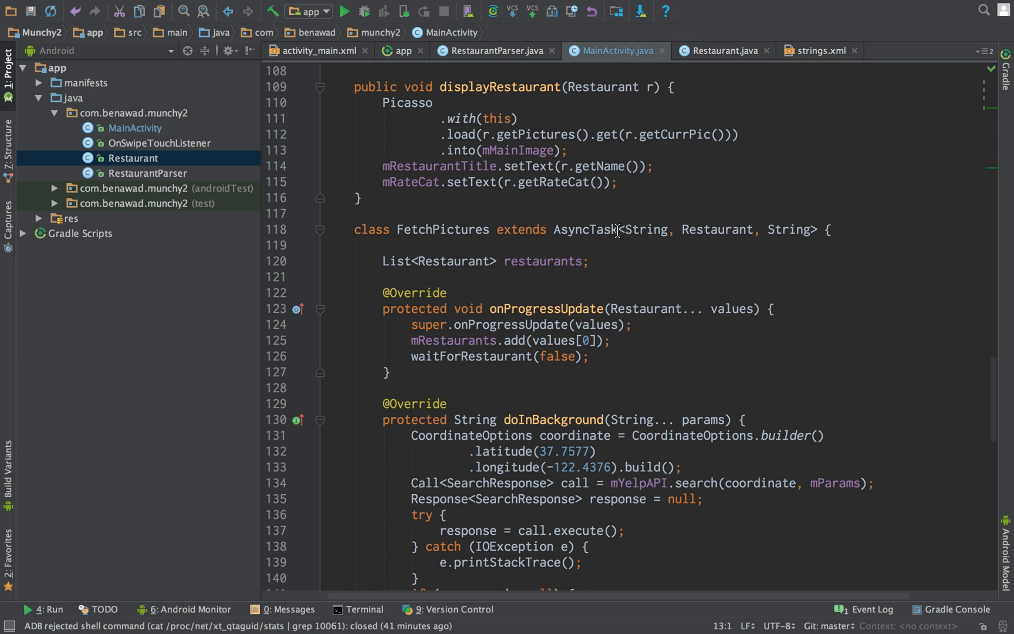
mouse_move(327, 320)
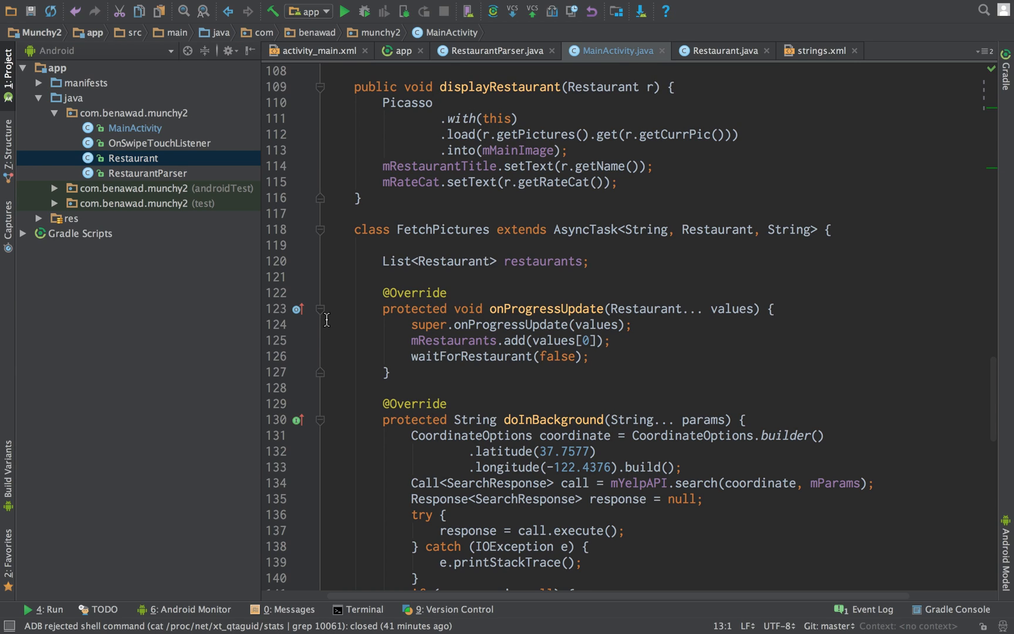
mouse_move(637, 342)
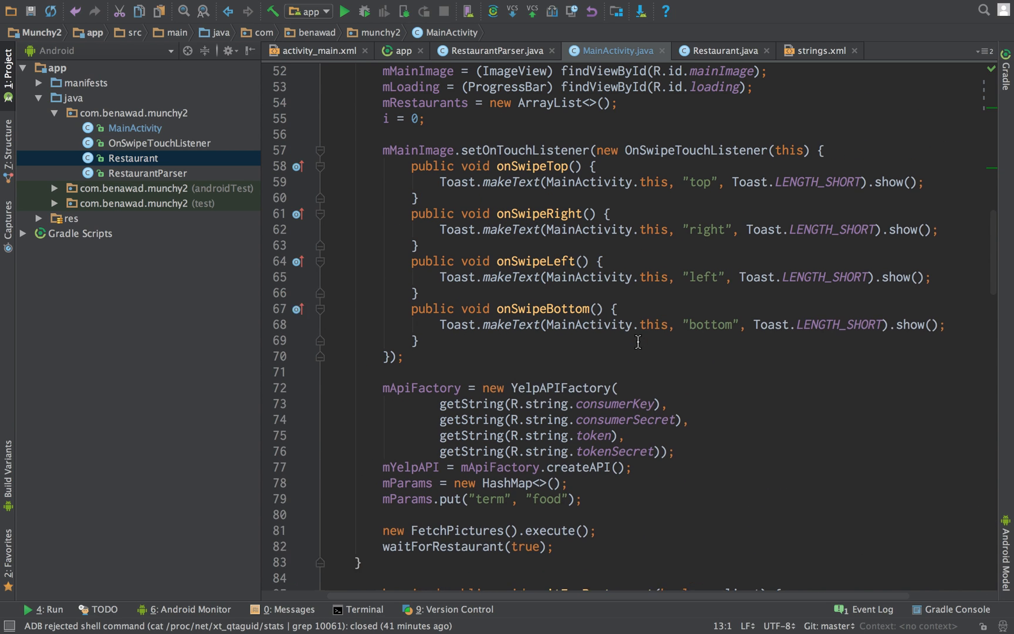
- Bring the running Munchy2 emulator forward and swipe the restaurant photo to check the toasts
left_click(345, 11)
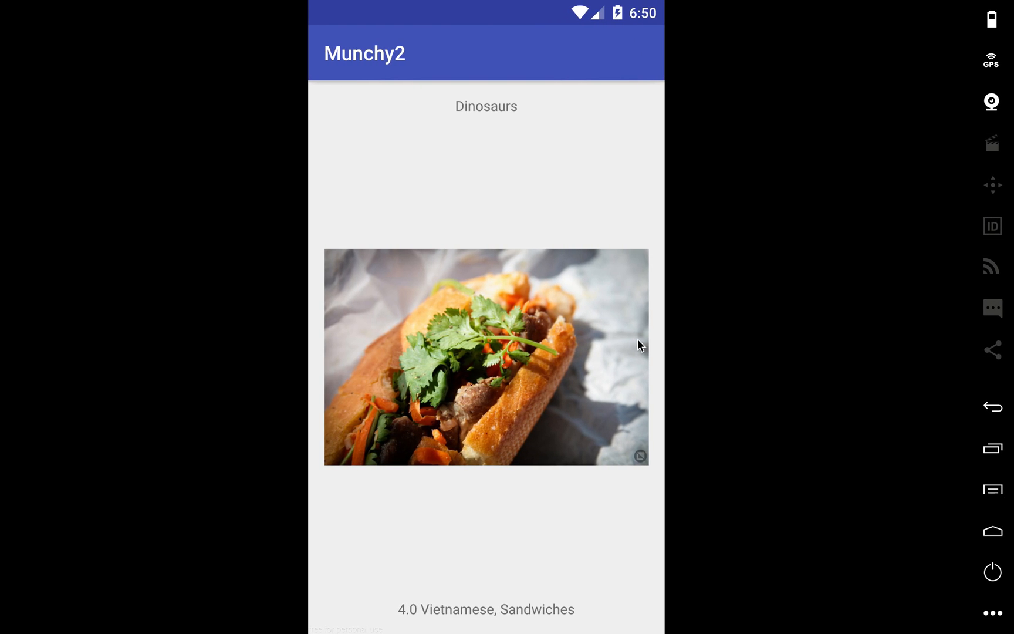
mouse_move(448, 366)
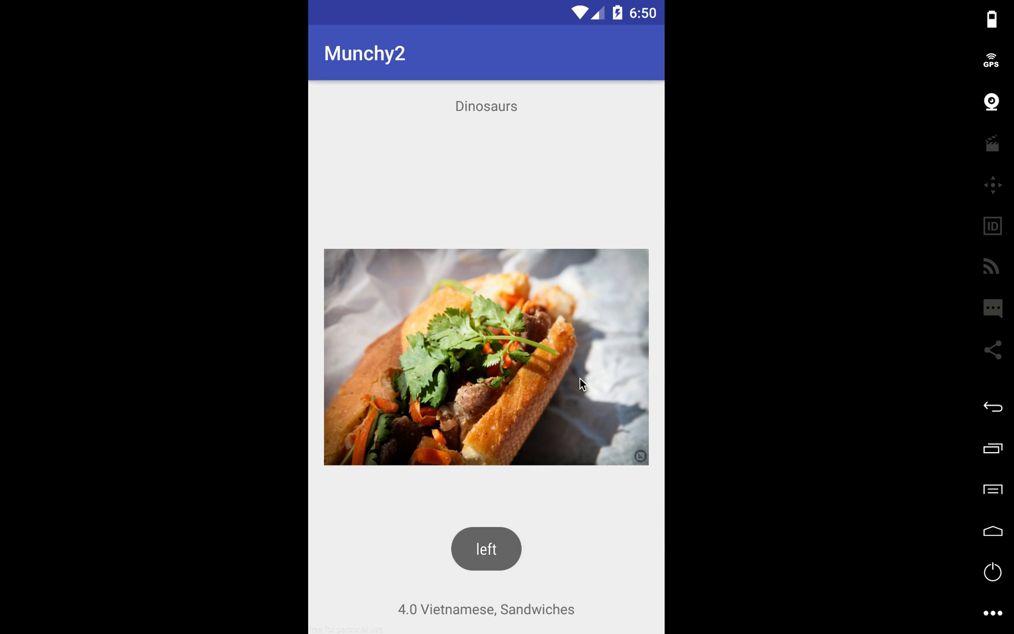
left_click(485, 548)
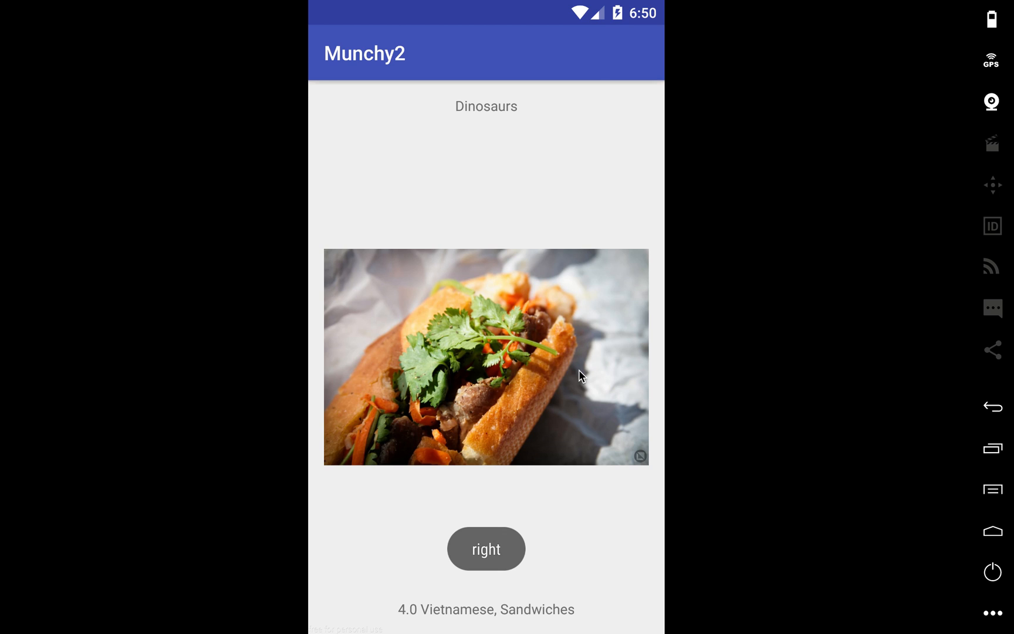
left_click(486, 548)
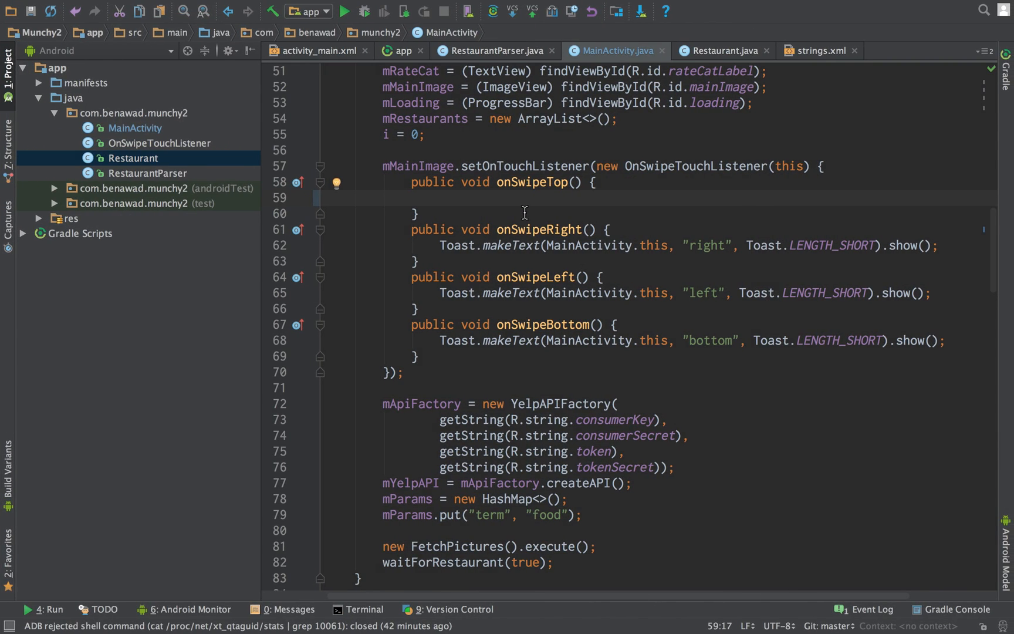
- Replace the top and bottom swipe toasts with sameRestaurantNewPic() and sameRestaurantPrevPic() calls
type("new")
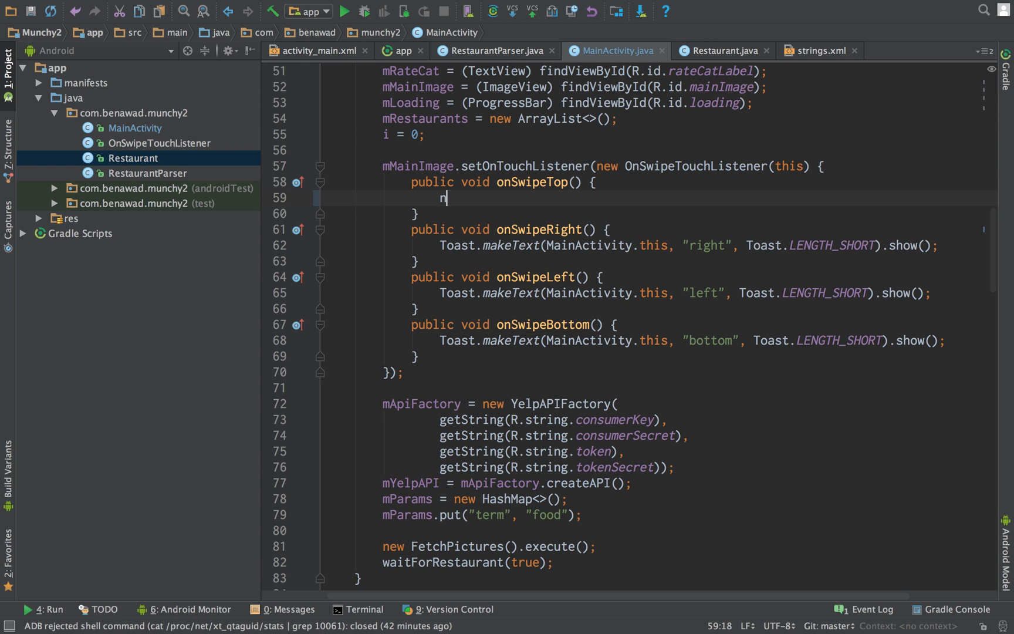
type("sameRestaurantNewP")
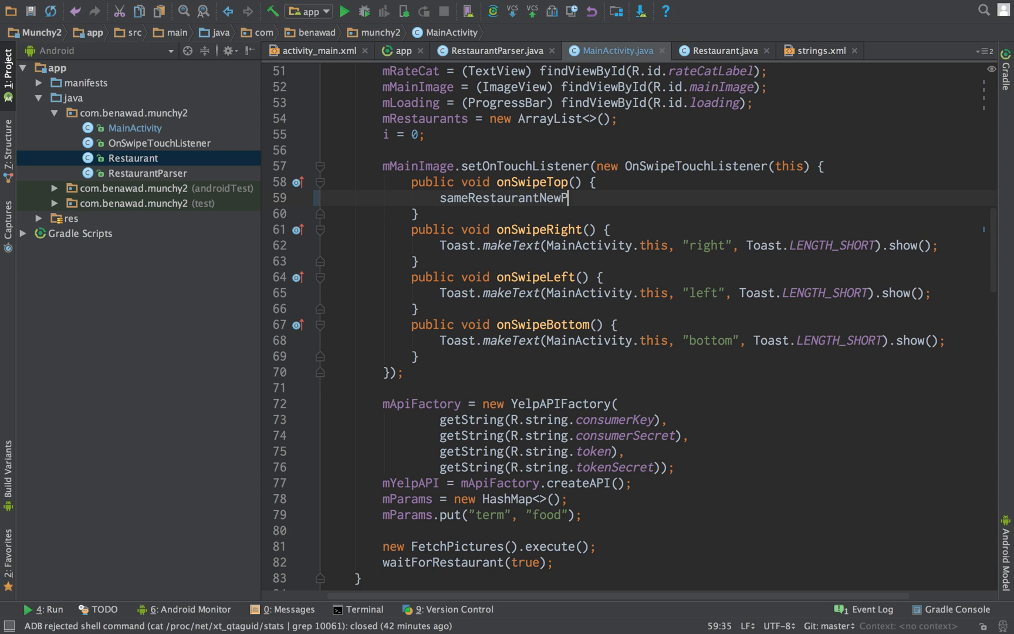
type("ic();")
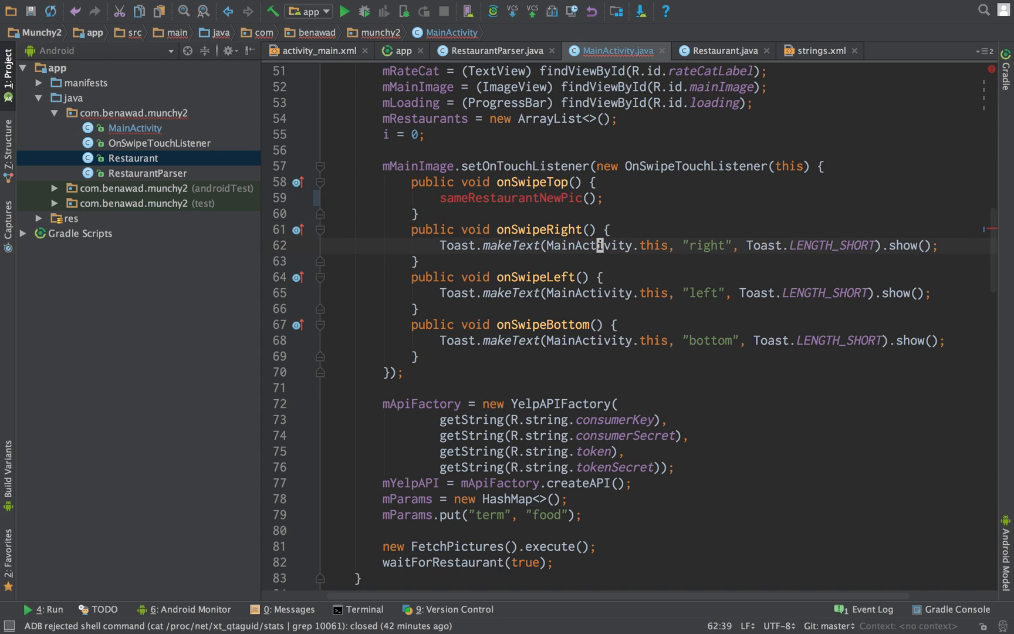
type("sameRestaurantNewPic();")
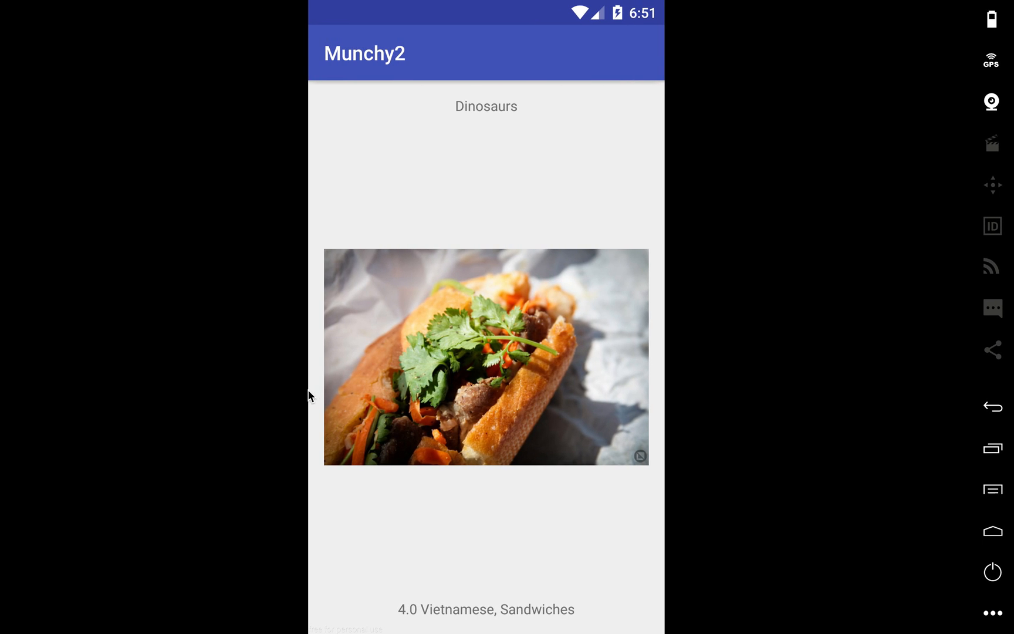
mouse_move(368, 356)
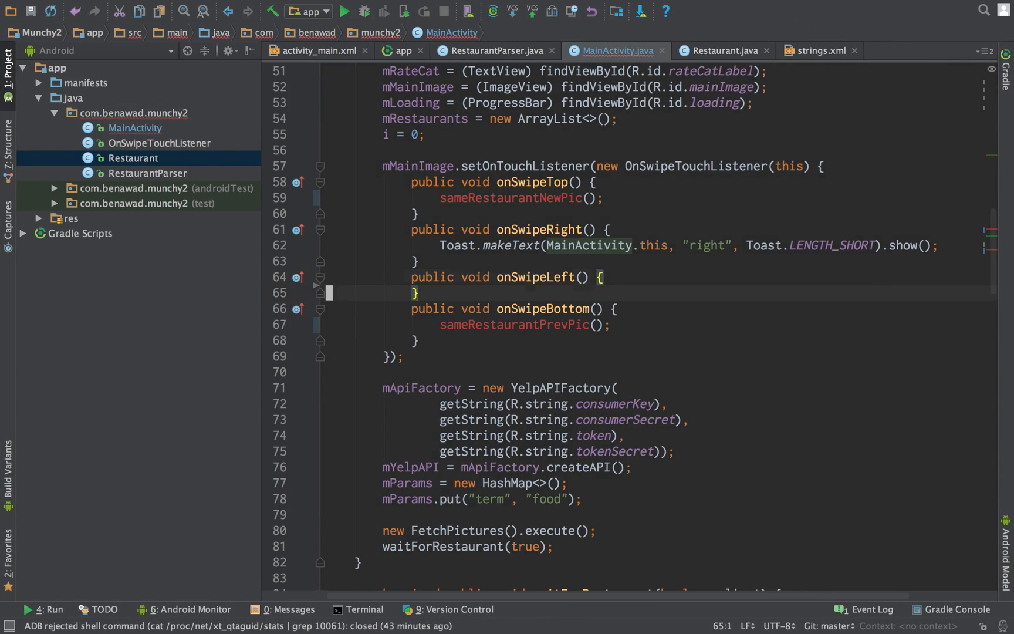
- Replace the left and right swipe toasts with newRestaurant() and lastRestaurant() calls
type("newRestaurant();")
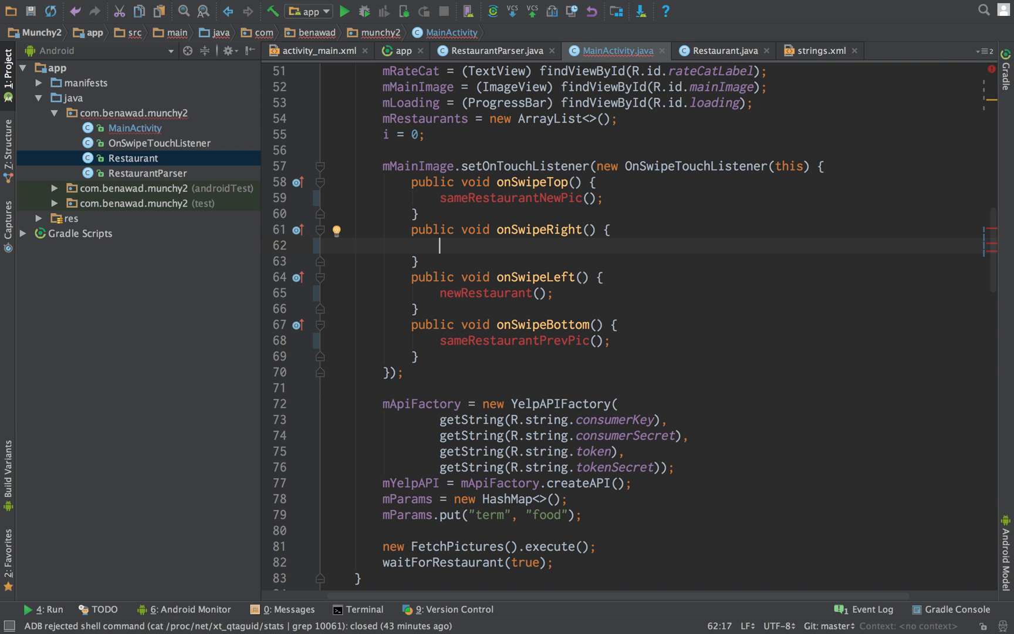
type("oldResr")
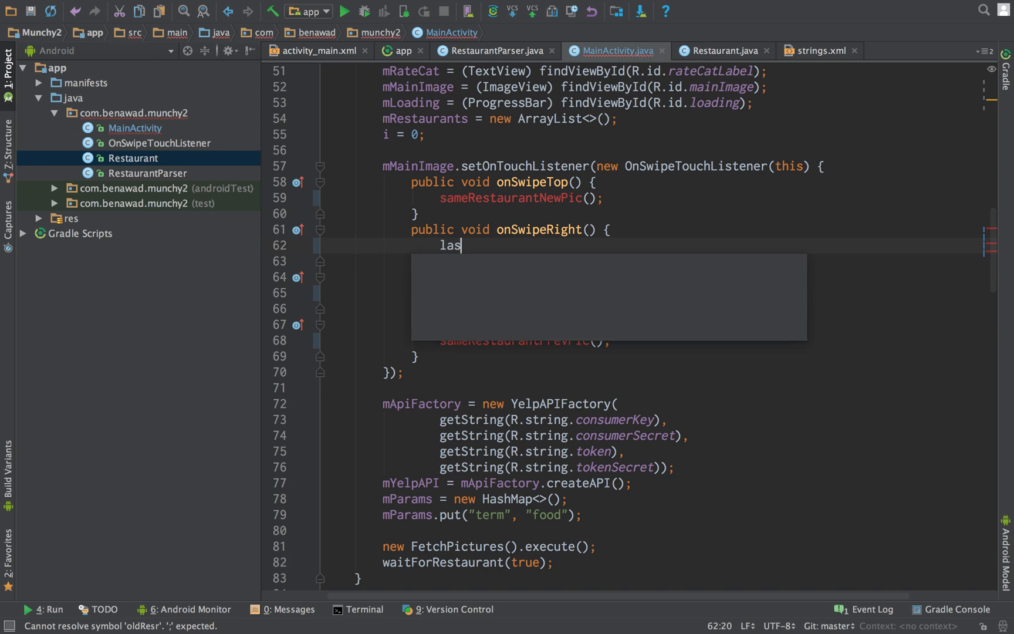
type("tRes")
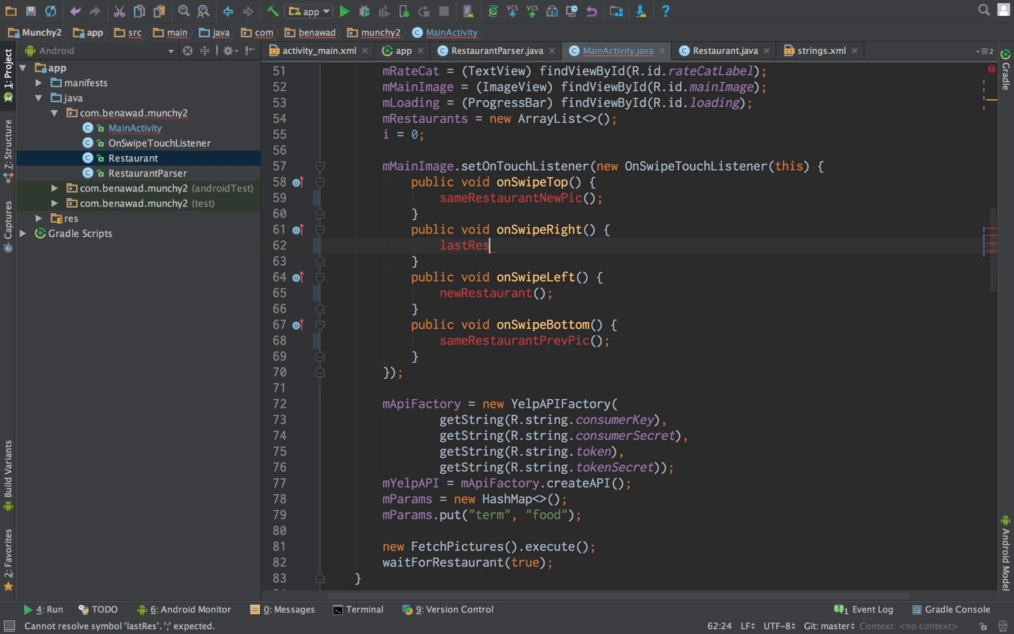
type("taurant")
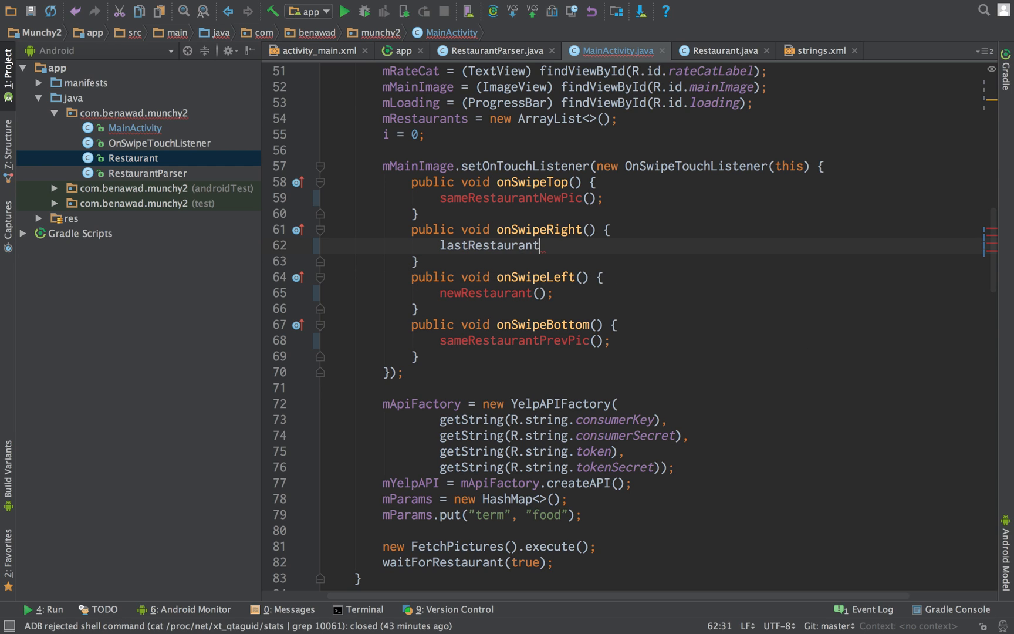
type("();")
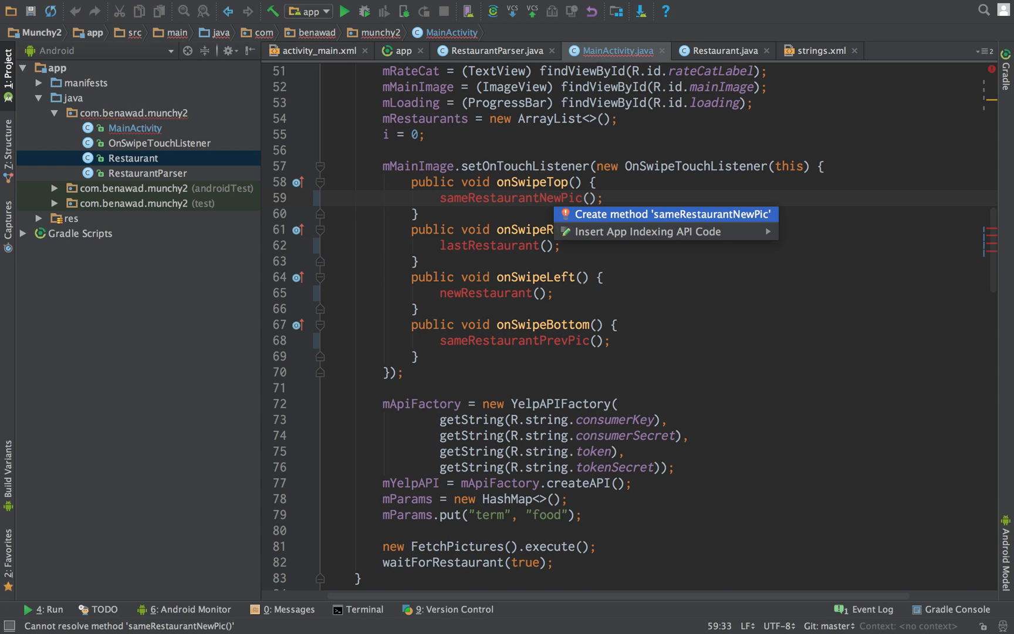
- Create the sameRestaurantNewPic method stub in MainActivity and write the lastRestaurant() call
left_click(665, 214)
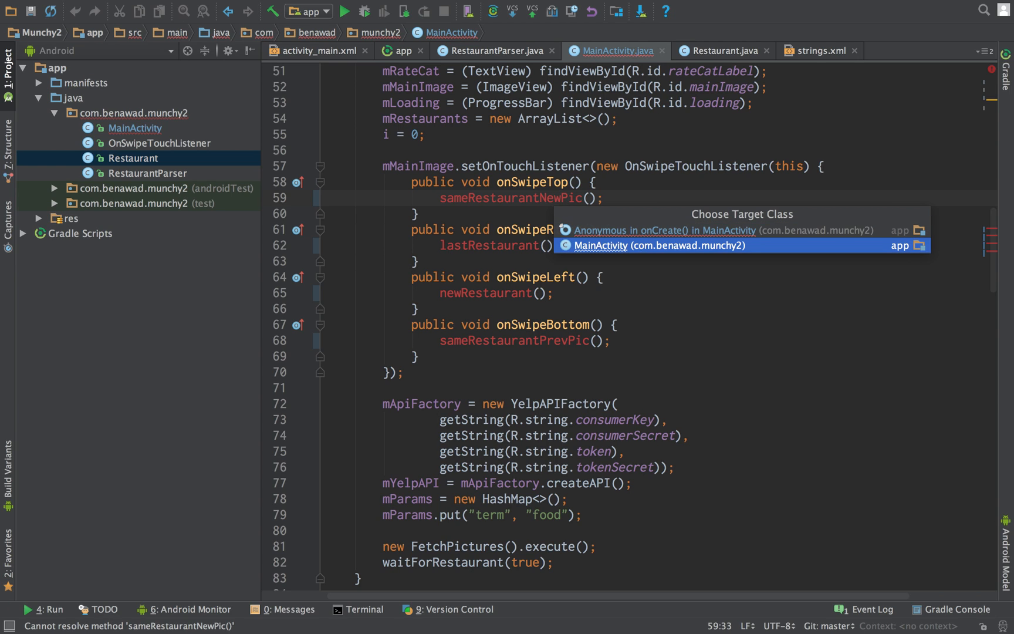
left_click(656, 245)
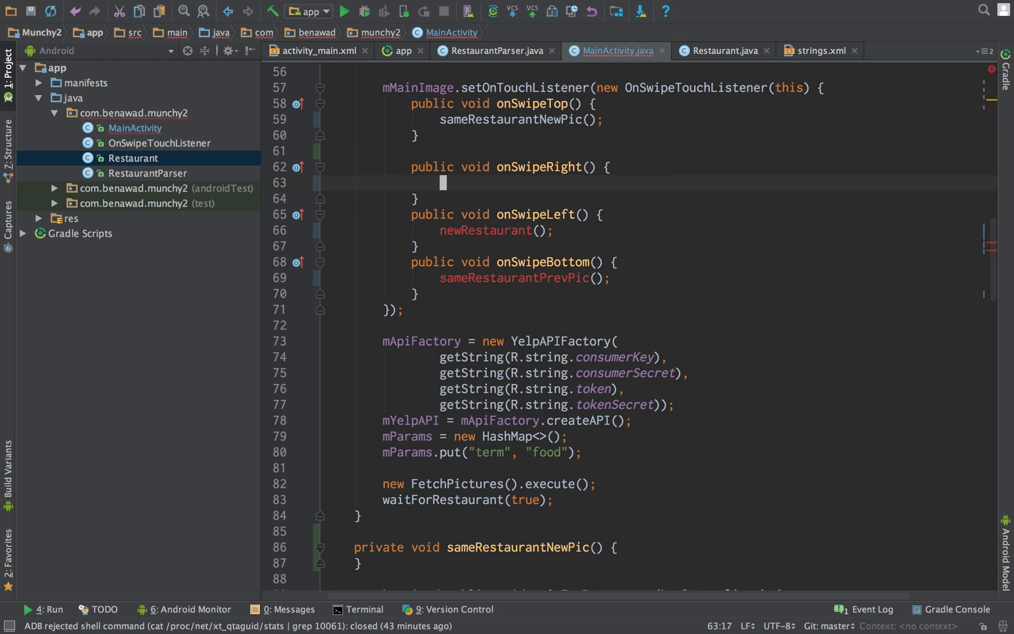
type("lastRestaurant();")
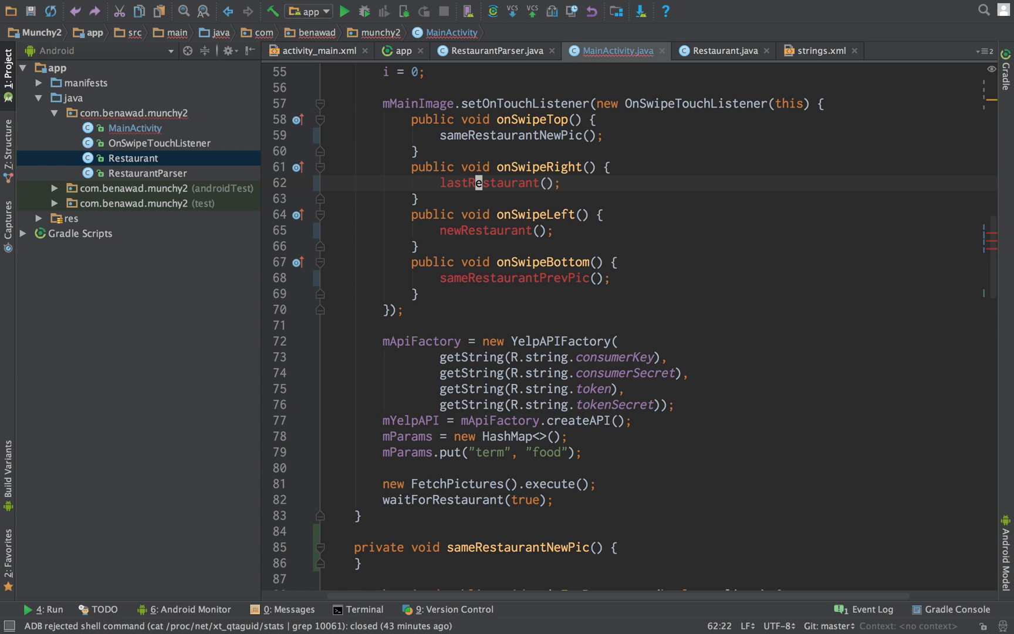
- Create the lastRestaurant and newRestaurant method stubs via the quick-fix menu
left_click(490, 182)
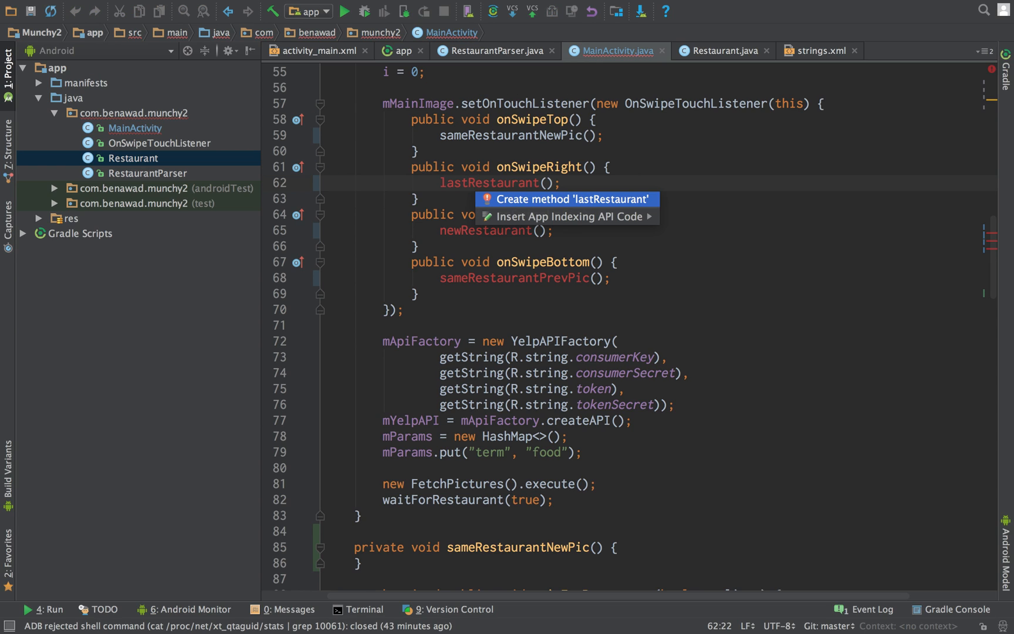
left_click(571, 198)
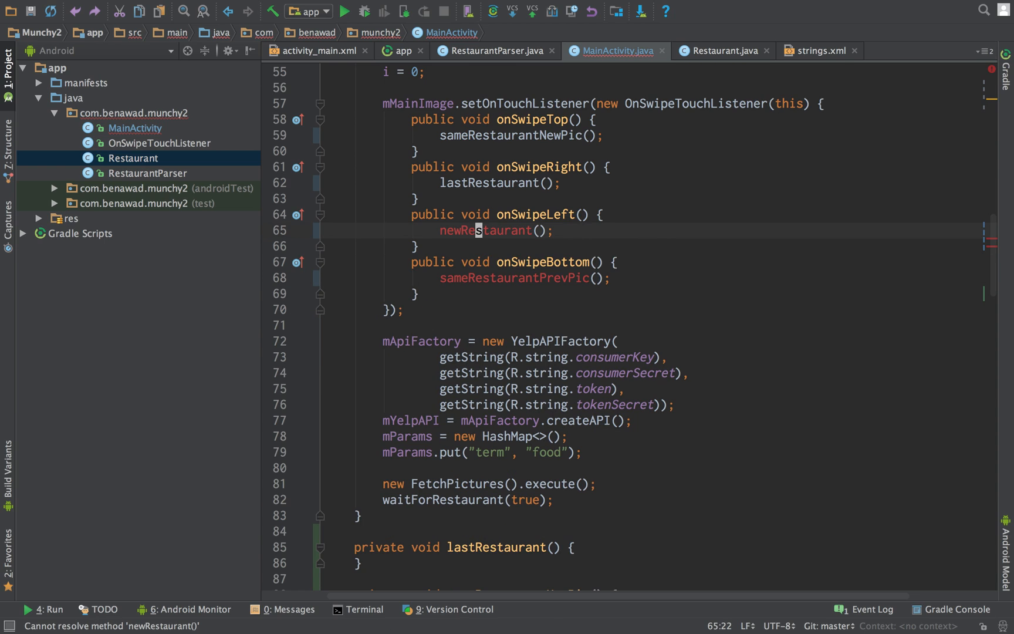
left_click(337, 229)
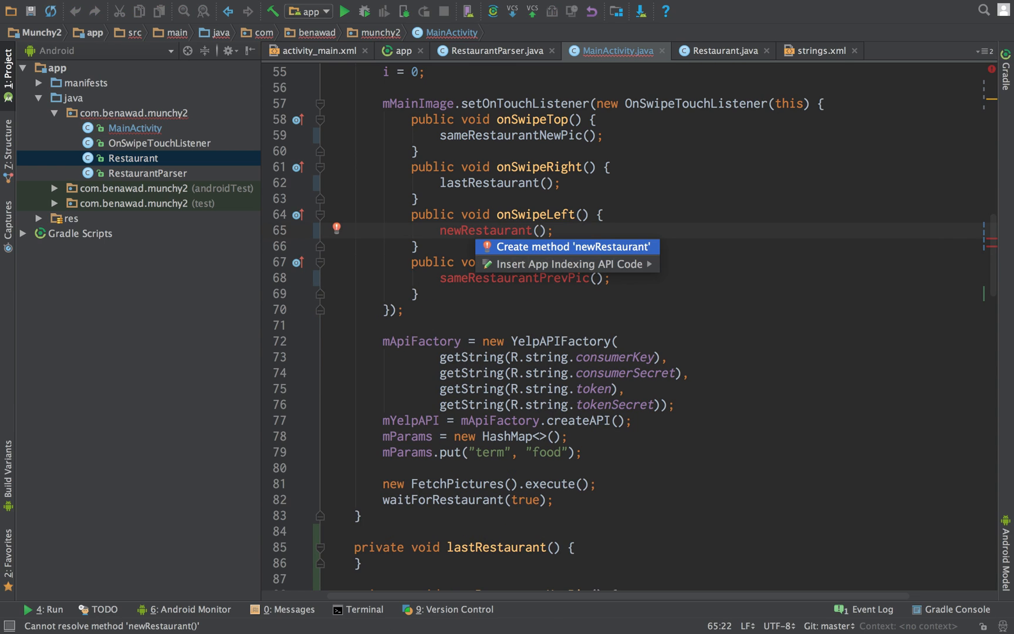
left_click(573, 247)
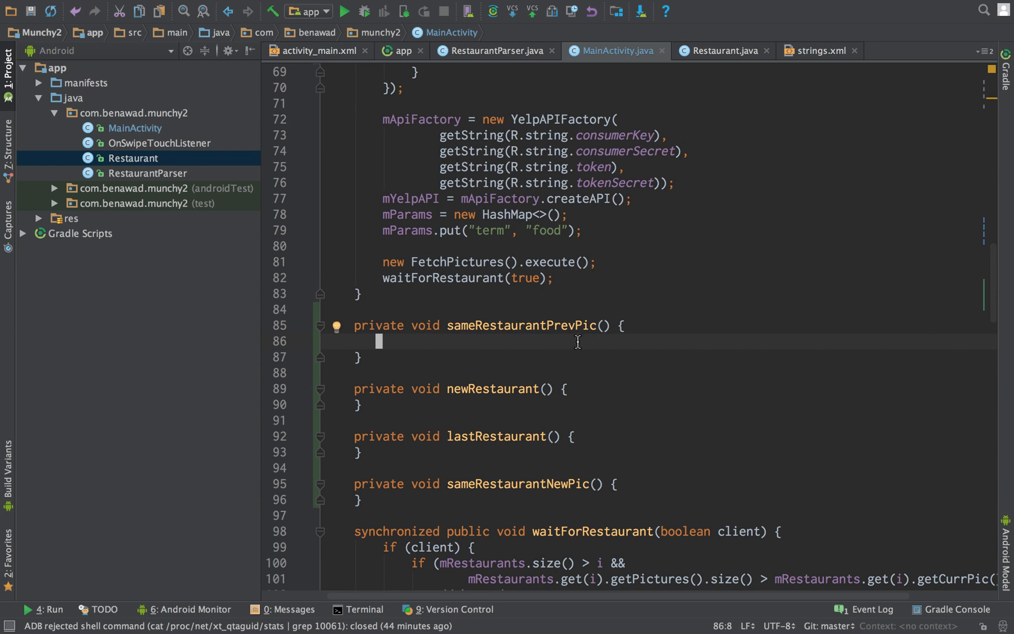
mouse_move(585, 340)
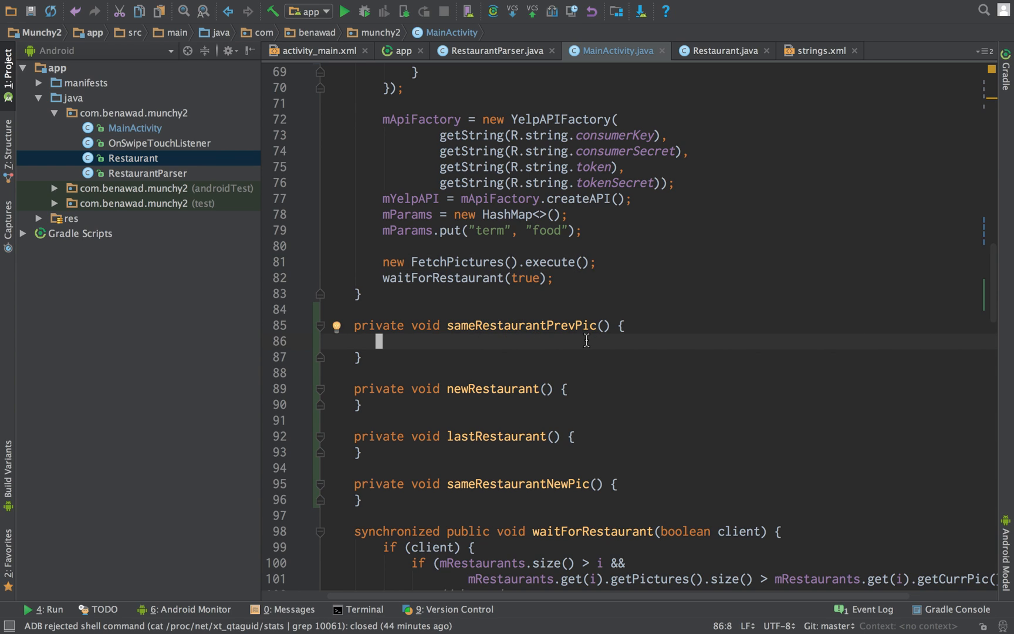
mouse_move(523, 362)
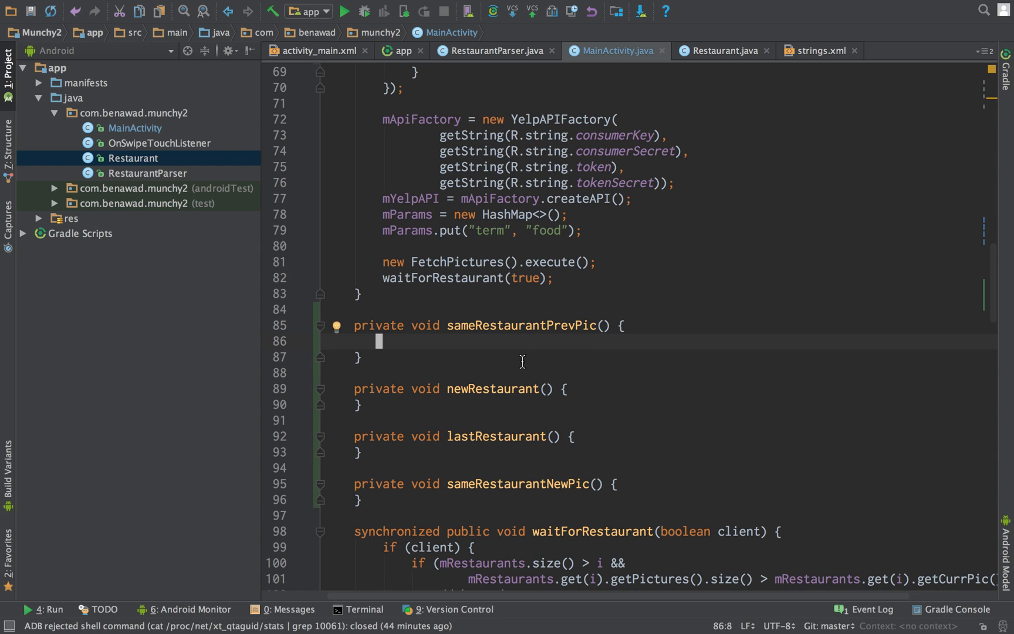
mouse_move(435, 372)
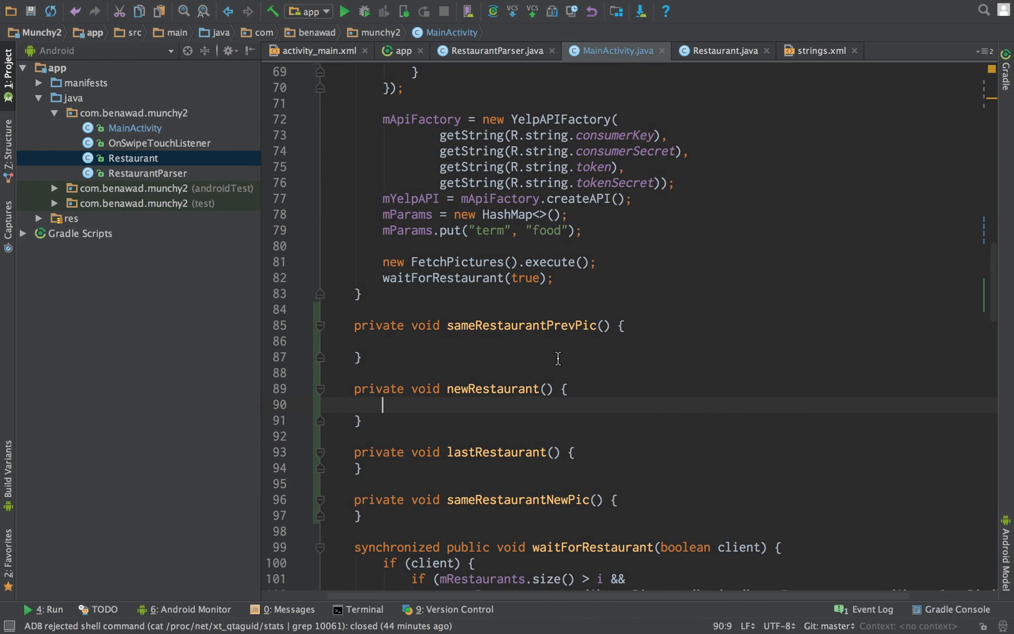
- Write an if on mRestaurants.size() > i in newRestaurant that increments i
type("i")
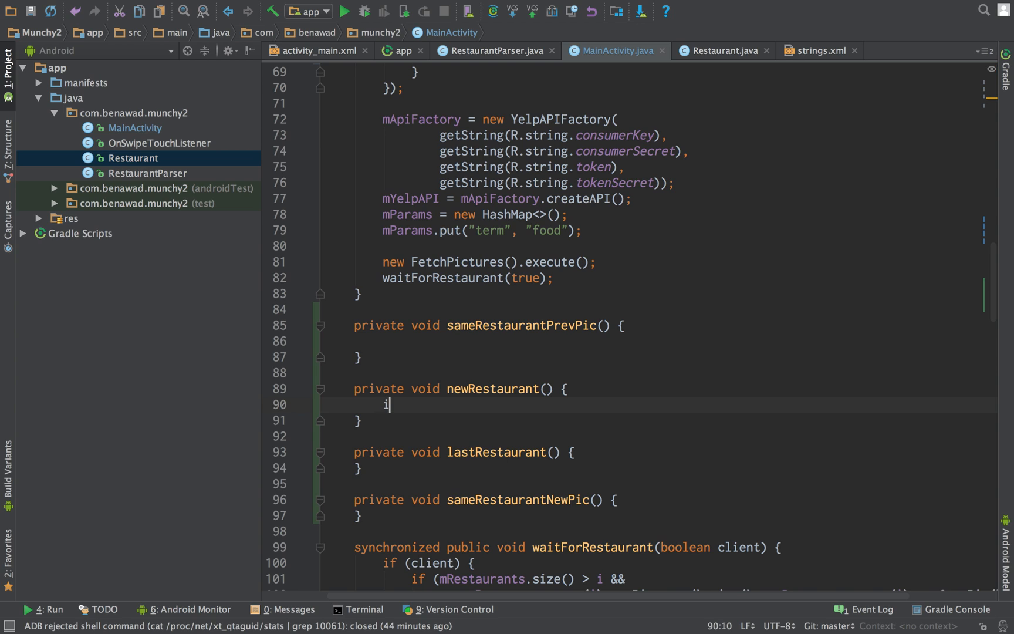
type("f (")
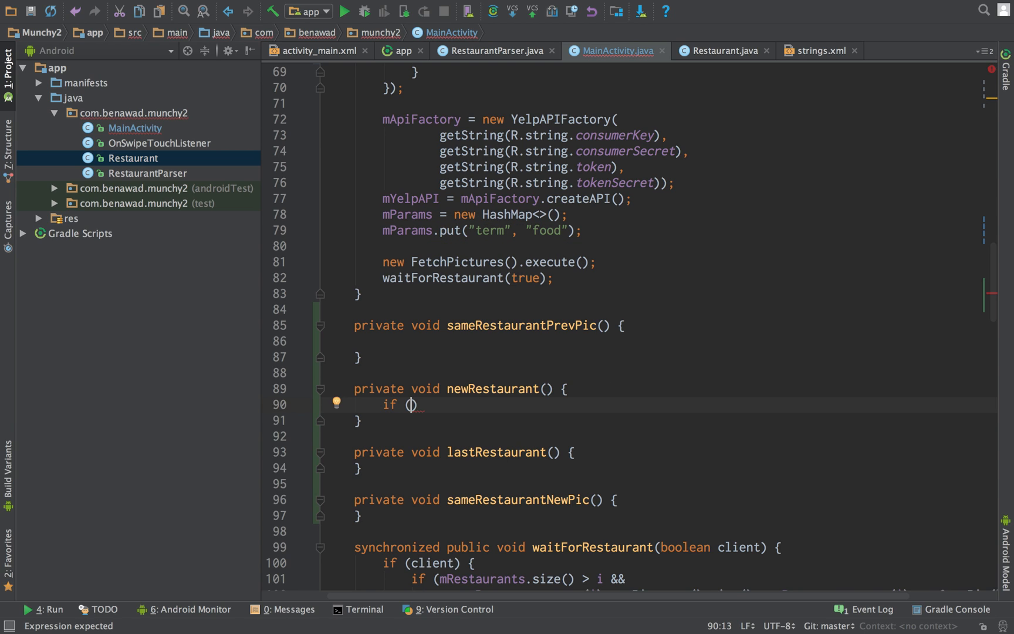
type("mRestaurantTitle")
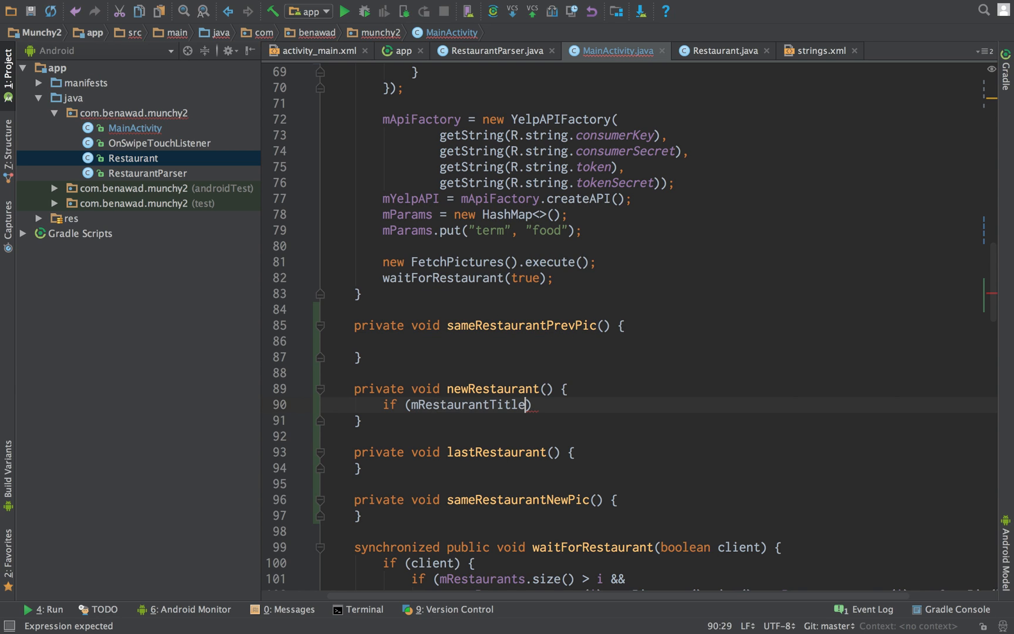
key("BackSpace")
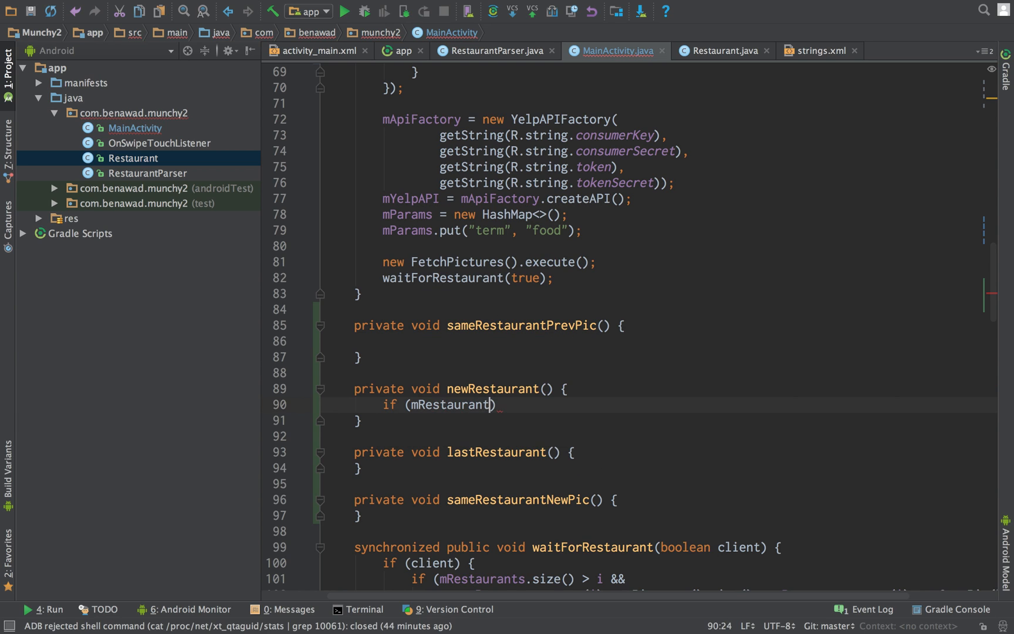
type("s.size()")
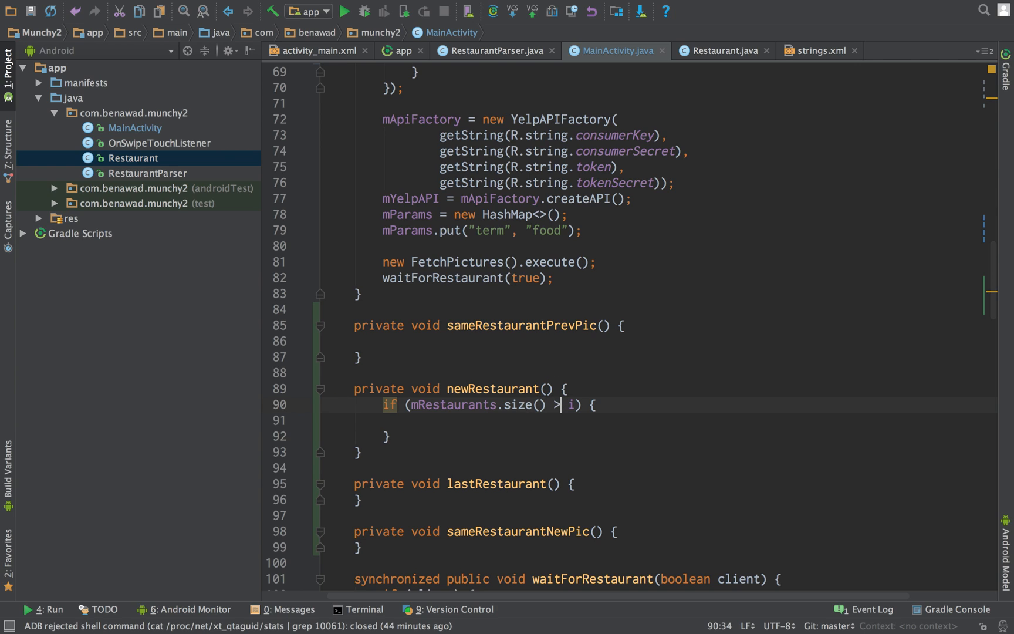
type("=")
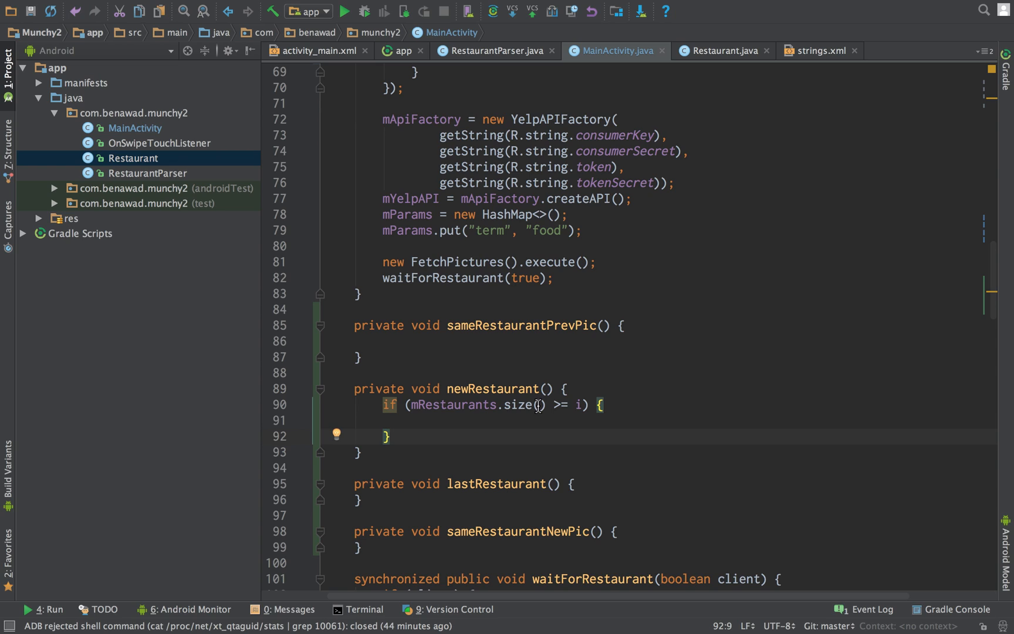
mouse_move(575, 403)
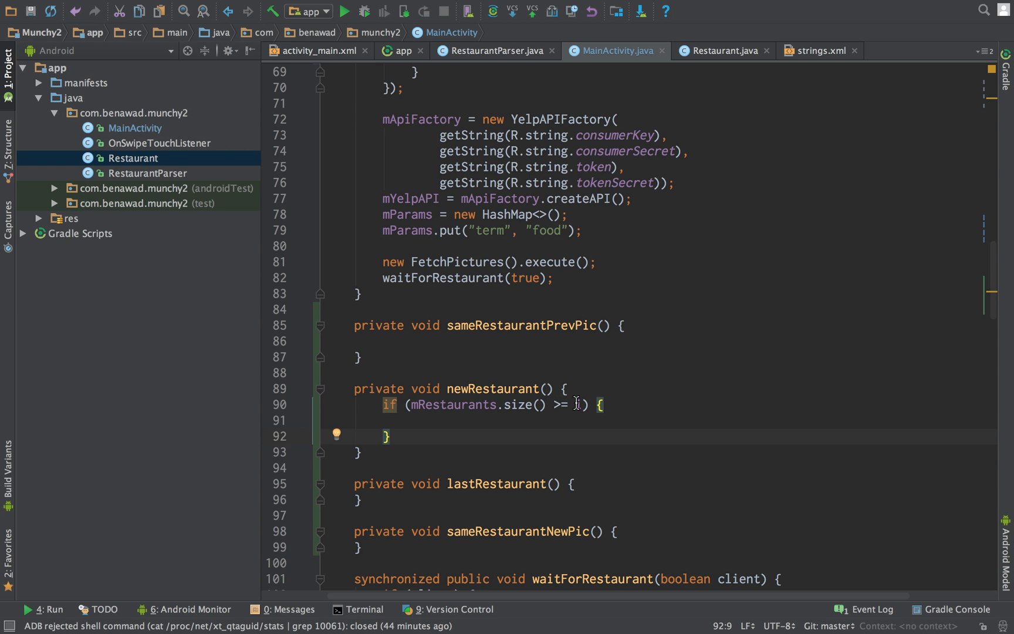
left_click(572, 404)
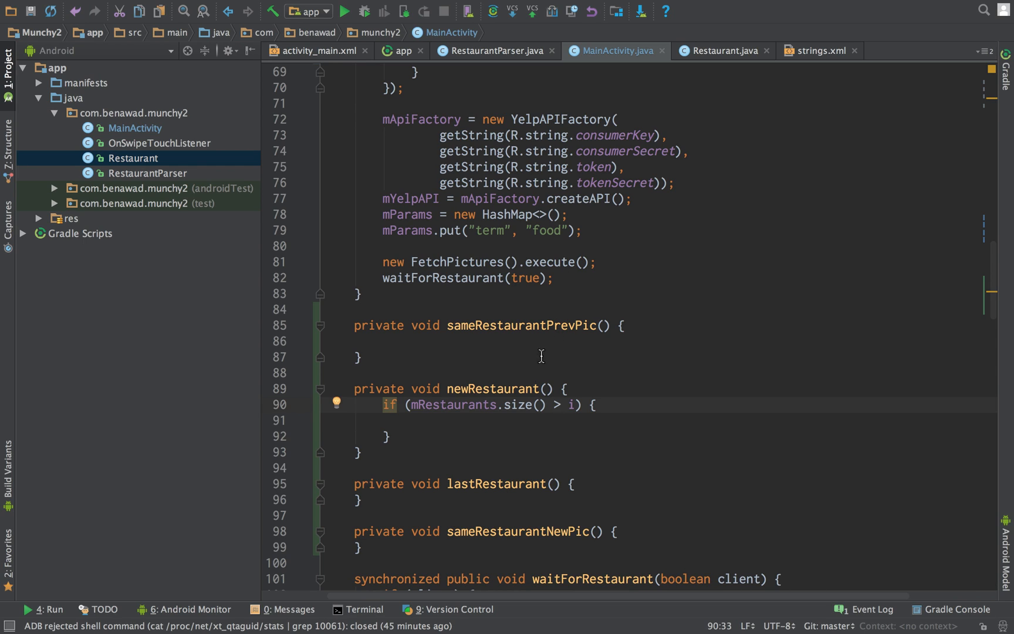
mouse_move(543, 402)
type("i")
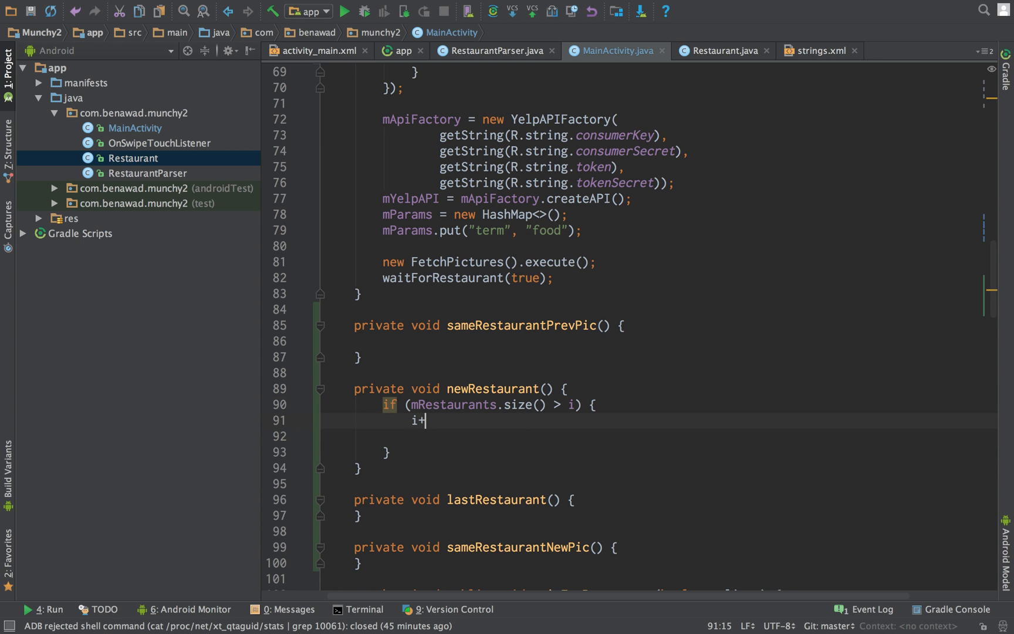
type("+;")
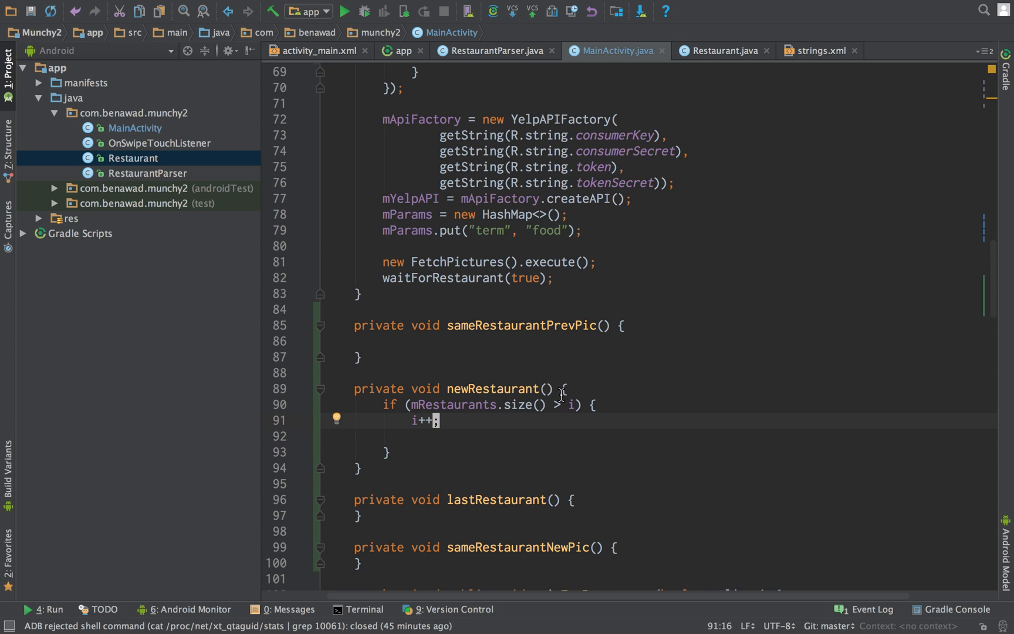
- Add a '// check' comment and refine the condition to mRestaurants.size()-1 > i
type("if")
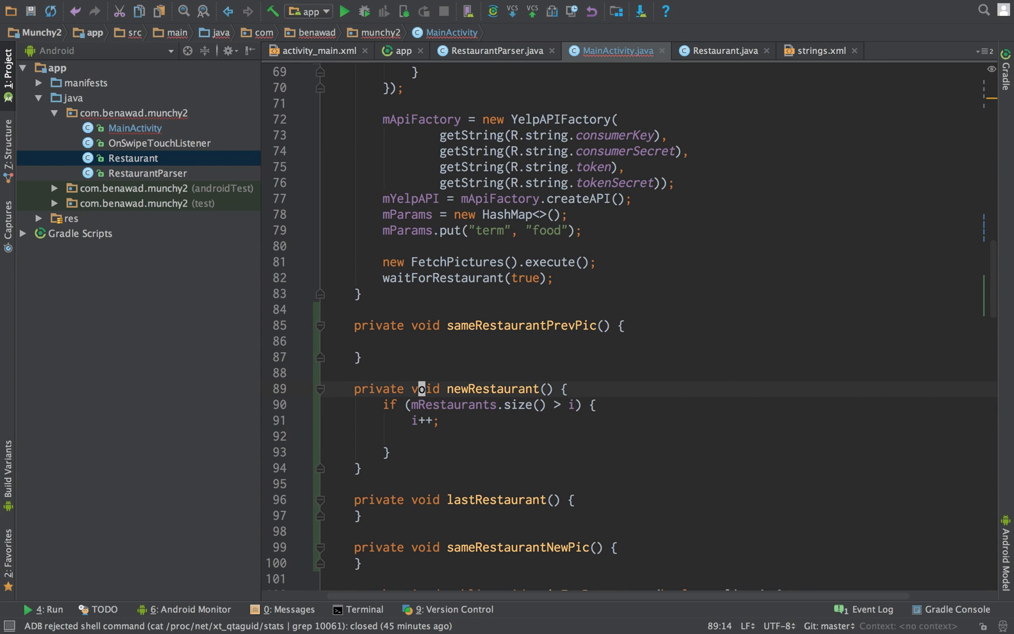
type("mRes")
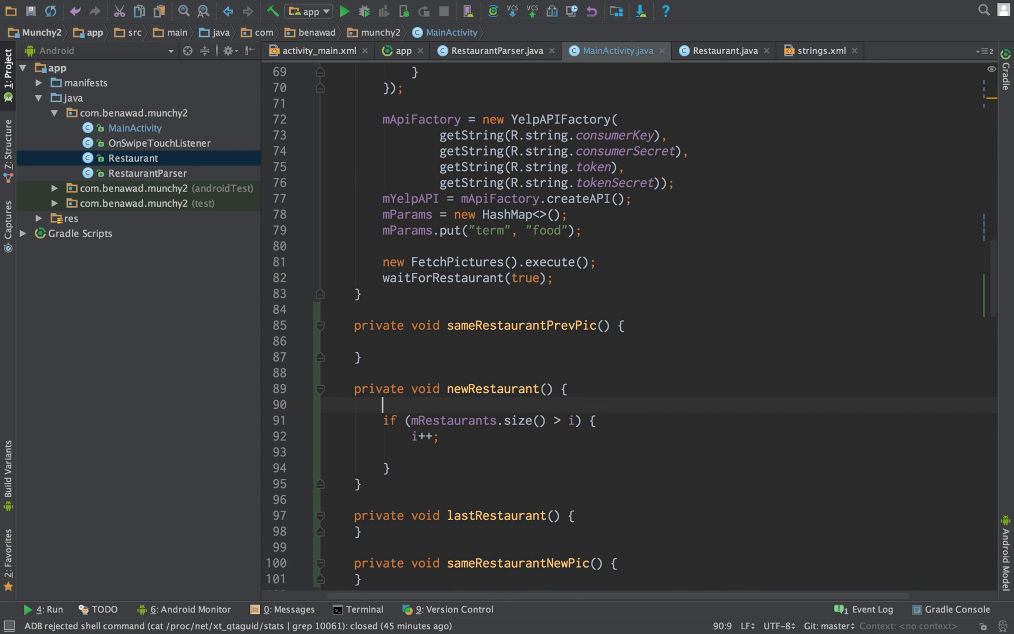
type("// check if room")
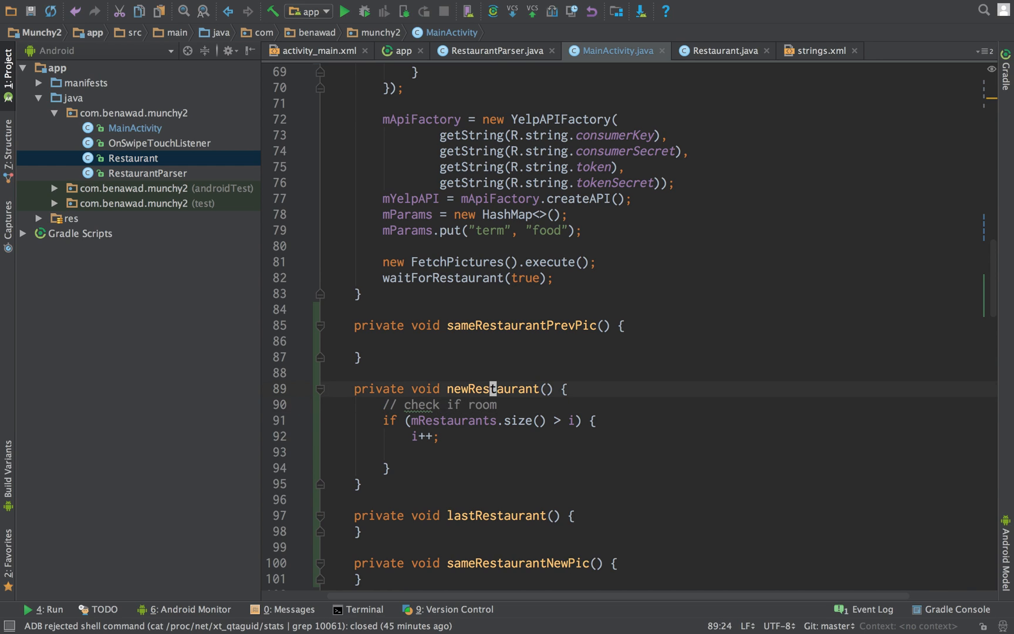
left_click(495, 420)
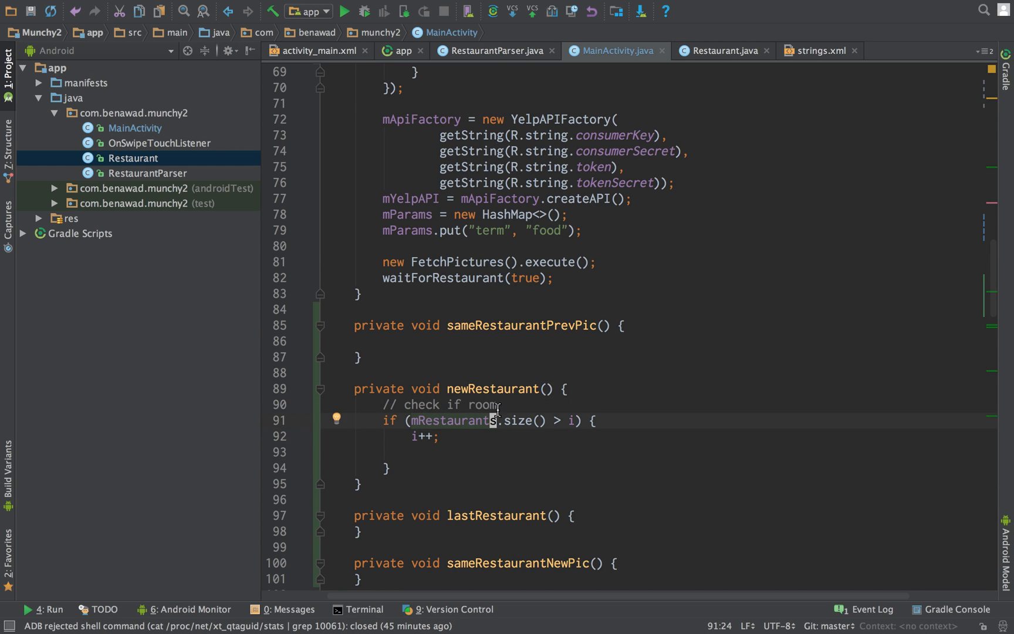
mouse_move(561, 441)
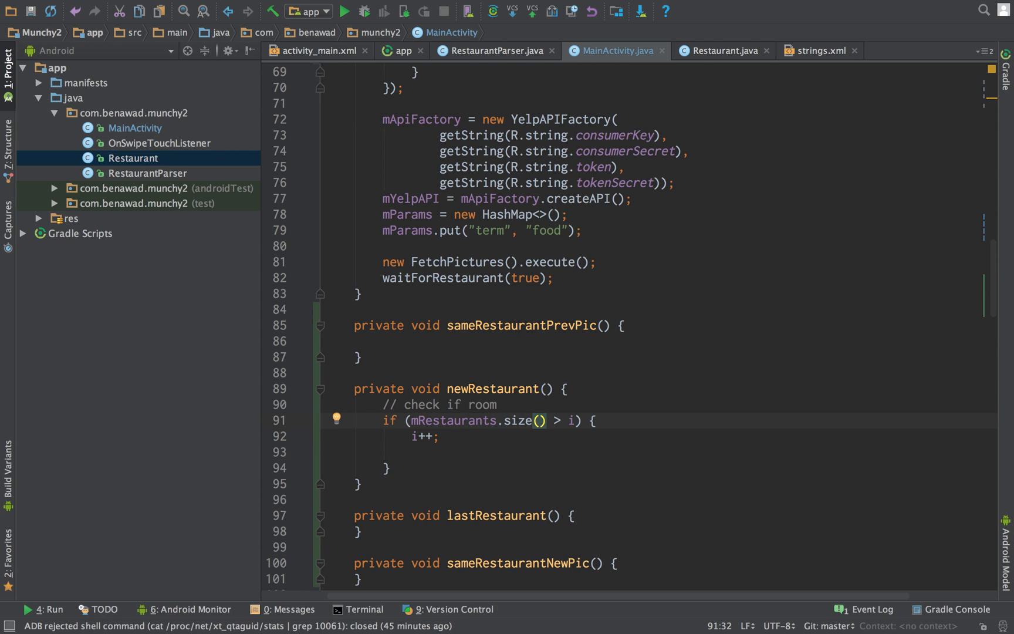
type("-1")
type("// 4 res")
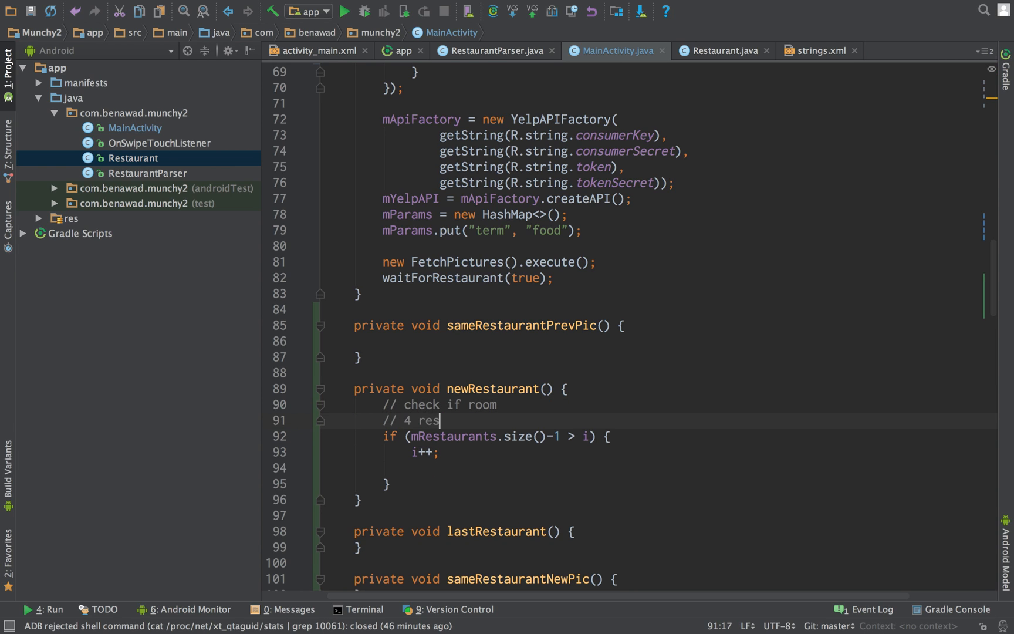
type("taurants")
type("// i -> 3")
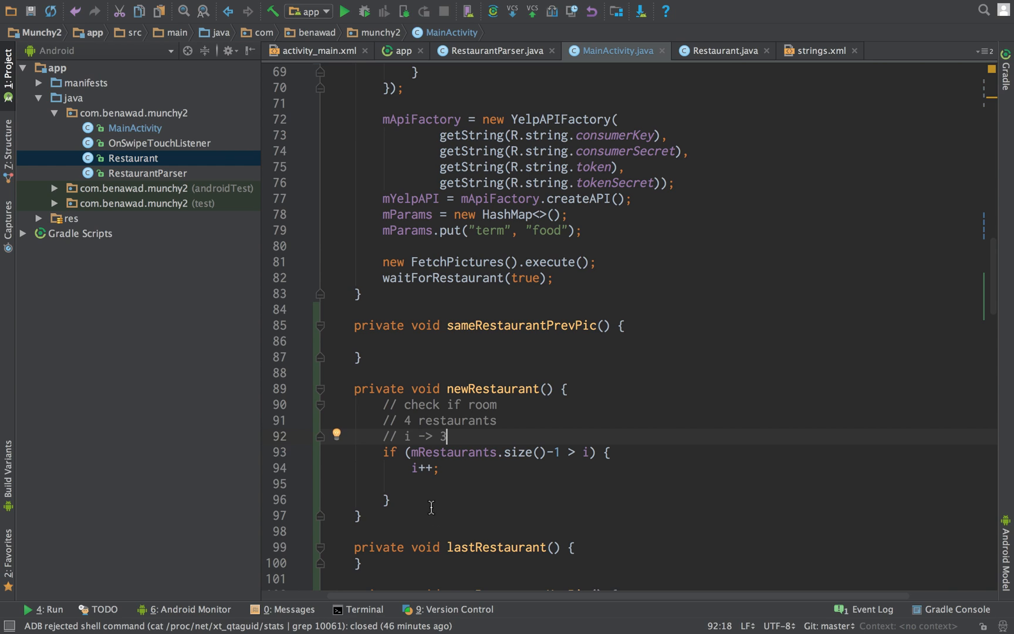
mouse_move(574, 455)
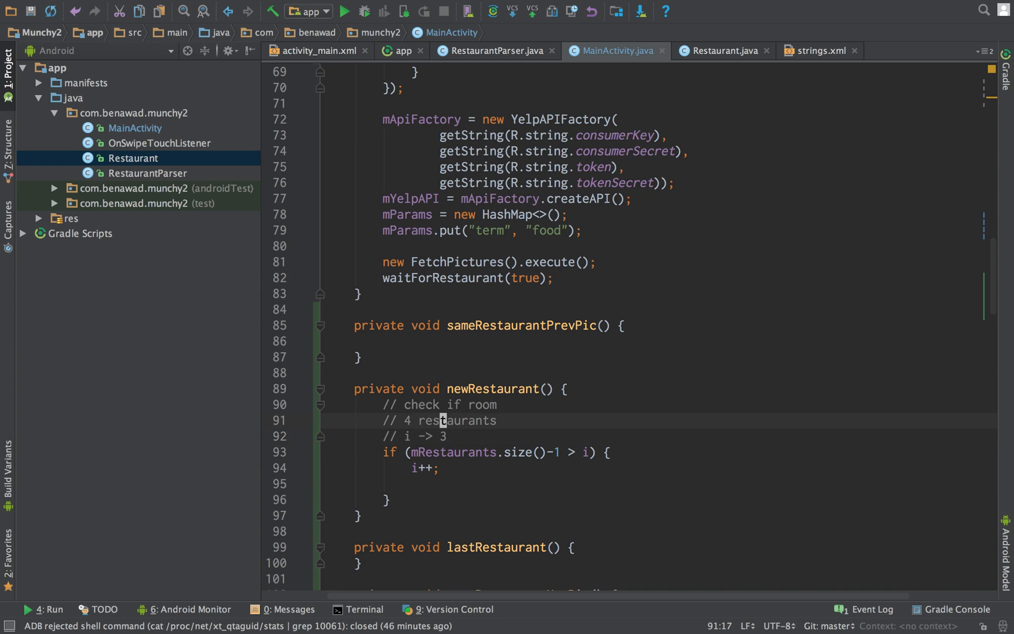
- Call waitForRestaurant(true) on a new line after the increment
left_click(437, 467)
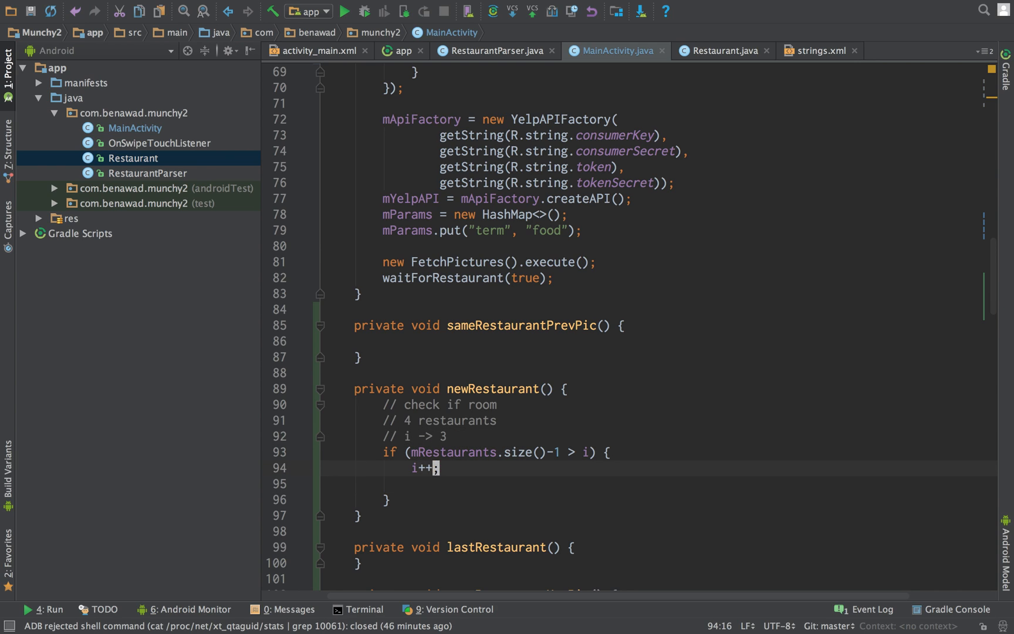
key("enter")
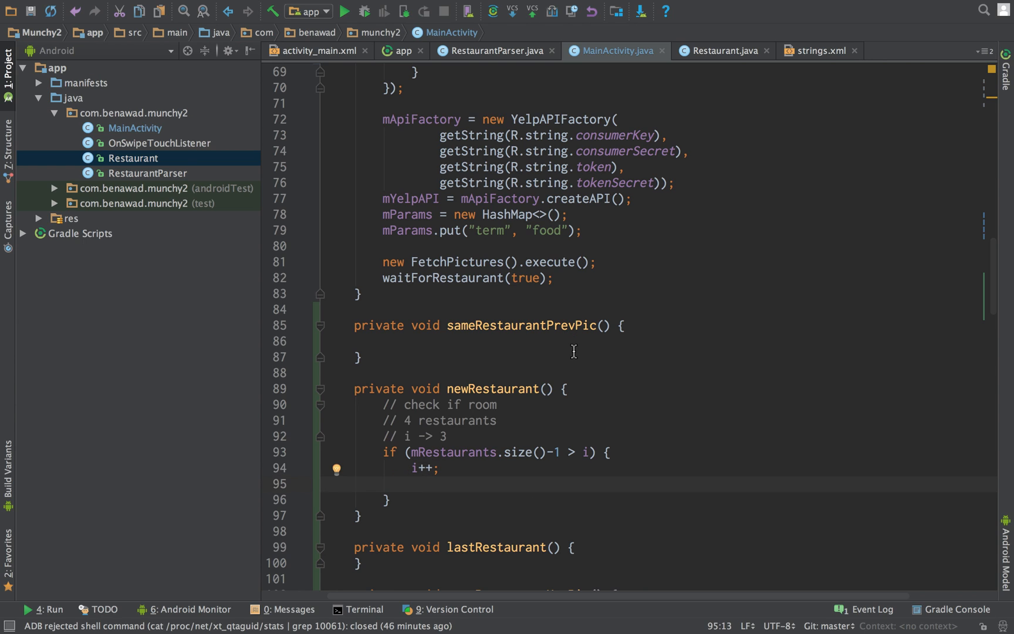
type("waitForRestaurant(true);")
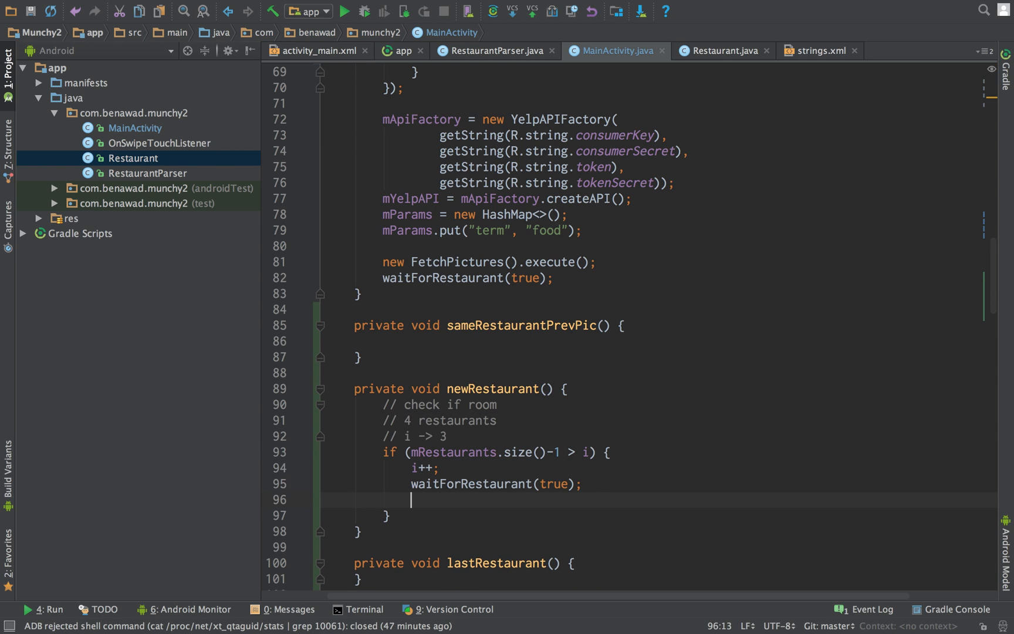
scroll("down", 3)
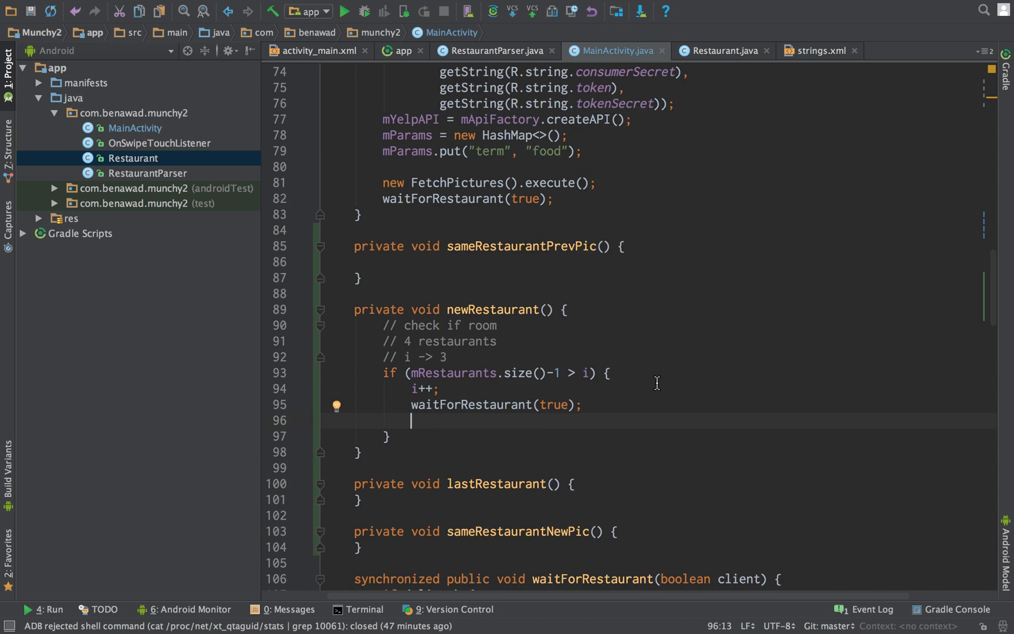
scroll("down", 3)
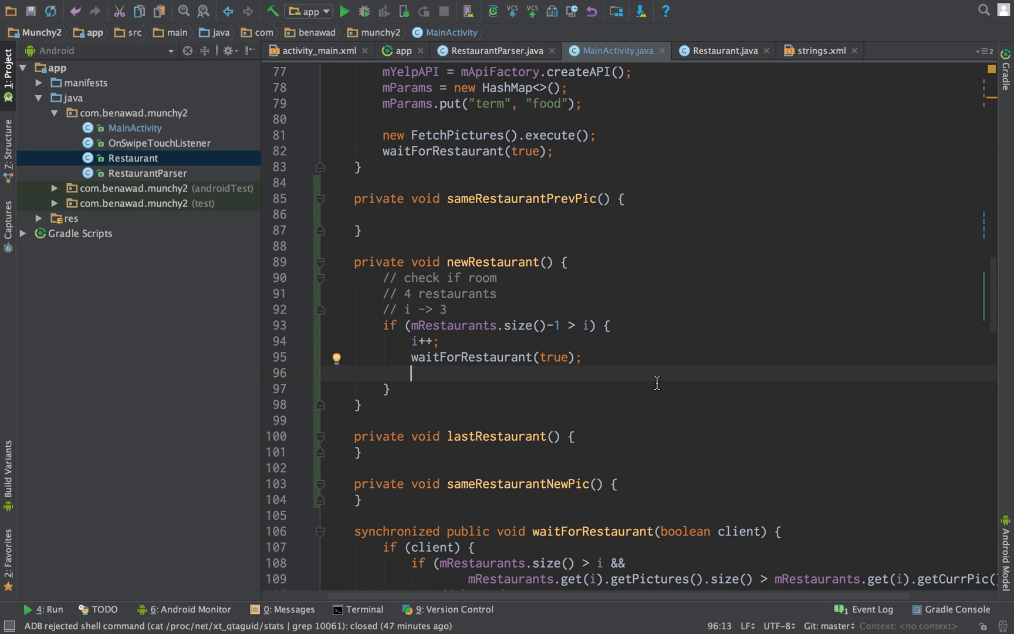
mouse_move(475, 315)
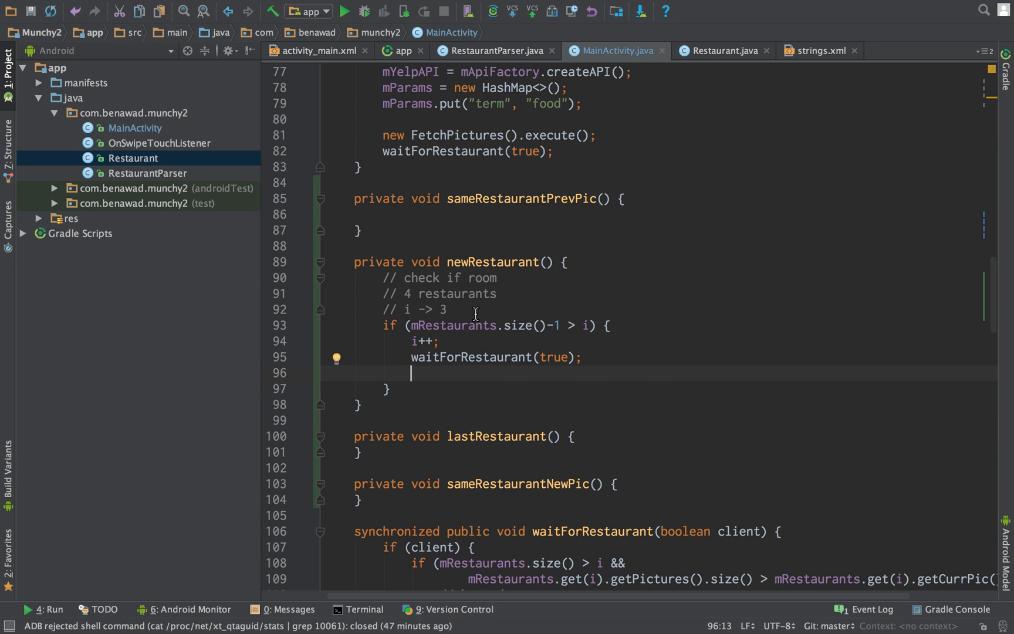
- Declare 'int i, iLast;' and initialise iLast = 0 in onCreate
type("if")
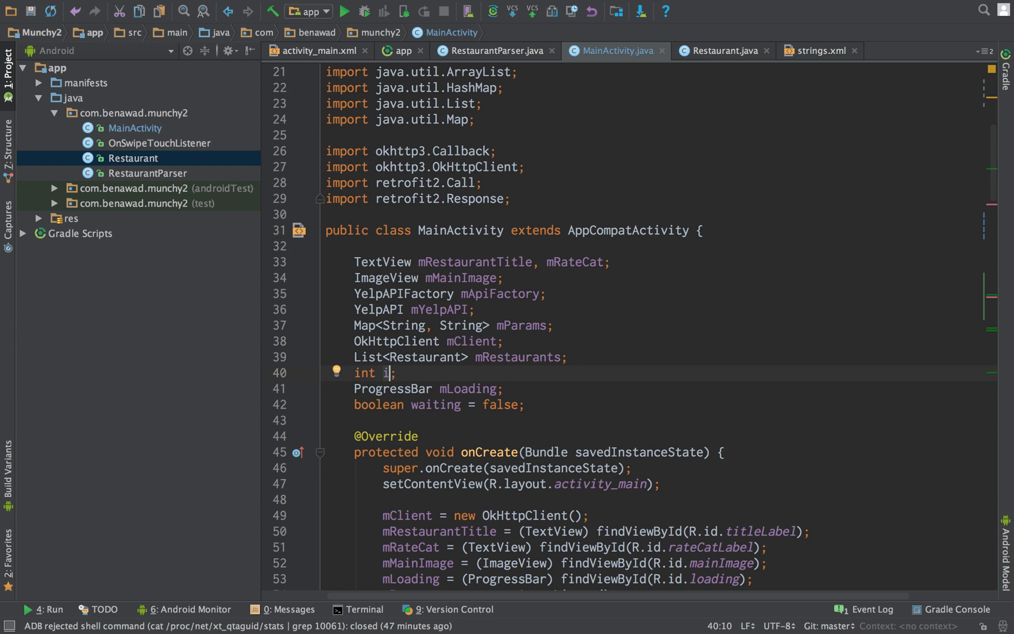
type(", iLast")
type("i = 0;")
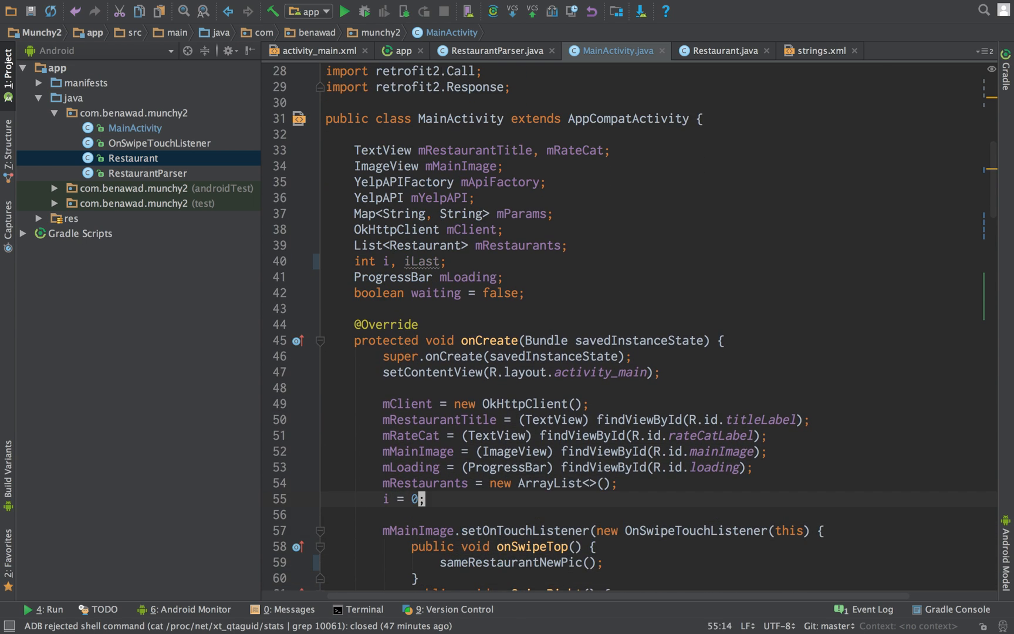
type("iLast = 0;")
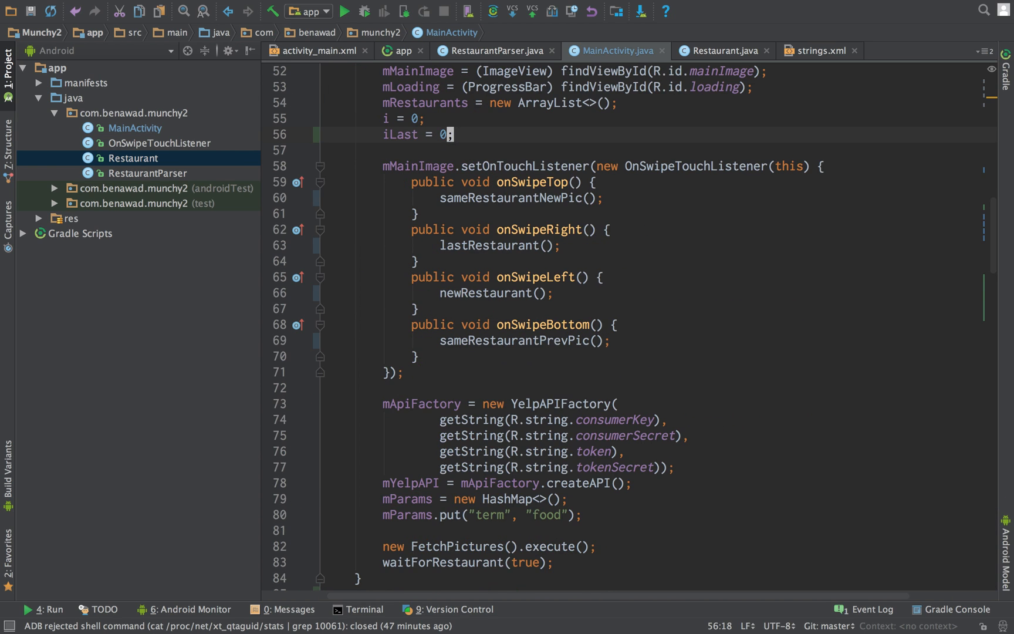
scroll("down", 3)
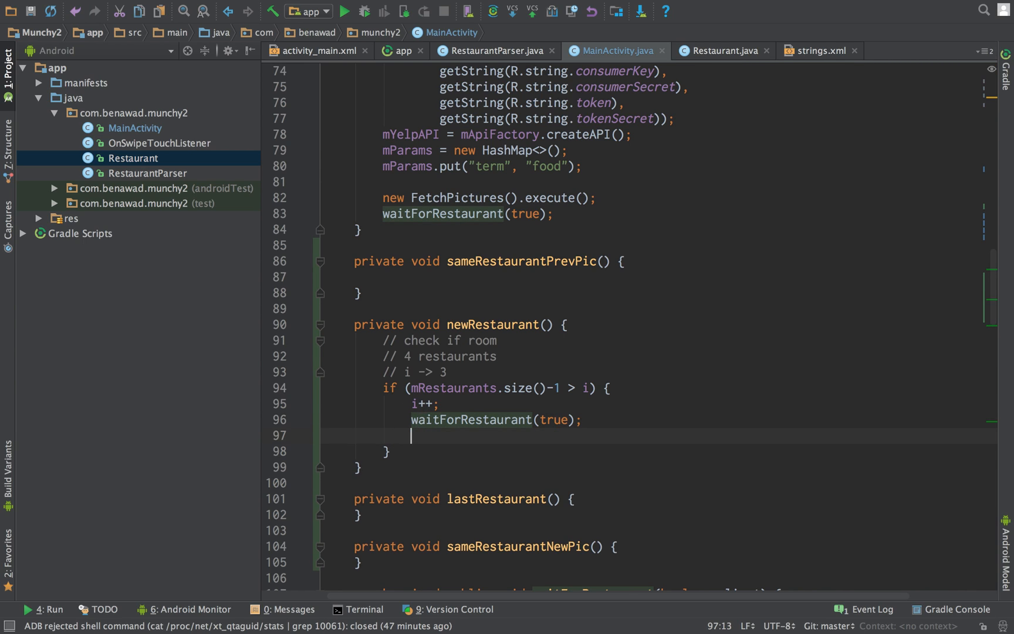
- Write if (i - iLast > 5 && mRestaurants.size() - i < 7) in newRestaurant
type("if (")
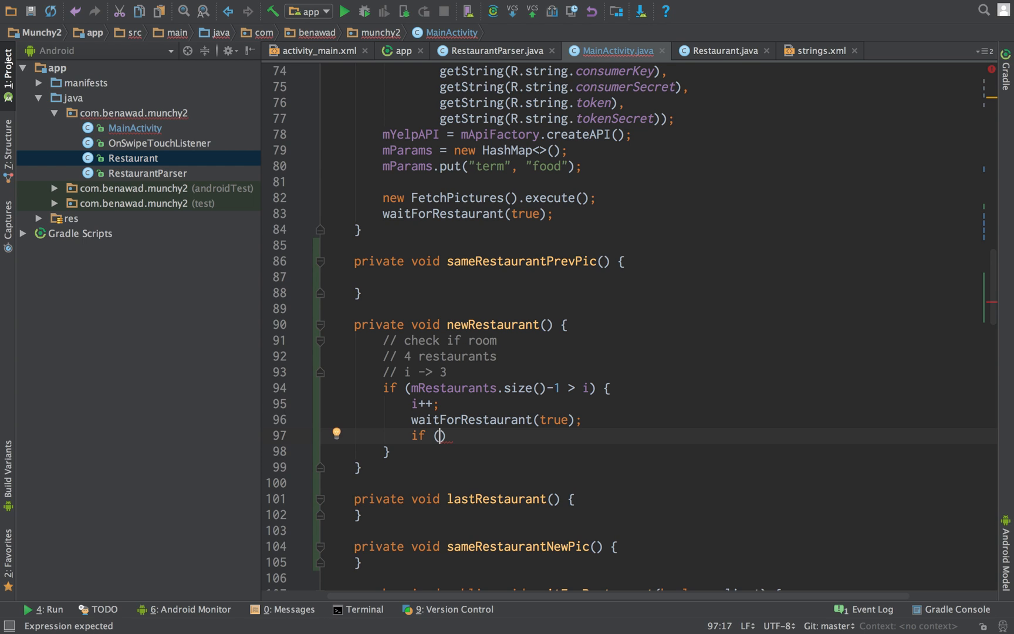
type("i - iLast >")
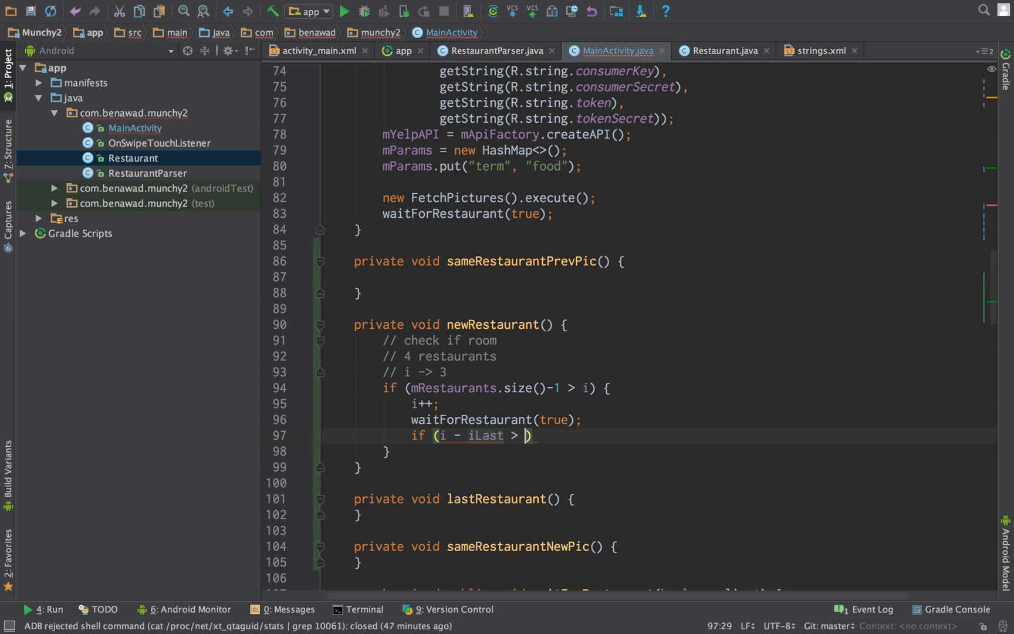
type("5 &")
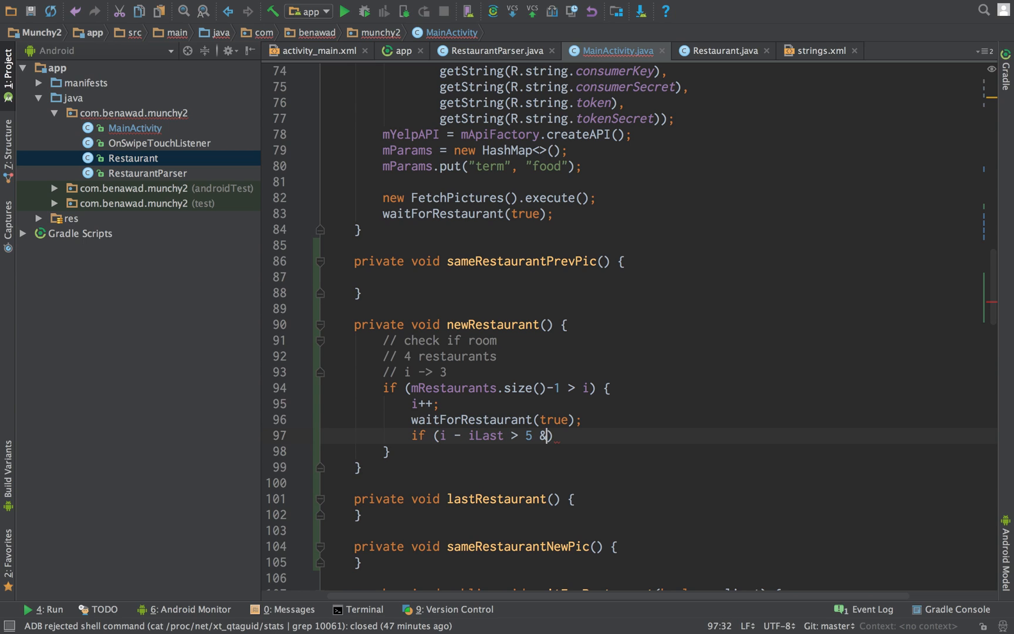
type("&")
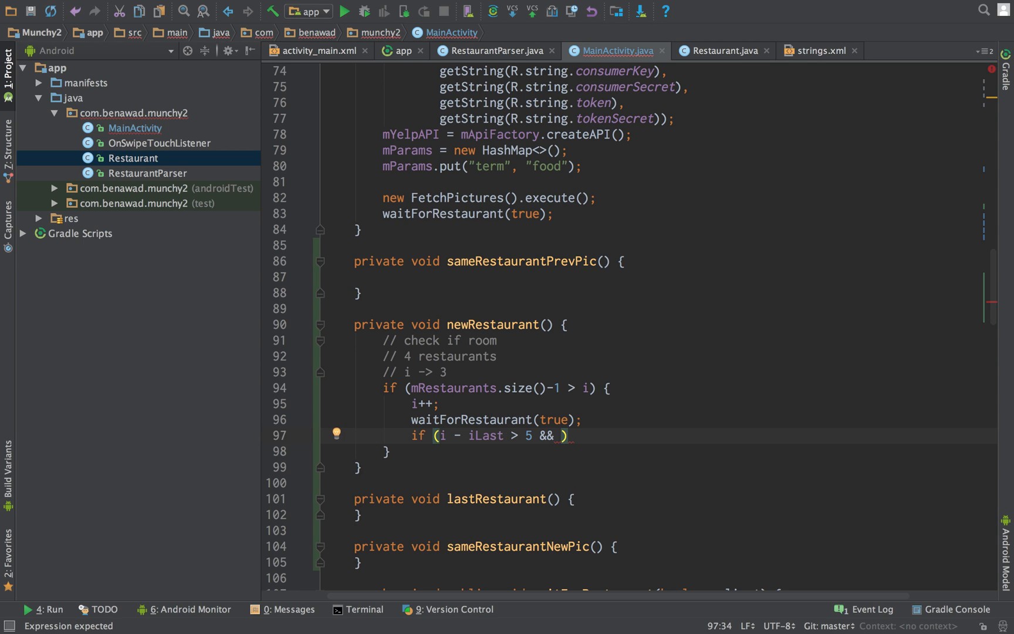
type("mRestaurants.size(")
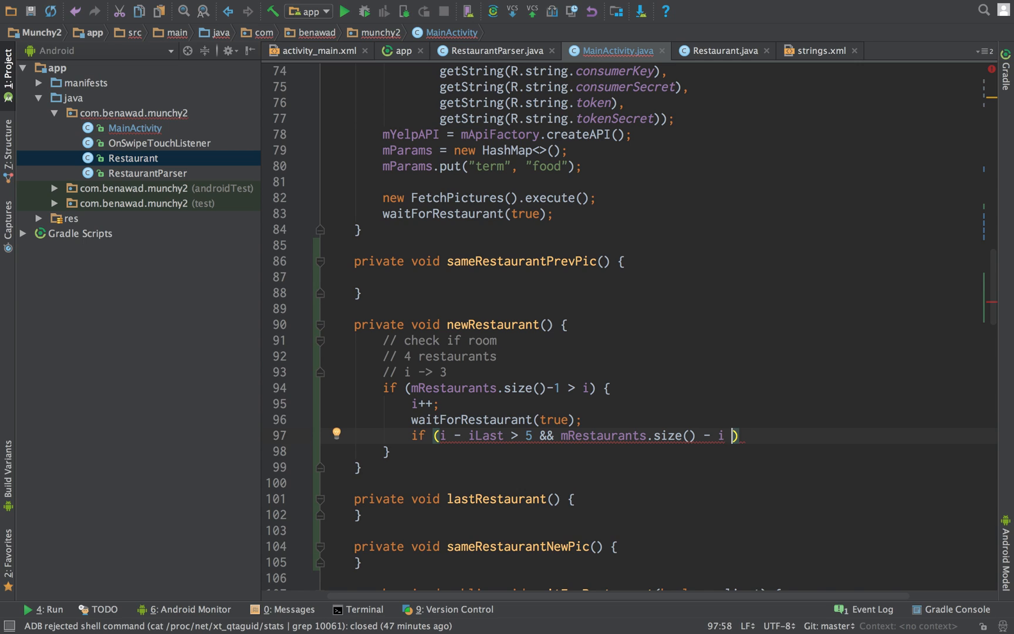
type("< 7)")
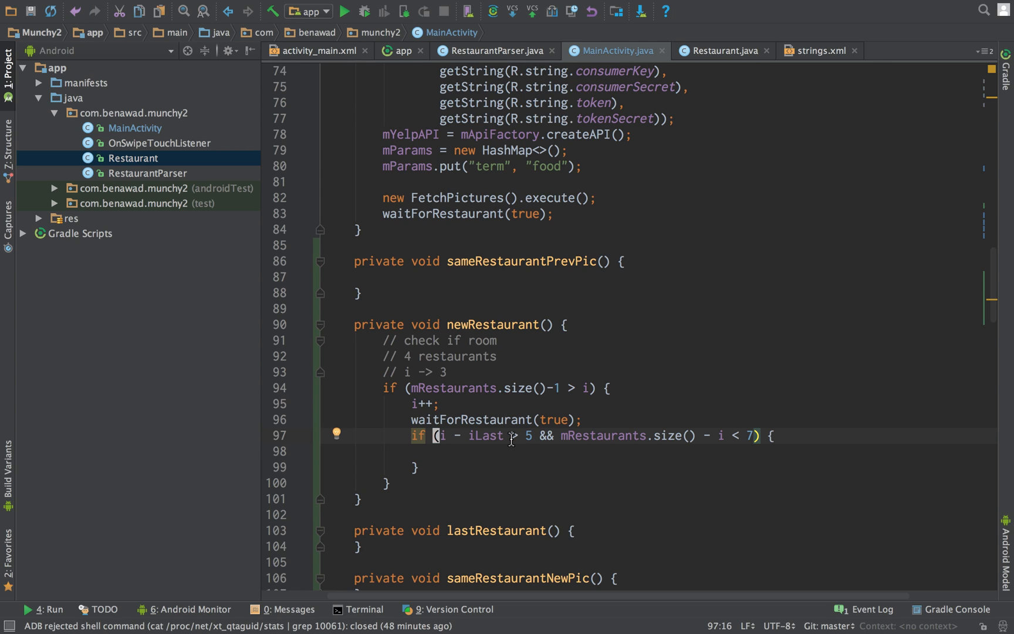
mouse_move(686, 445)
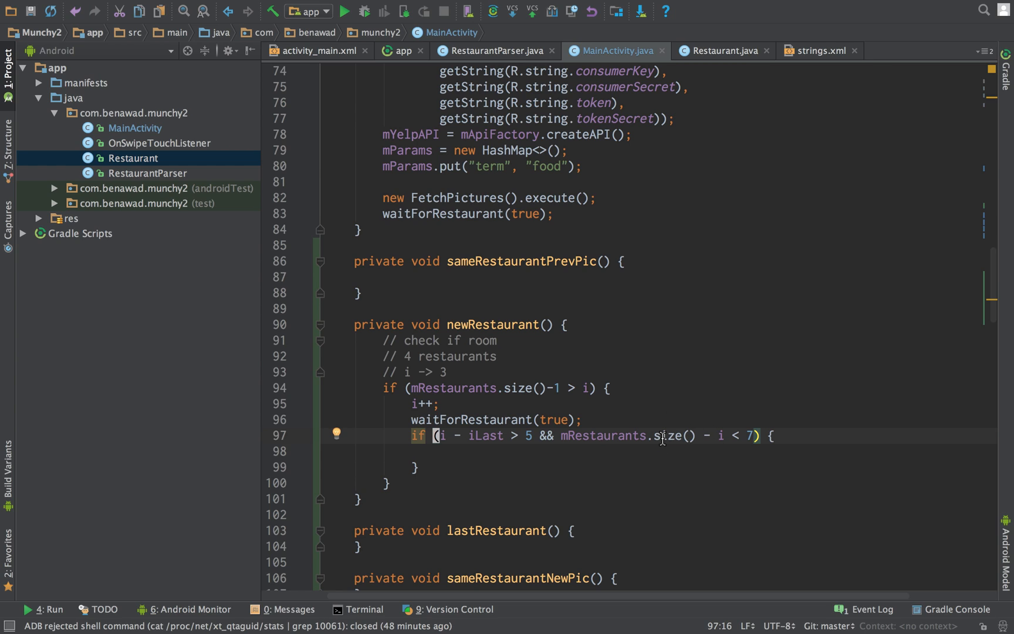
- Add a '// load more restaurants' comment inside the new condition and start a 'new' expression
left_click(768, 435)
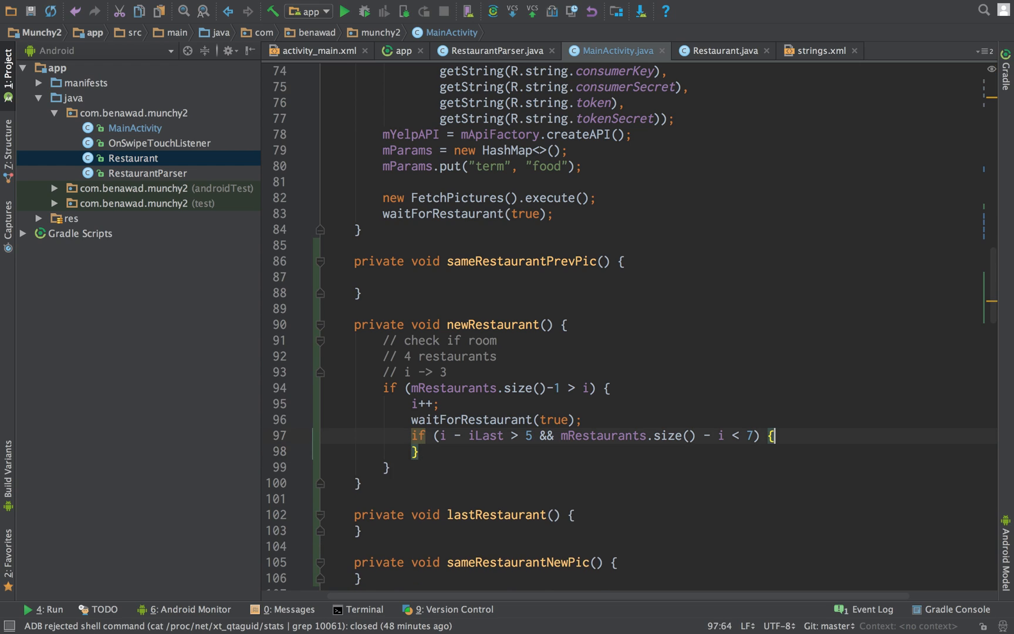
type("//")
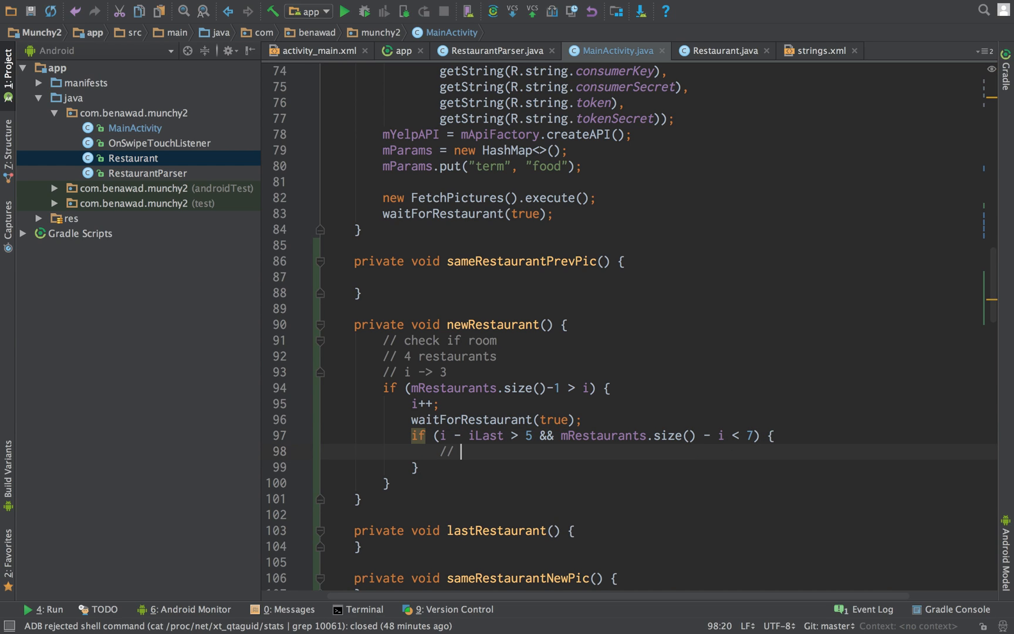
type("load more restaurants")
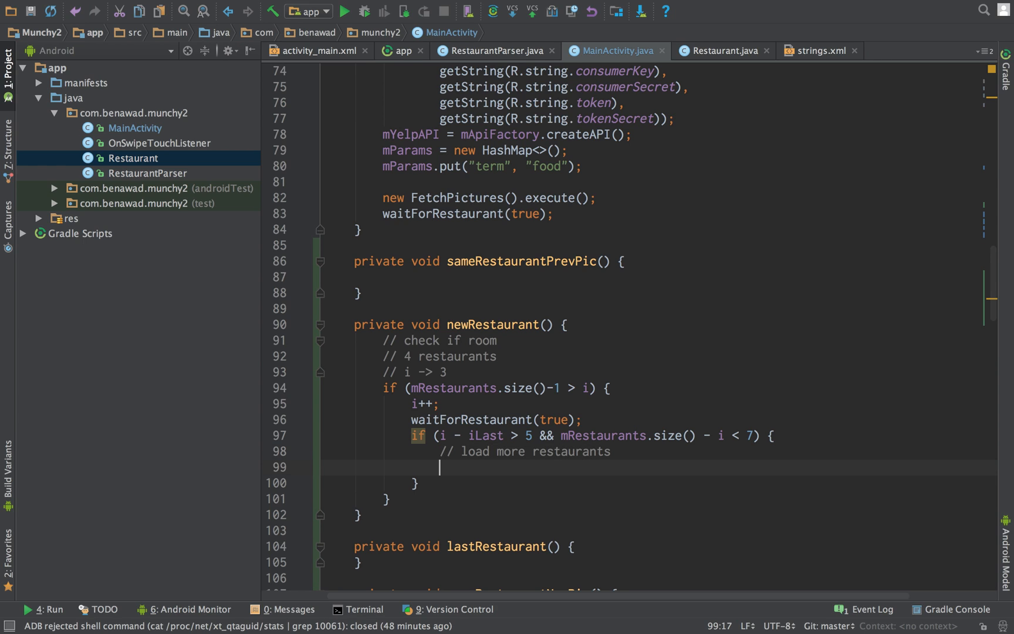
type("new")
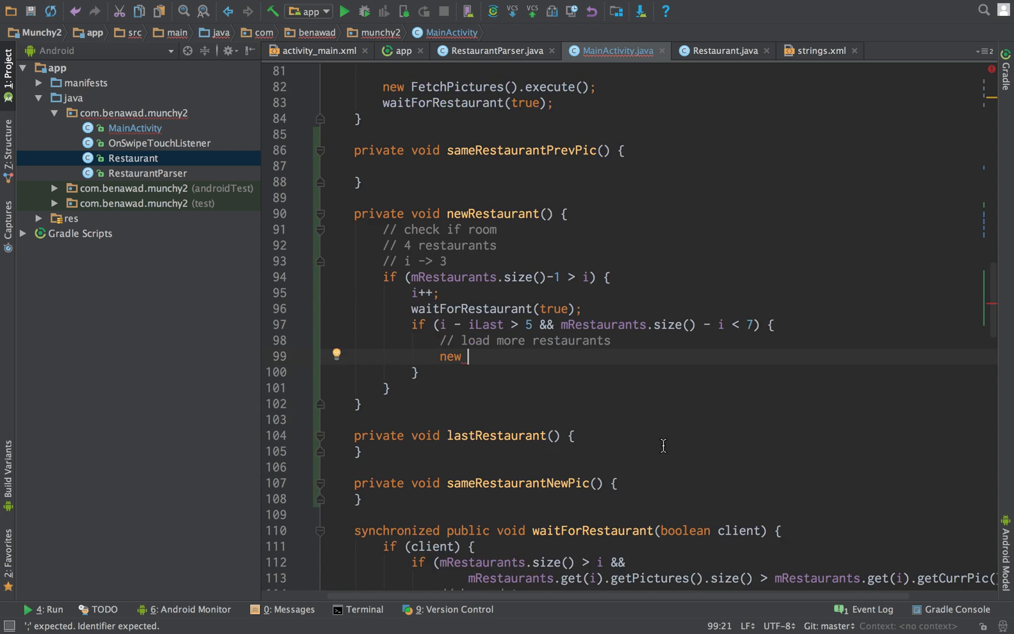
- Complete the line as new FetchPictures().execute(); and scroll to doInBackground
scroll("down", 3)
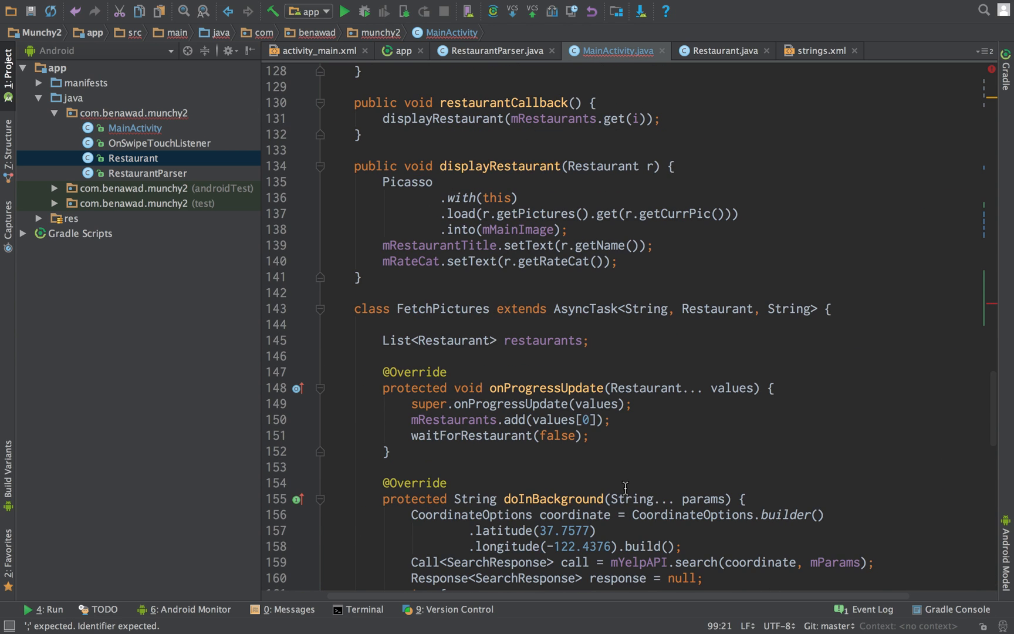
scroll("down", 3)
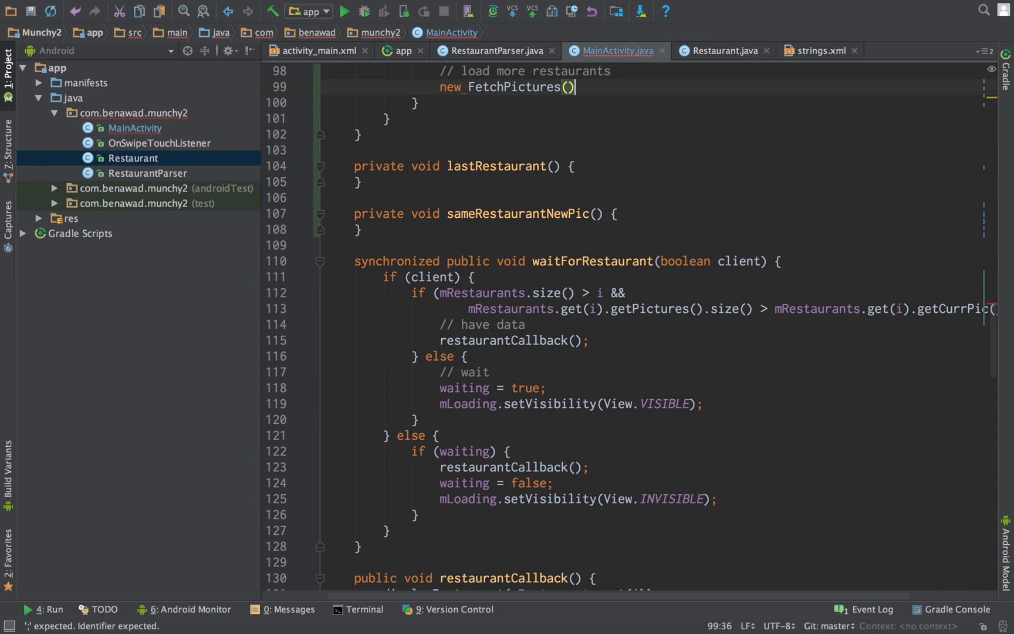
type(".execute();")
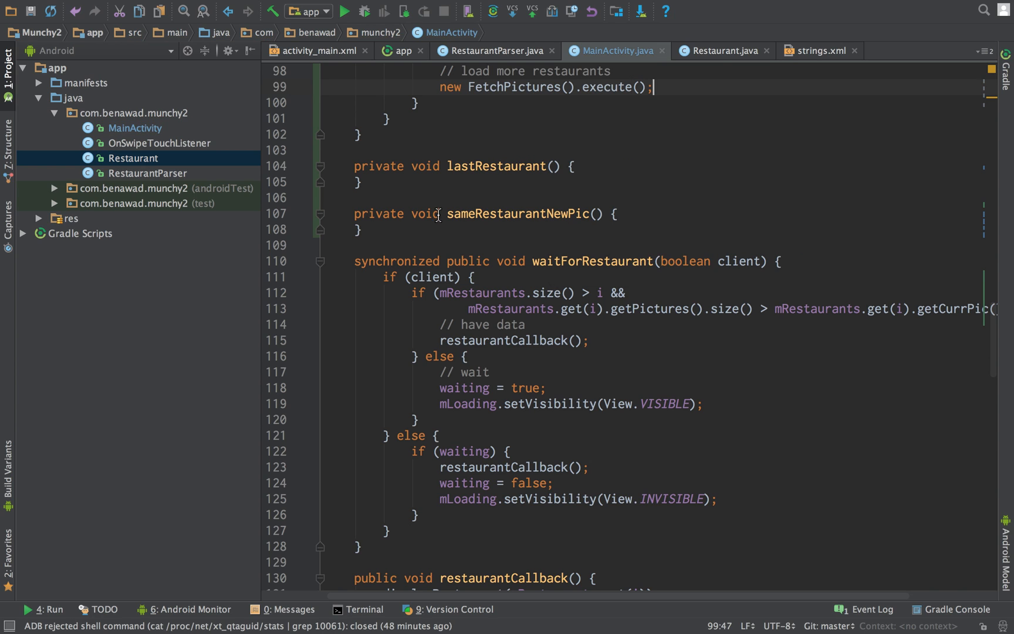
scroll("down", 3)
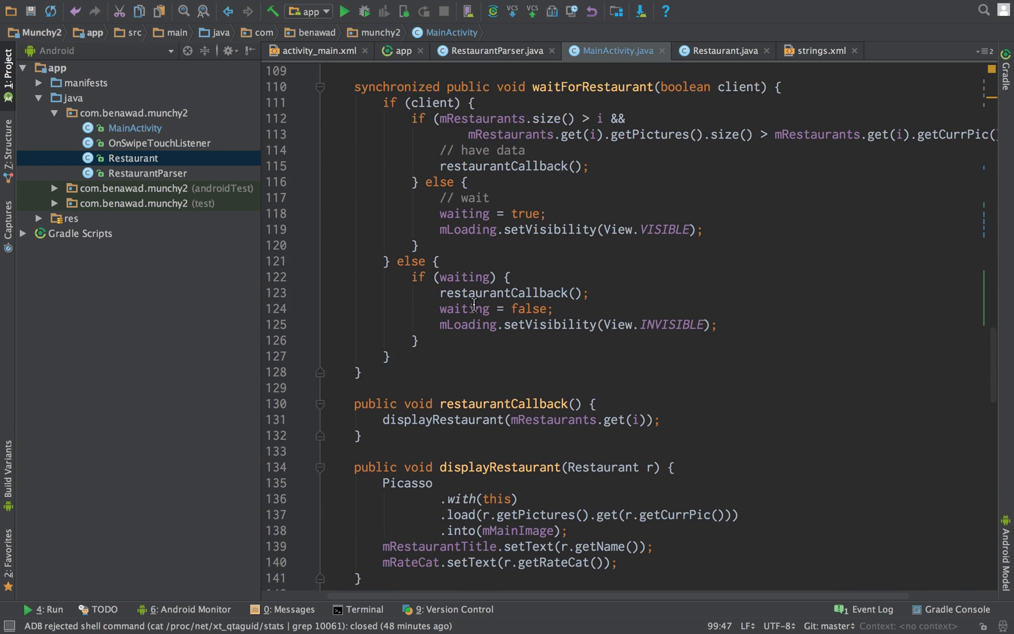
scroll("down", 3)
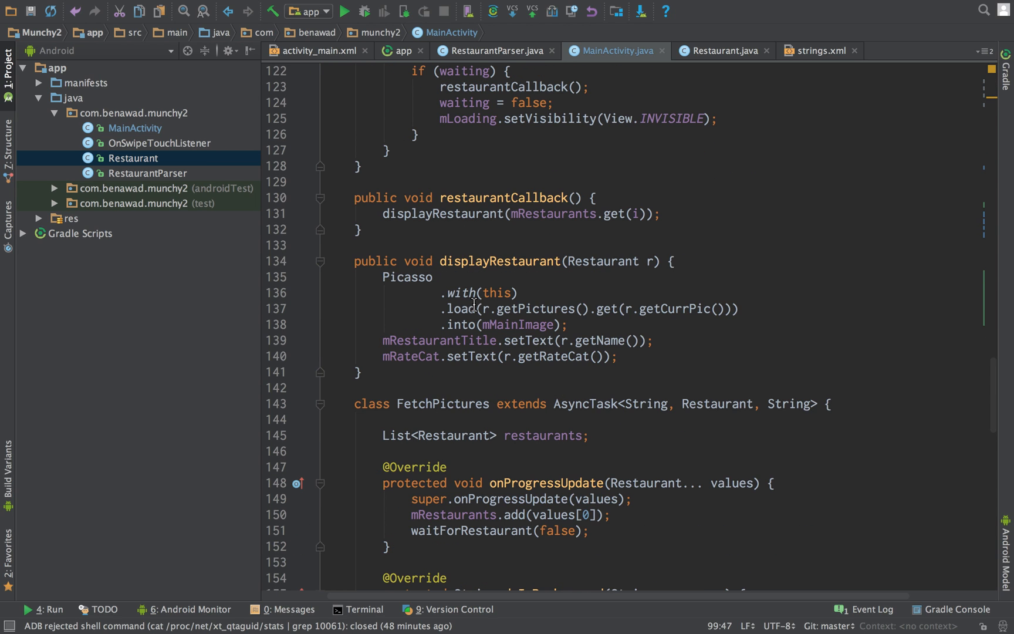
scroll("down", 3)
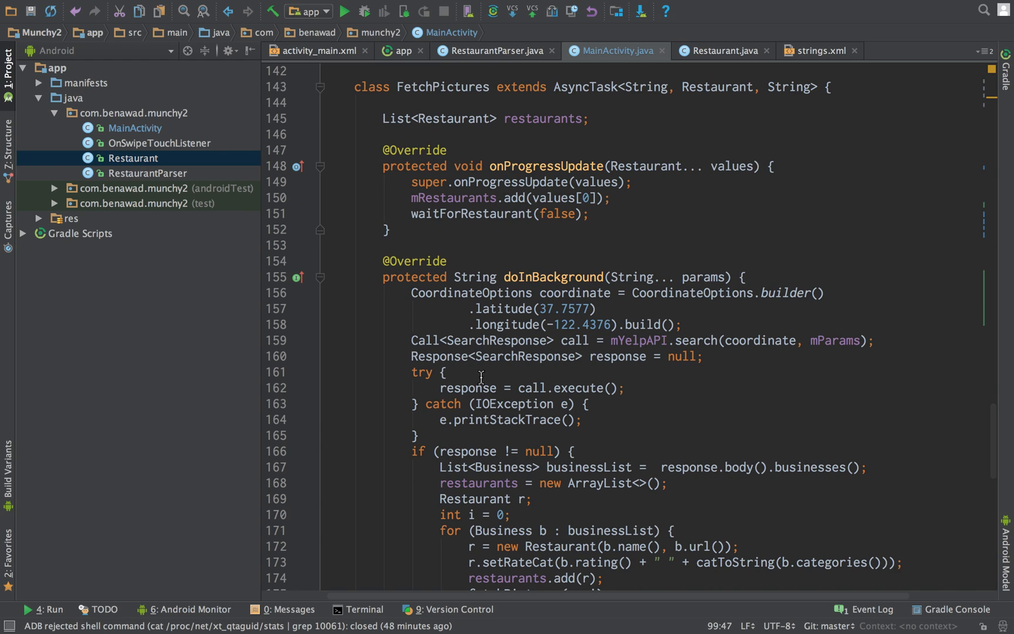
- Add mParams.put("offset", params[0]); after the coordinate builder line in doInBackground
left_click(834, 340)
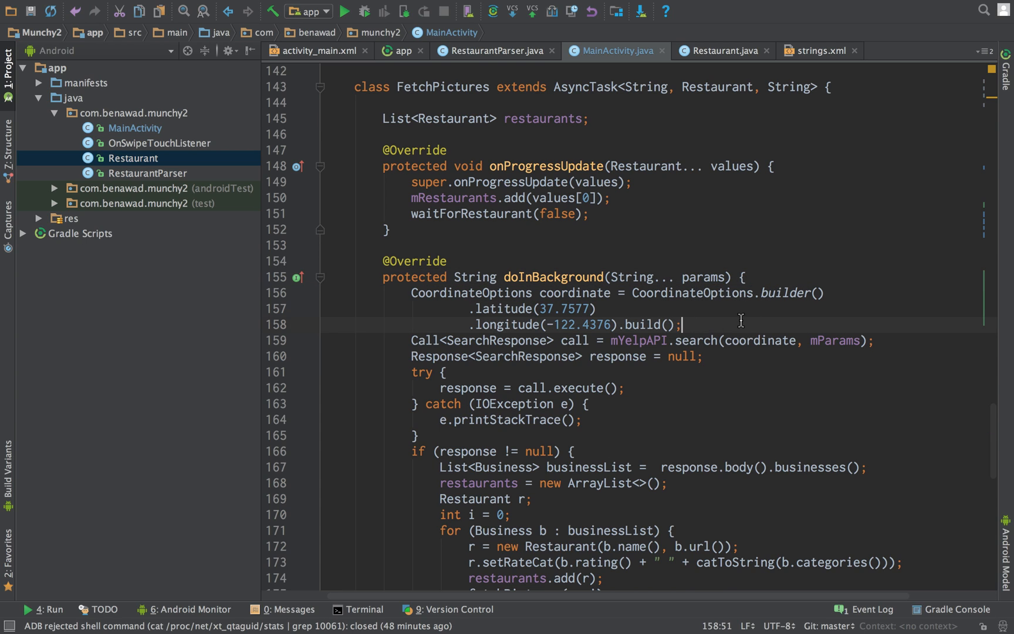
key("enter")
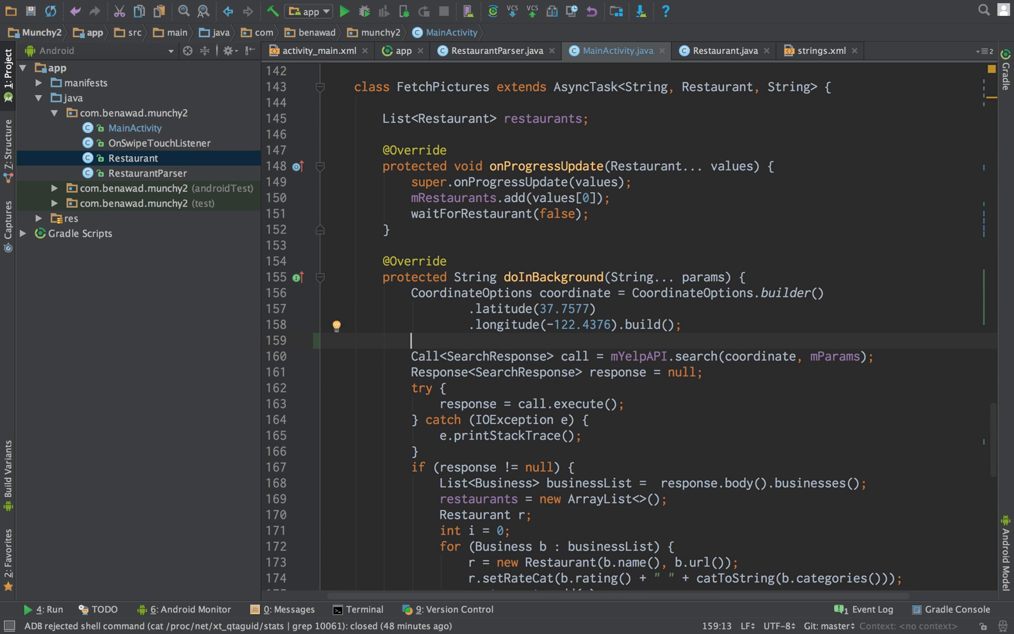
type("mParam")
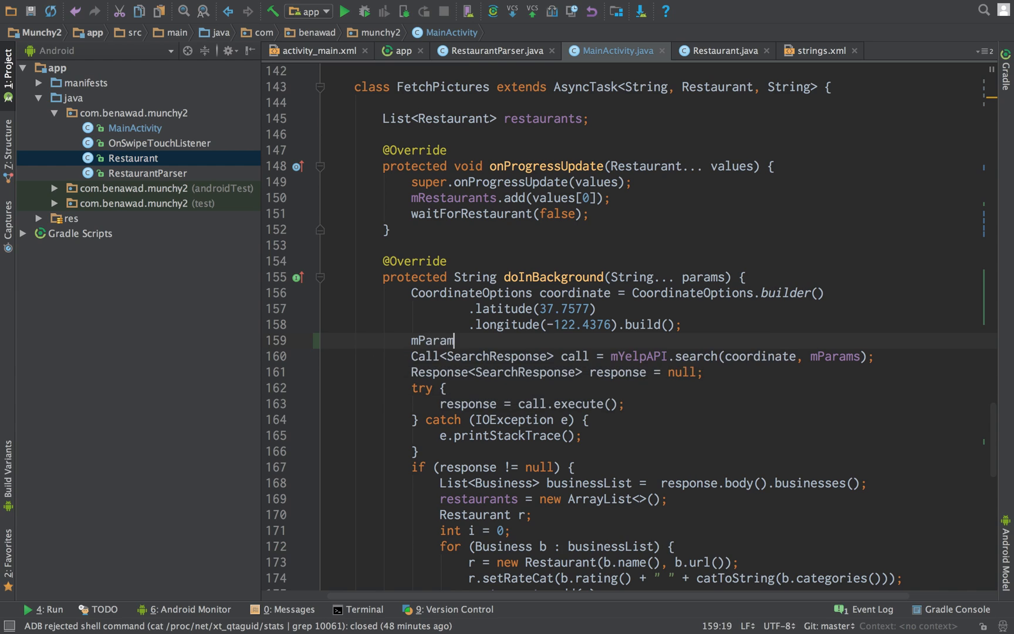
type("s")
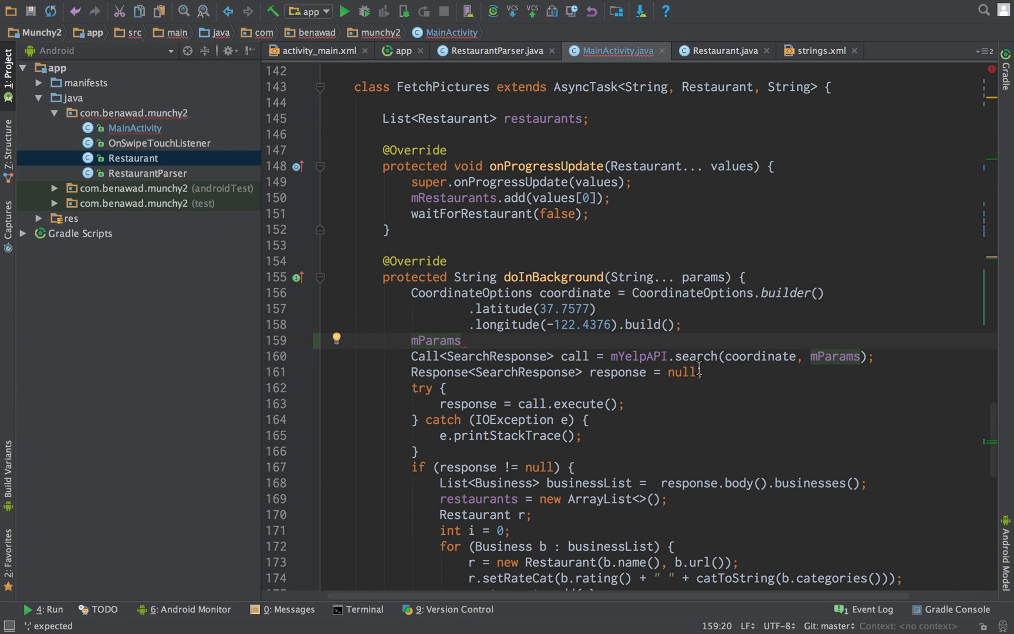
type(".put(\"")
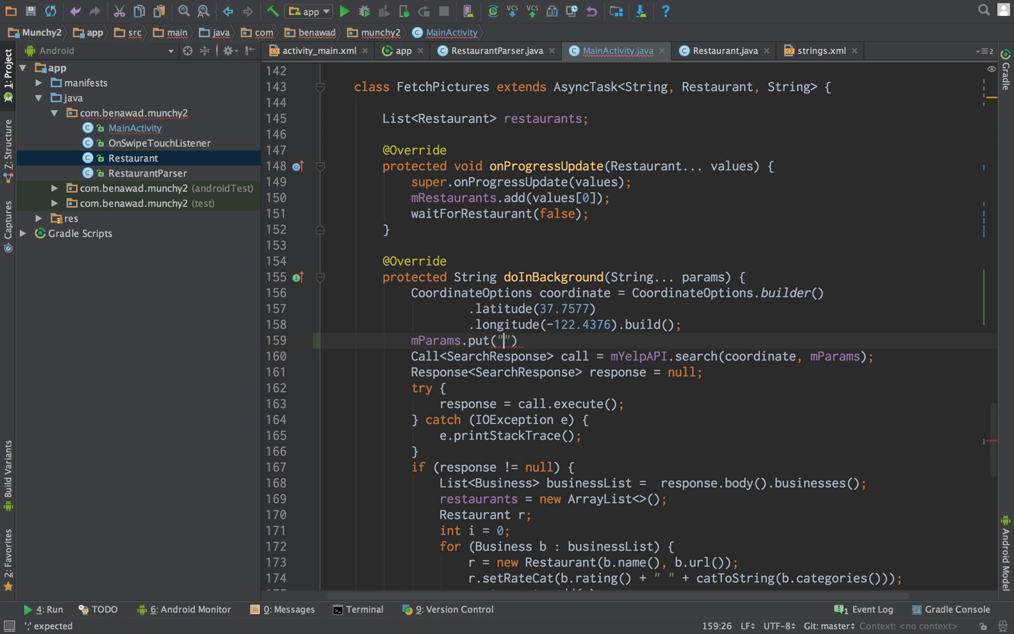
type("offset")
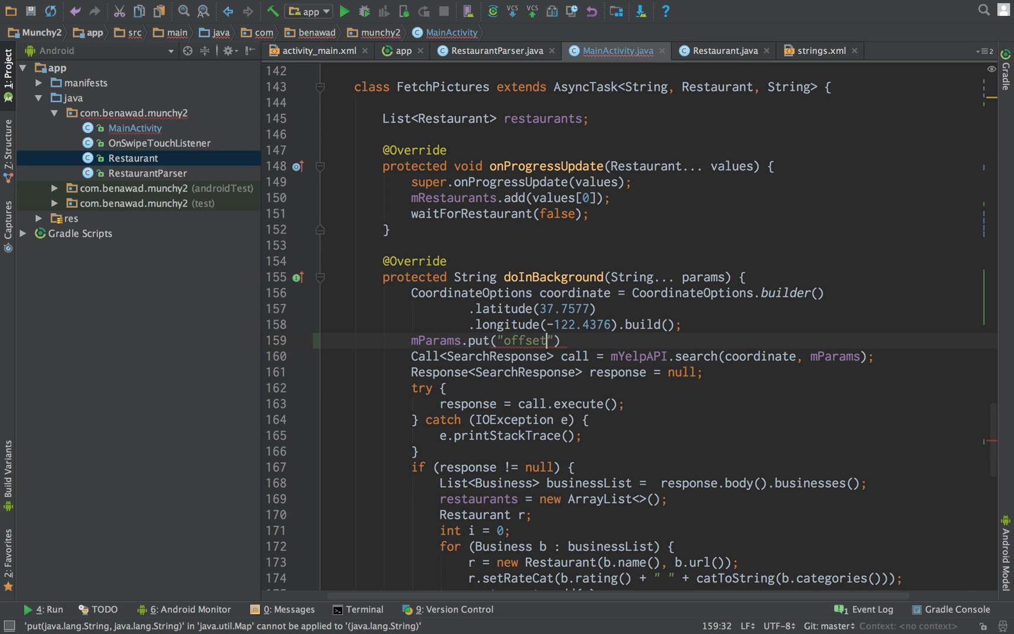
type(", params[0")
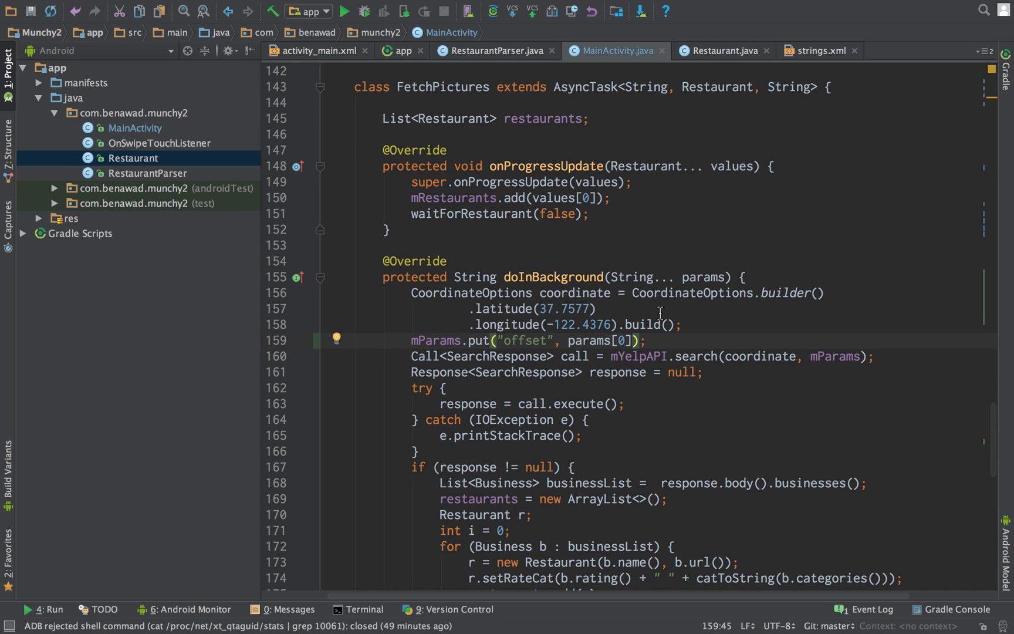
mouse_move(442, 129)
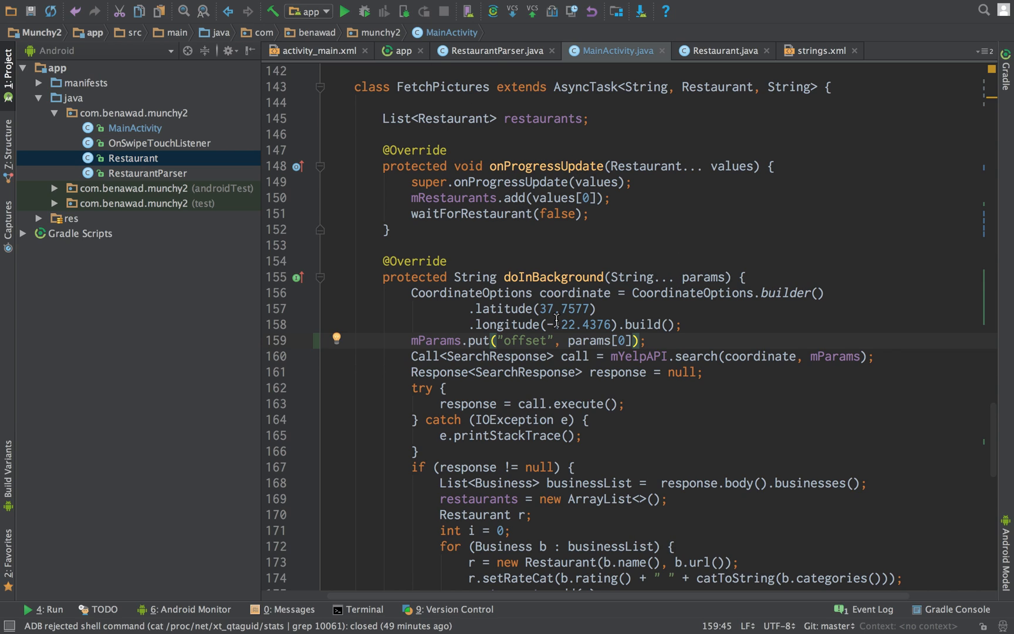
mouse_move(630, 320)
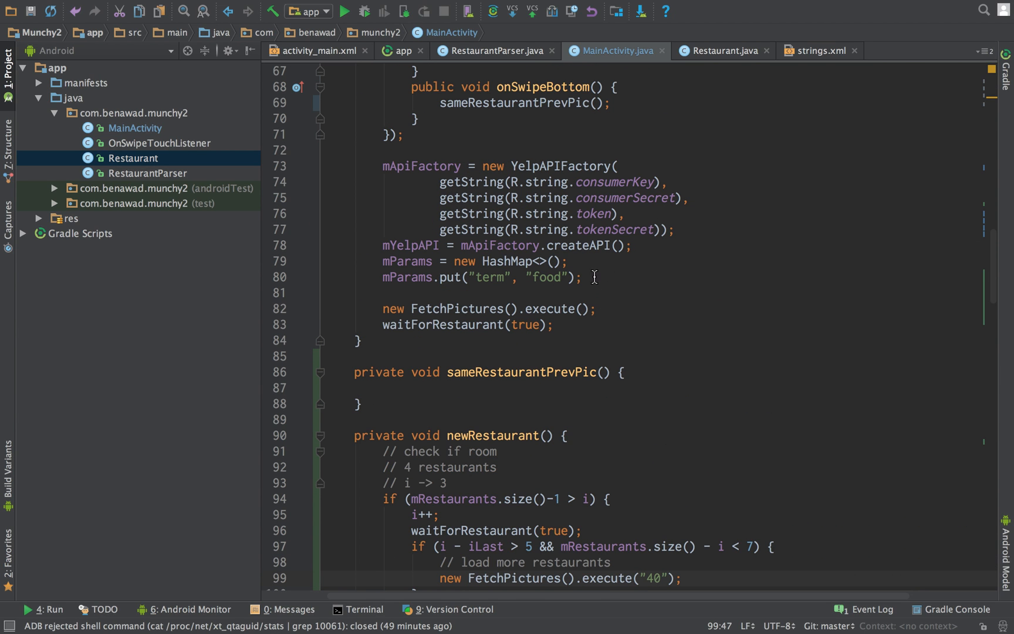
- Pass "0" to onCreate's FetchPictures call and start replacing the load-more "40" with rCount
scroll("down", 3)
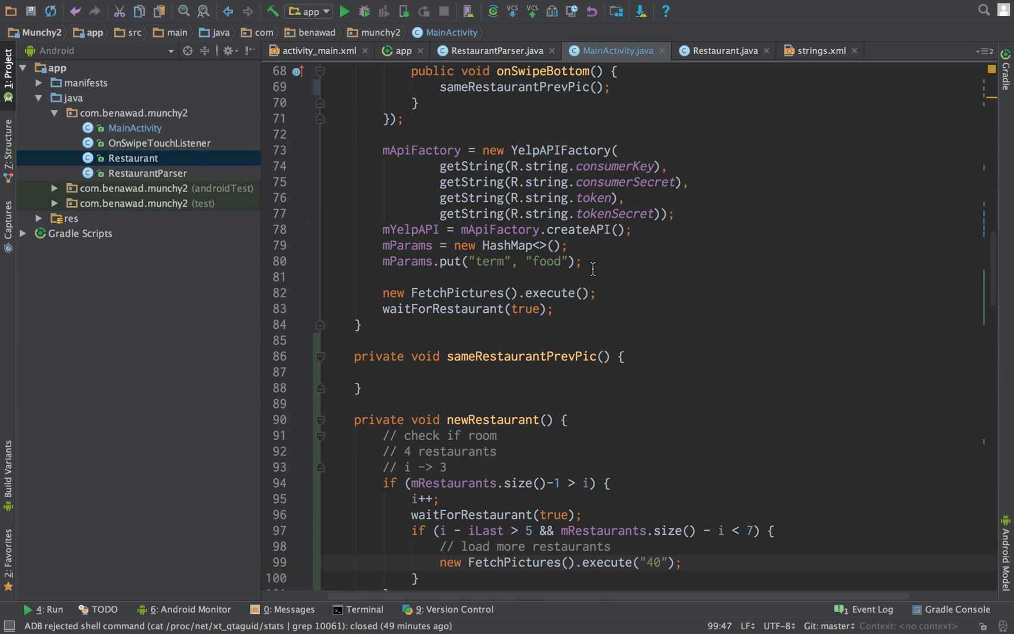
type("\"\"")
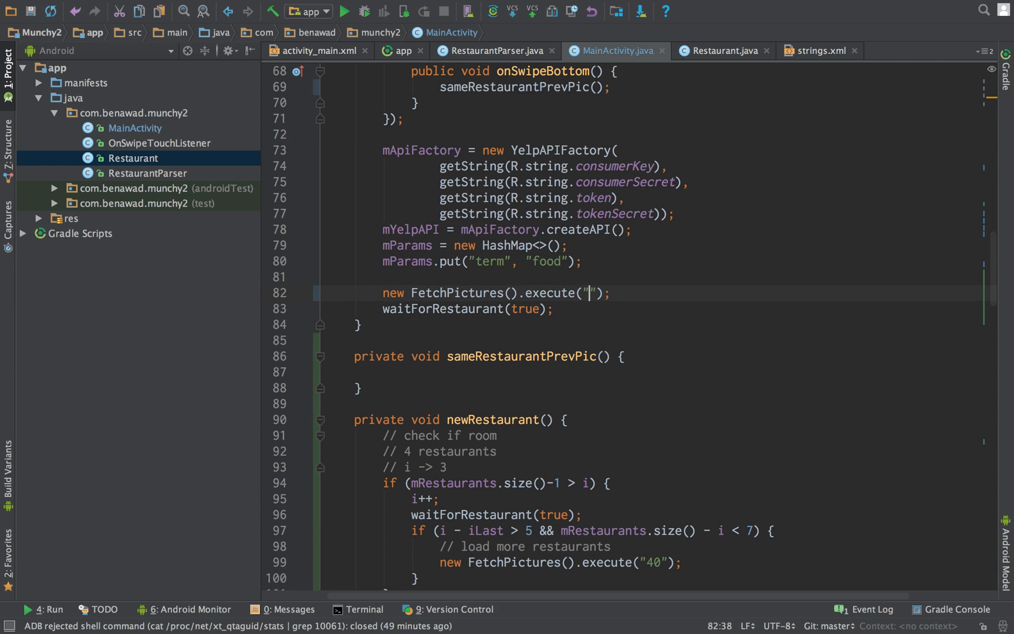
type("0")
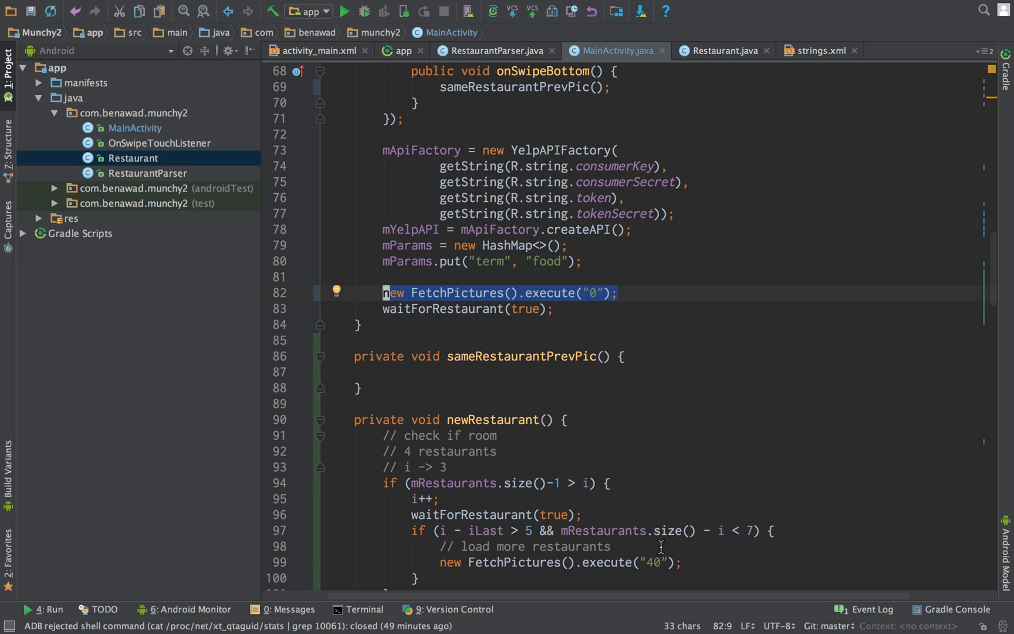
left_click(657, 562)
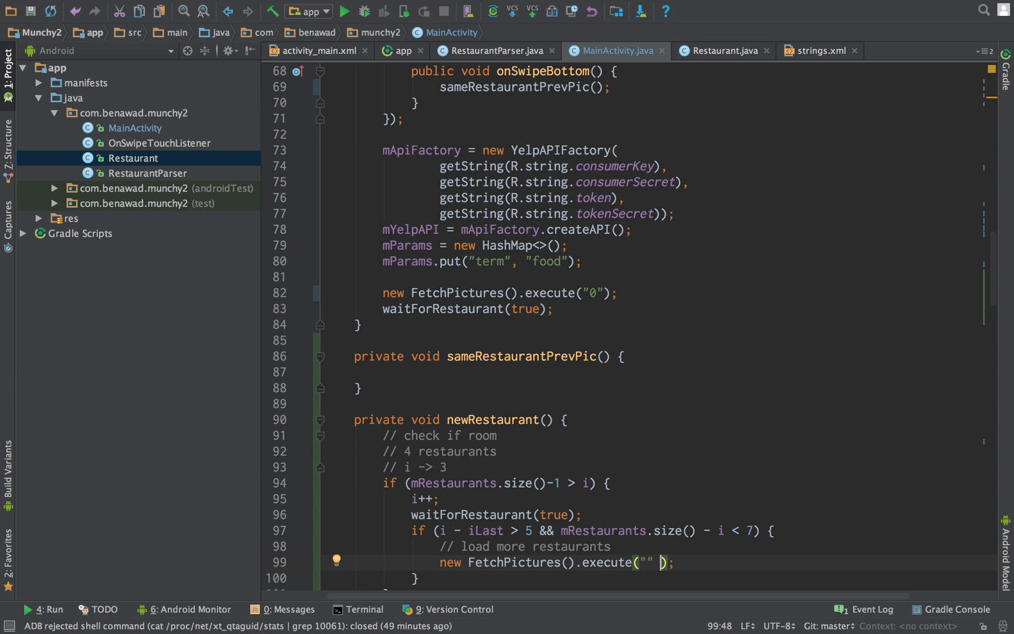
type("rCount")
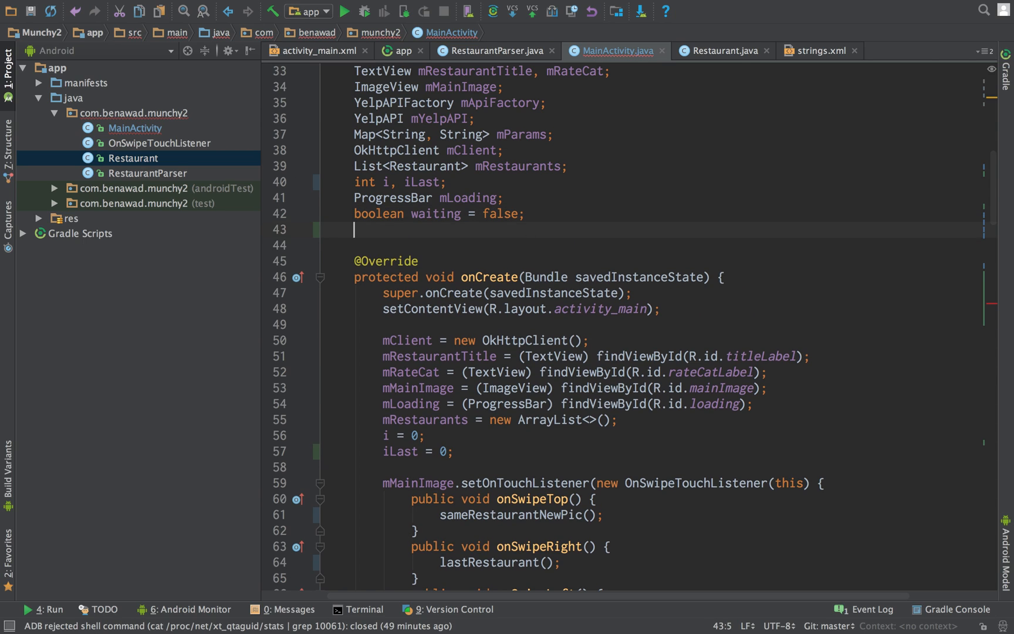
- Declare int rCount = 40; and pass "" + rCount to the load-more FetchPictures call, adding 40 after
type("int rCount")
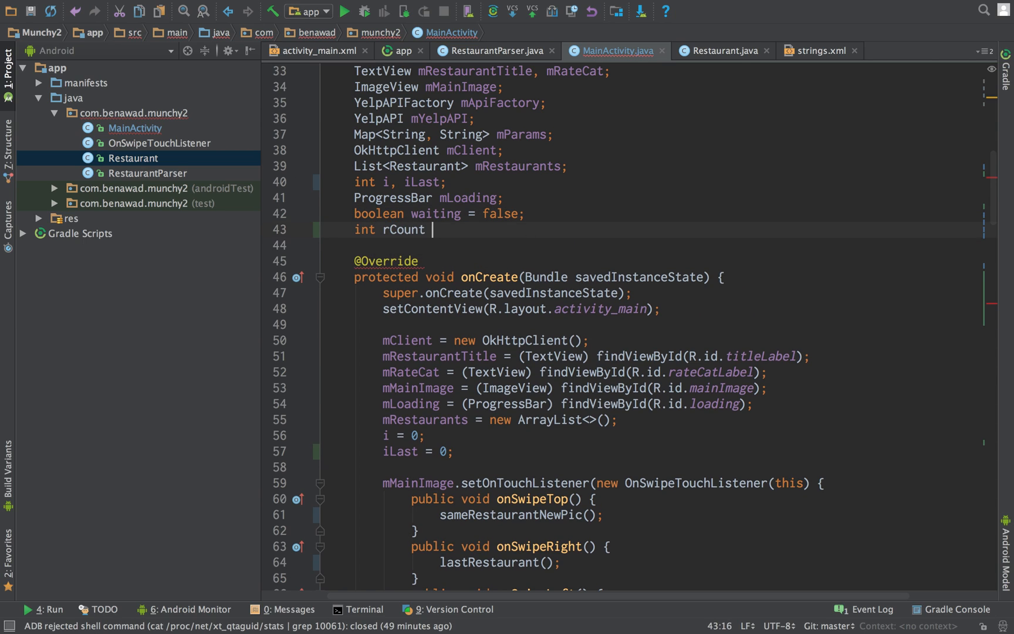
type("= 40;")
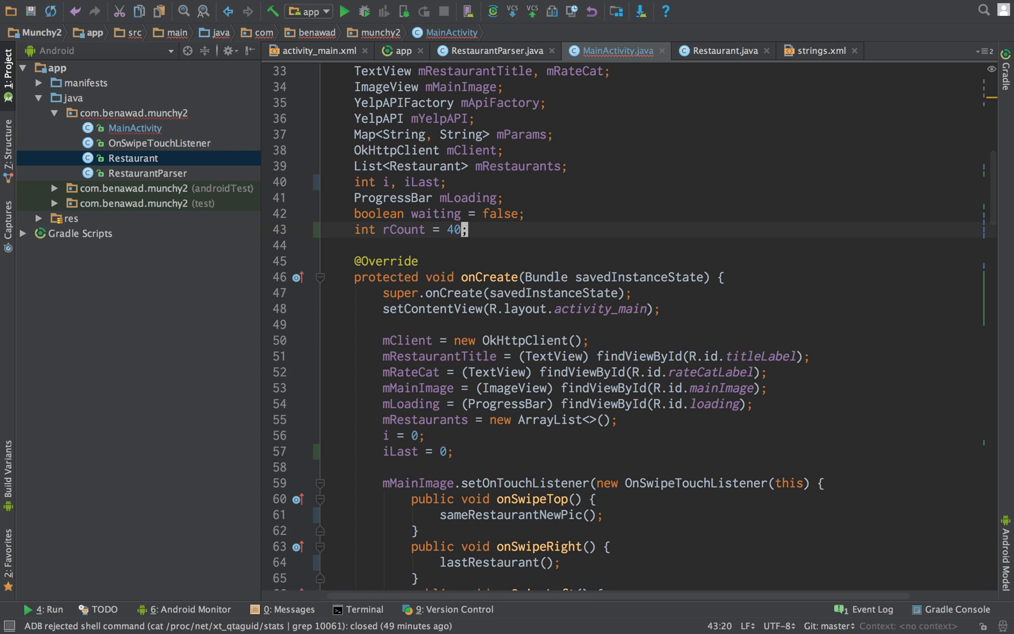
scroll("down", 3)
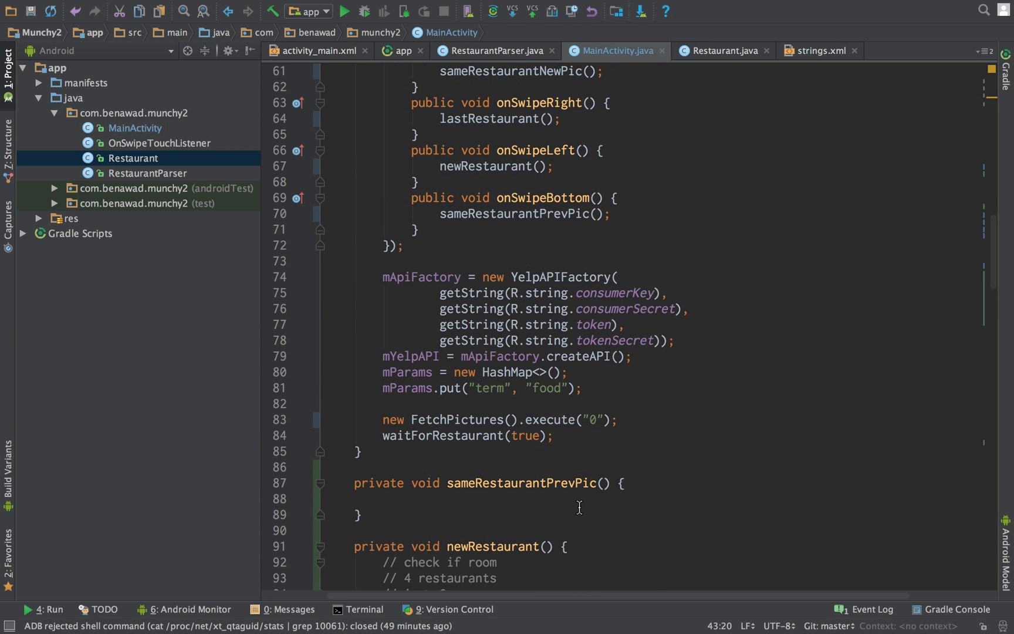
mouse_move(560, 428)
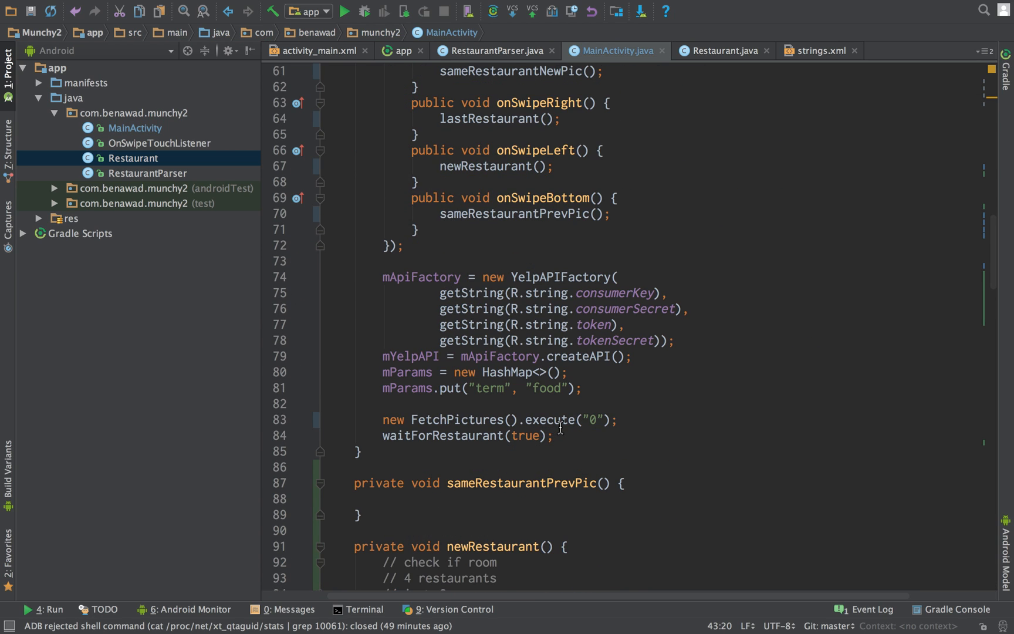
scroll("down", 3)
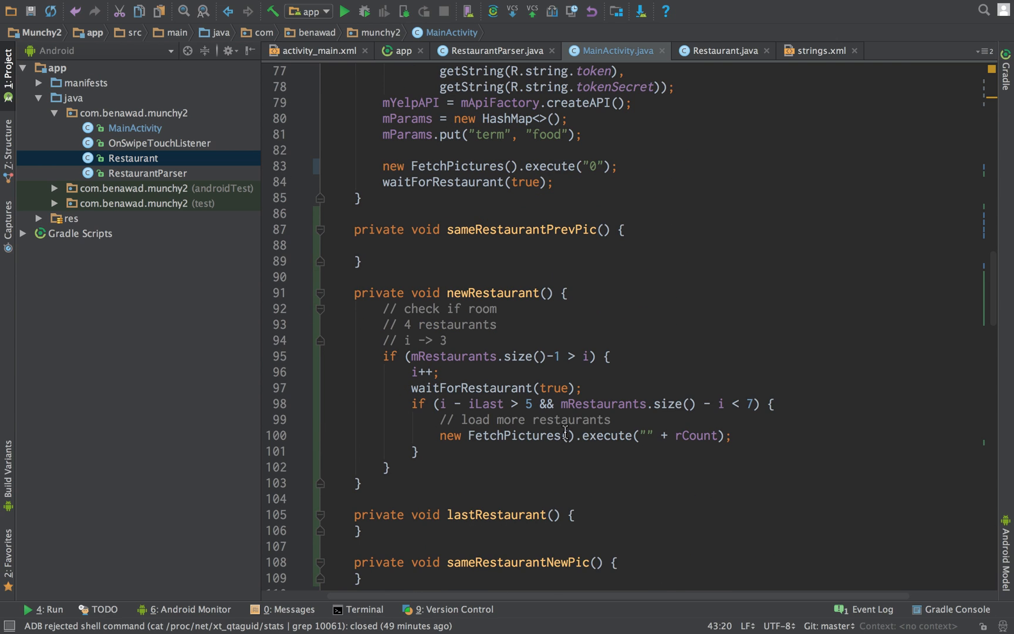
type("rCount += 40;")
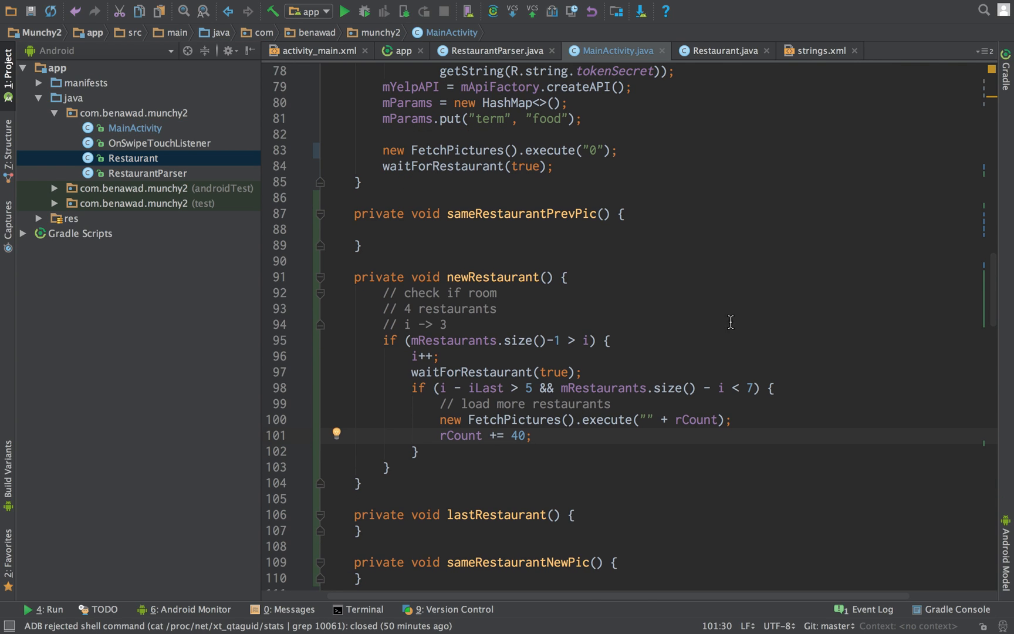
mouse_move(549, 394)
type("mParams.put")
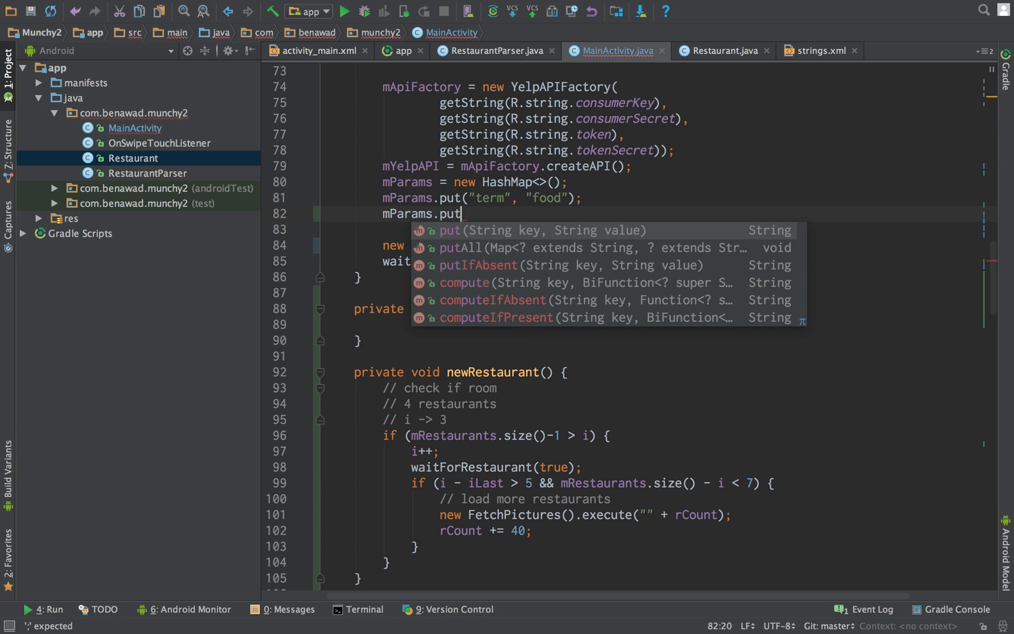
- Put a "limit" parameter of "40" into mParams in onCreate after the term parameter
type("(\"li\"")
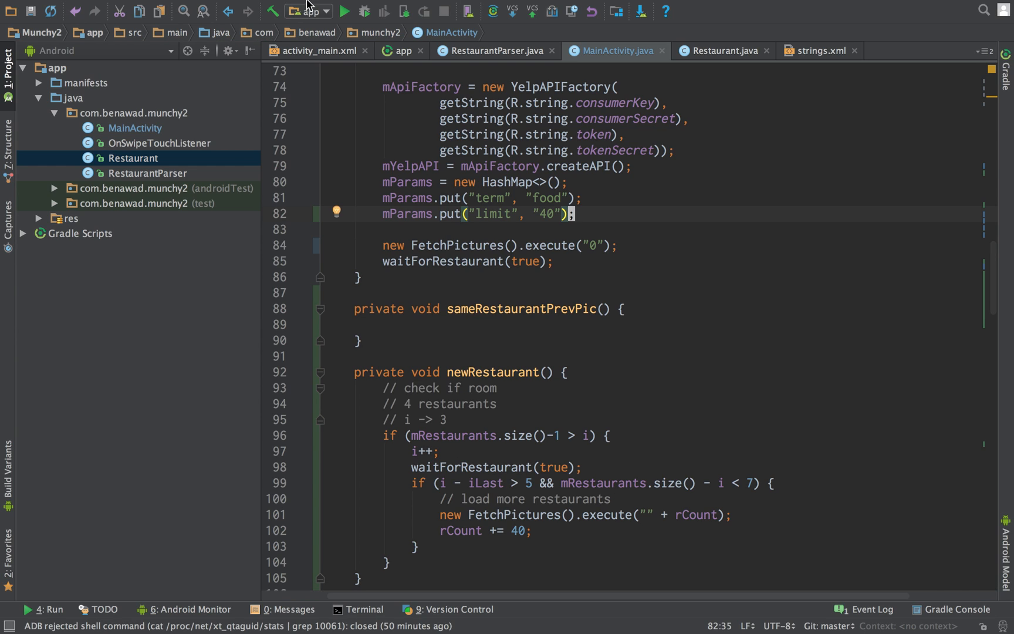
mouse_move(586, 252)
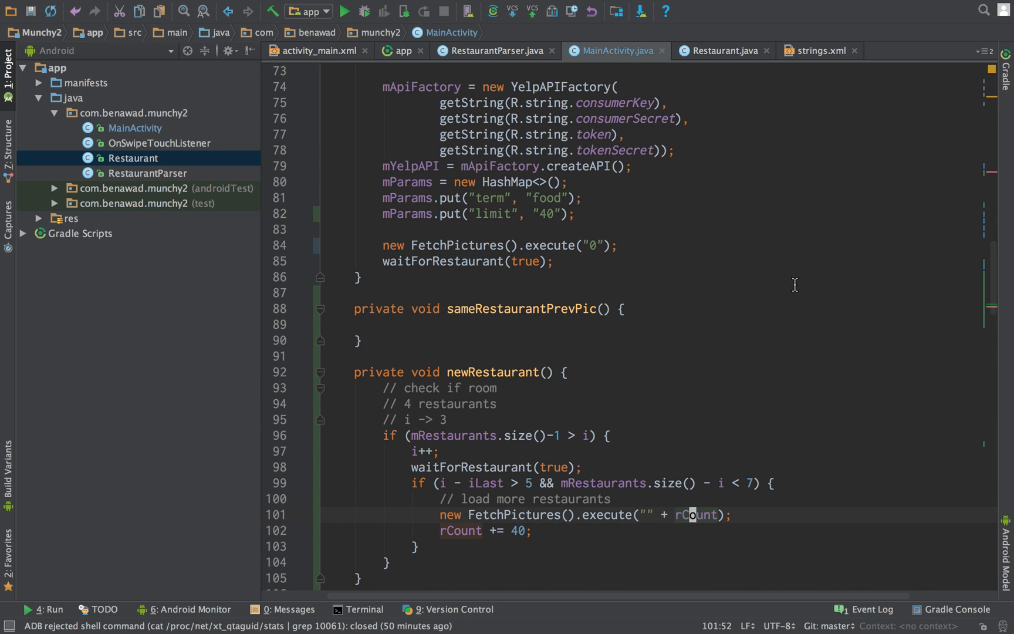
scroll("down", 3)
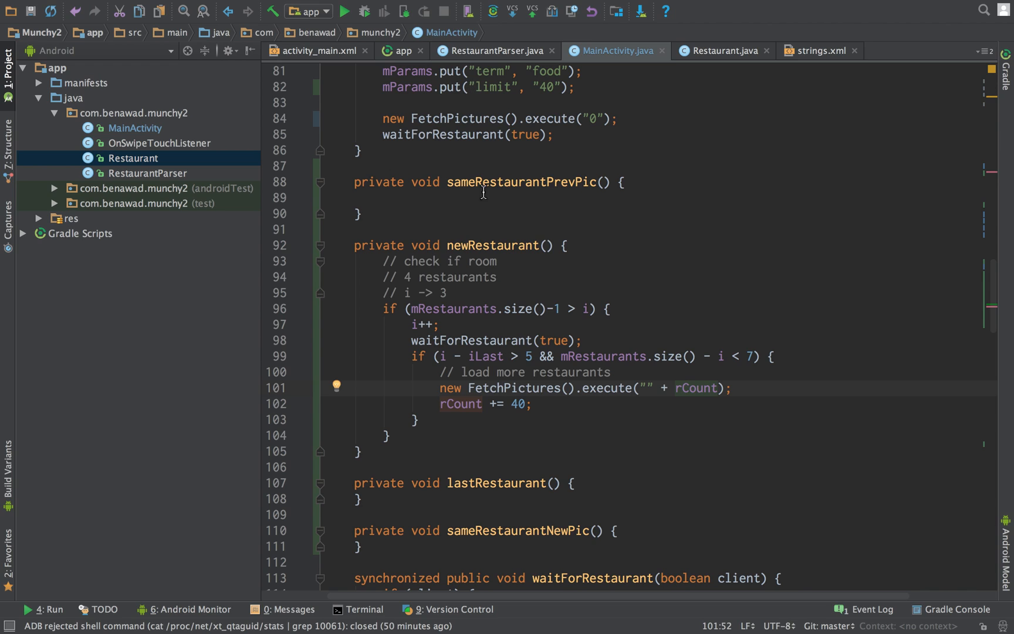
mouse_move(461, 294)
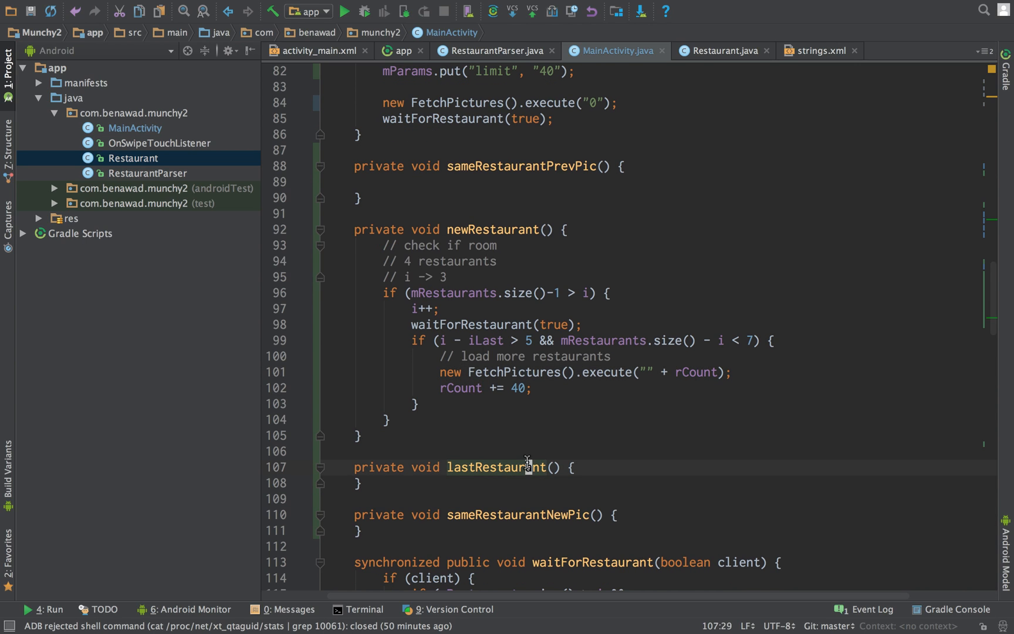
- Write lastRestaurant's if block that decrements i when above 0 and calls waitForRestaurant(true)
type("if (")
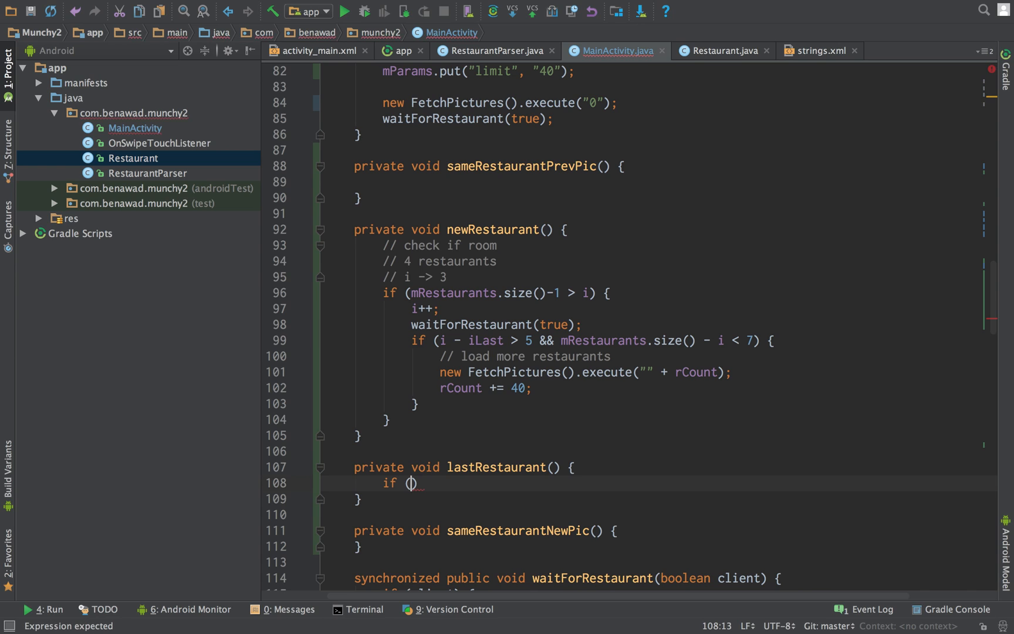
type("mRes")
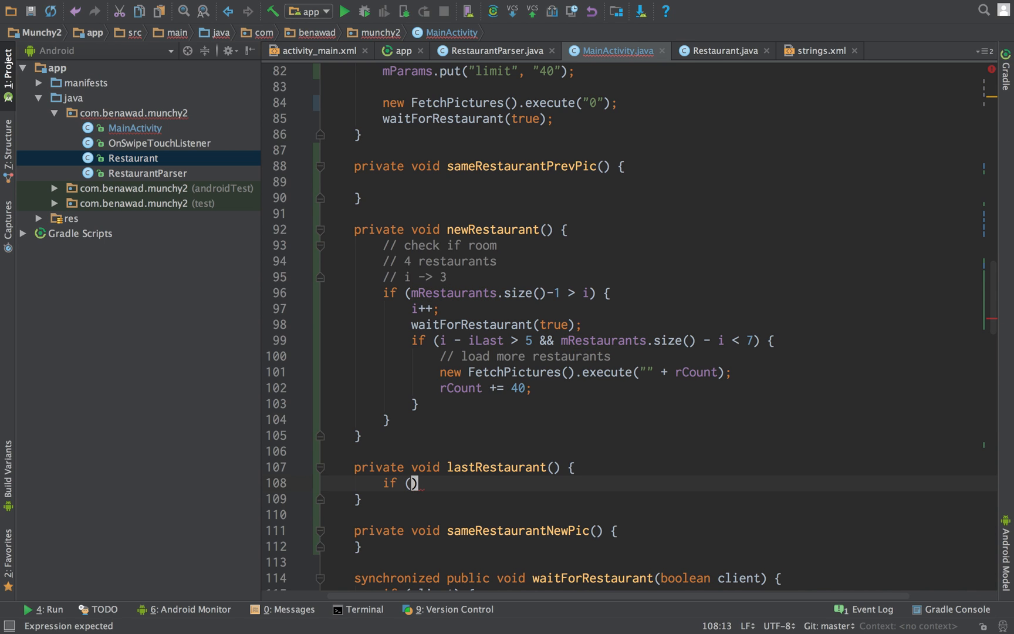
type("i >")
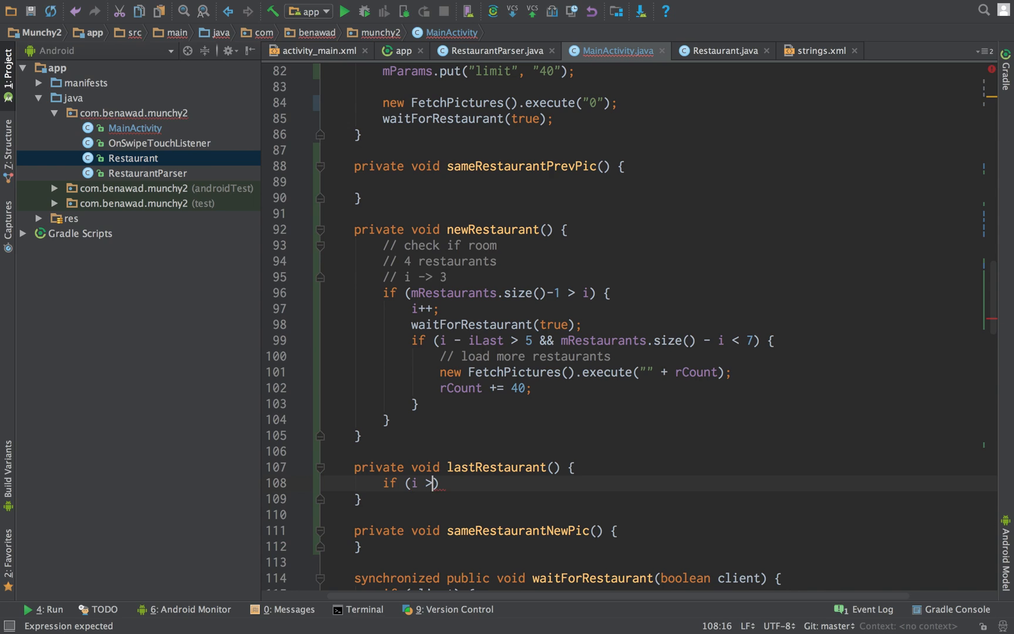
type("= 0) {")
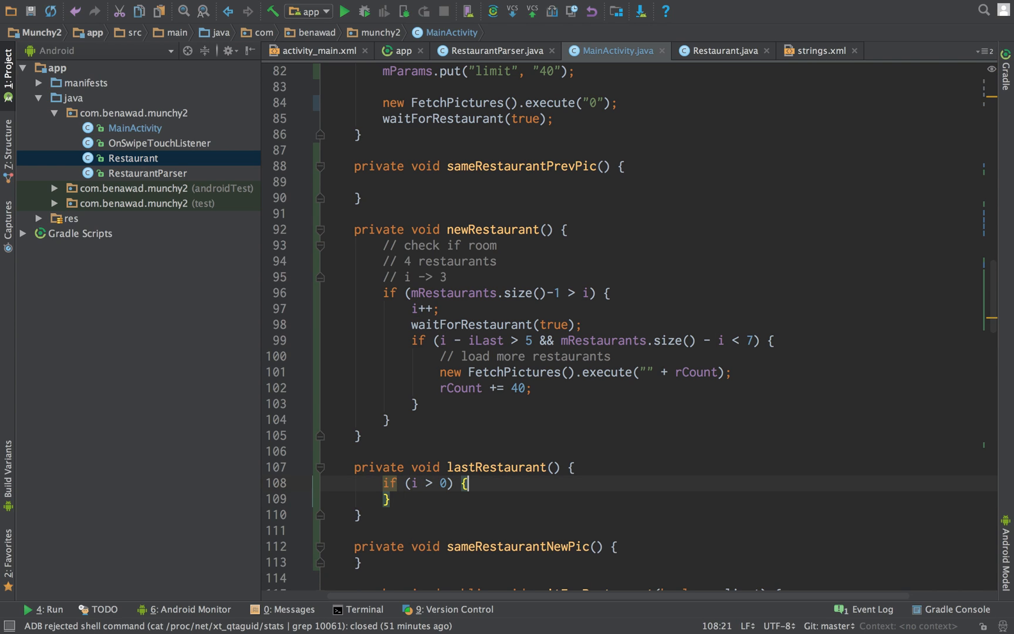
type("i--;")
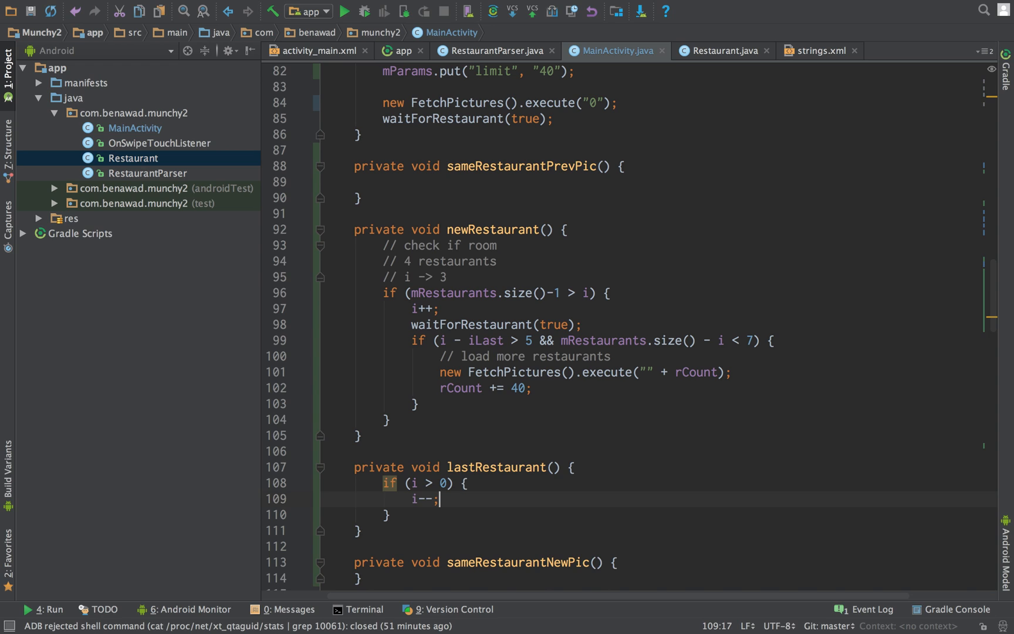
key("enter")
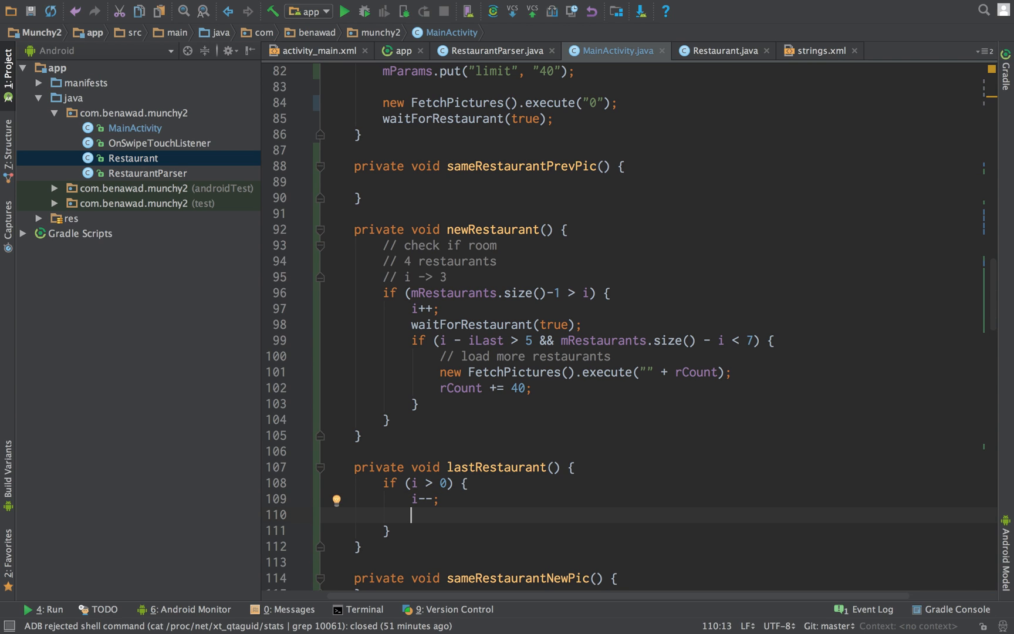
type("waitForRestaurant();")
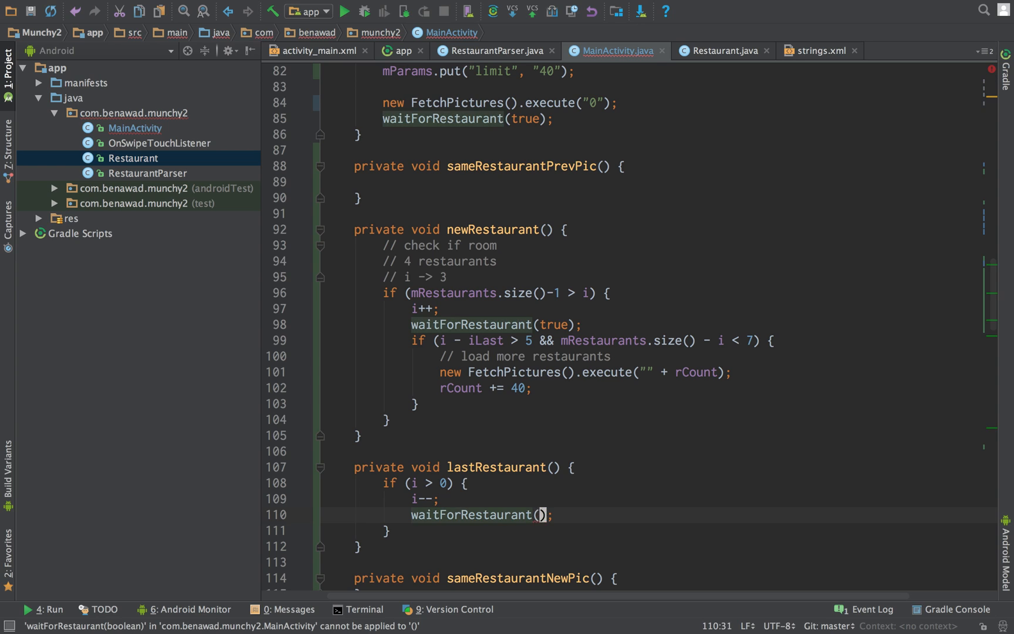
type("true")
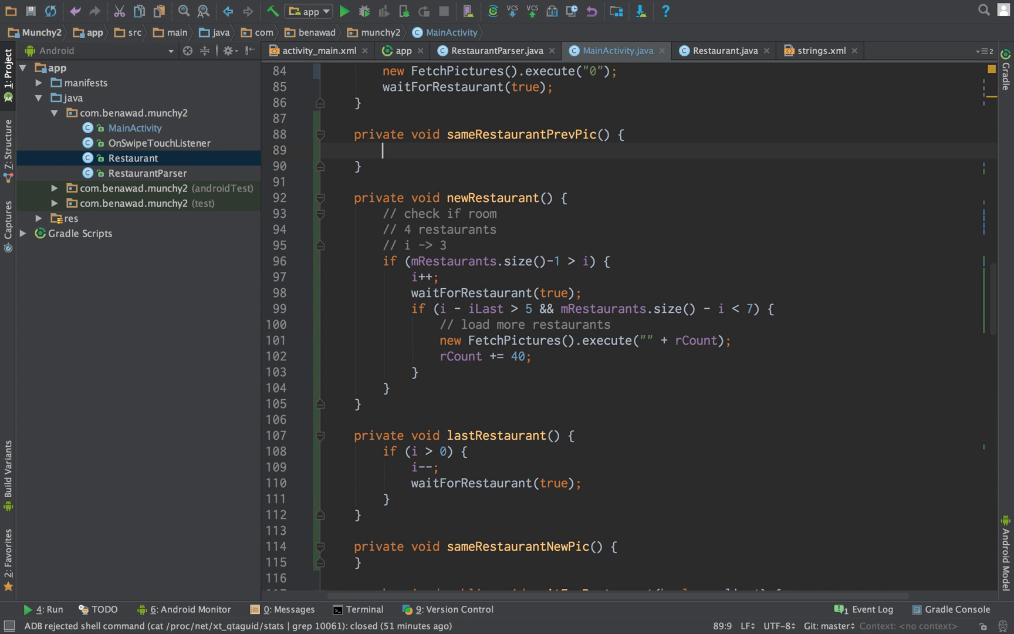
- Get the current restaurant and write the condition r.getCurrPic() > 0, dropping the picture-count call
type("if (mR")
type("Restaurant r = mRestaurants.get(")
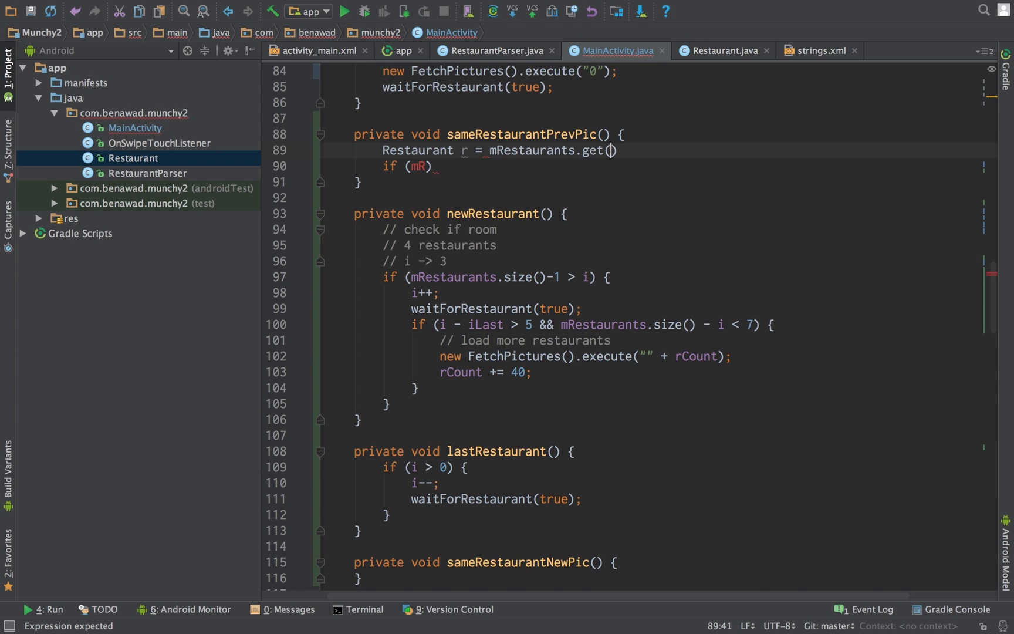
type("i")
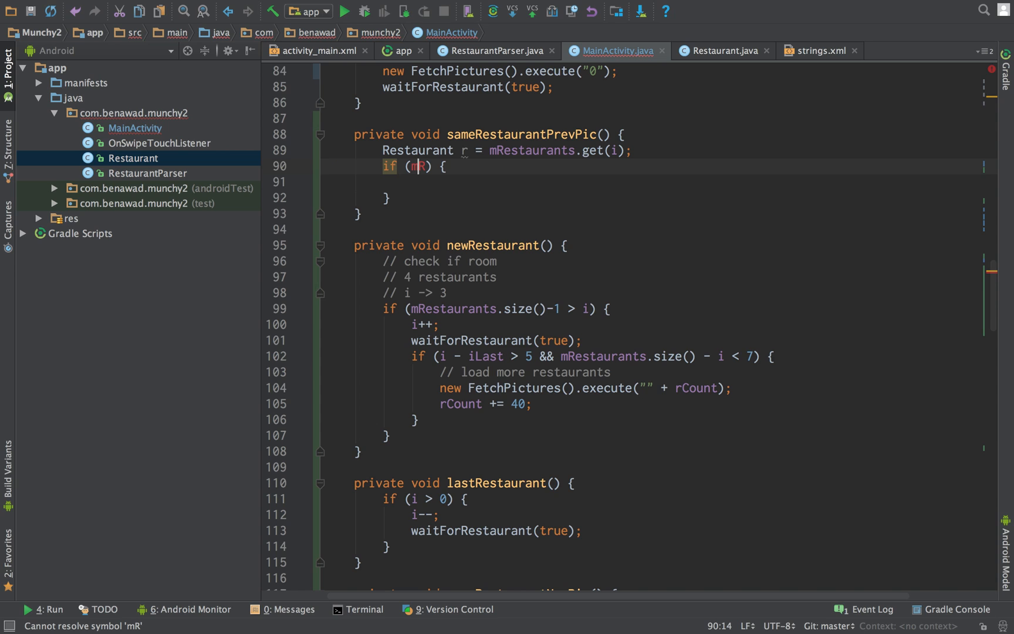
type("r.")
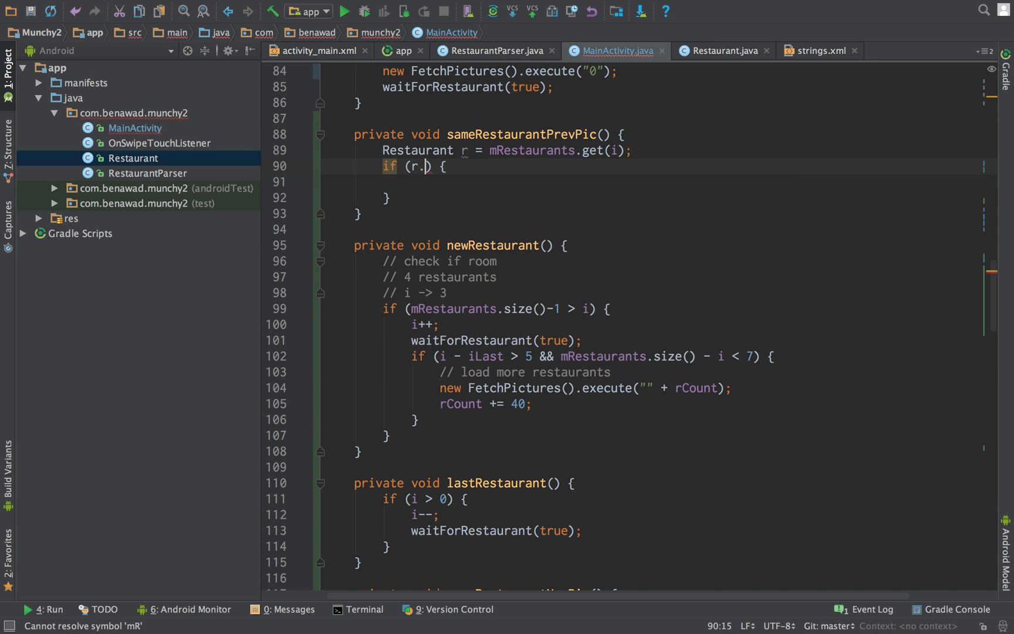
type("getPictures()")
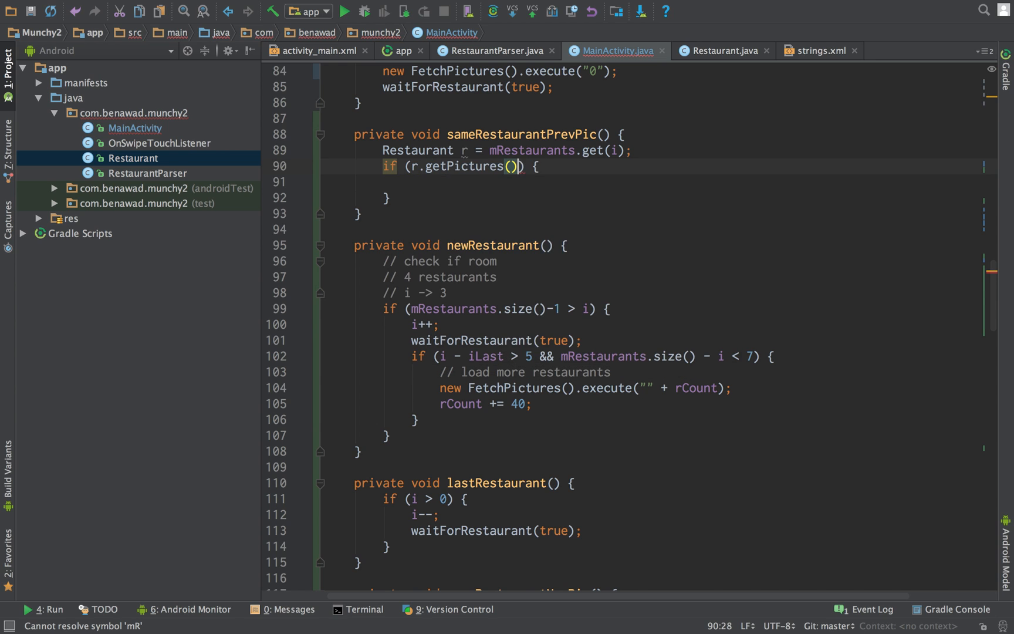
type(".size()")
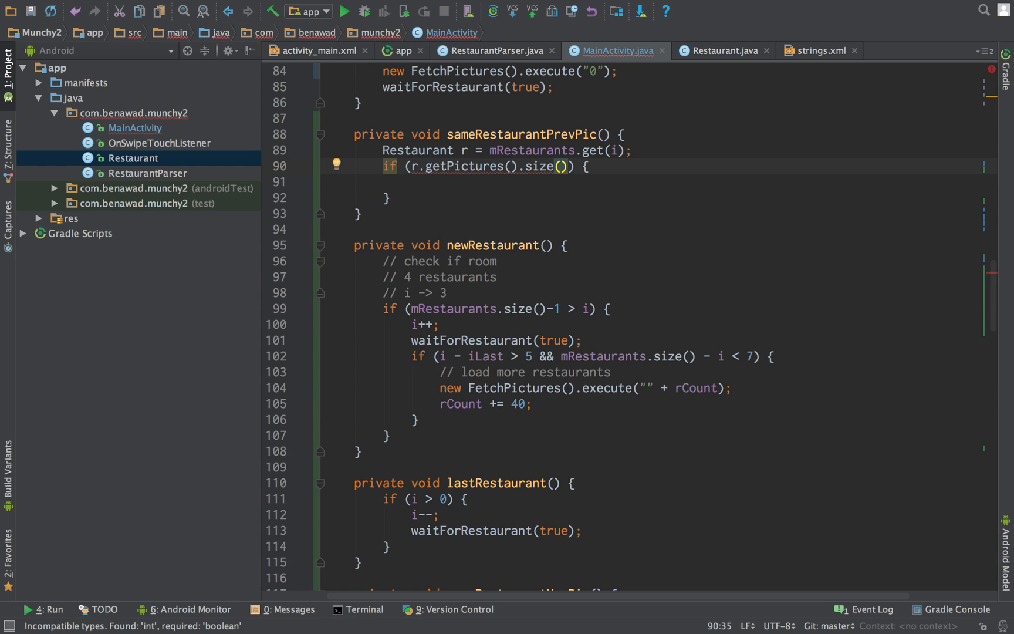
key("BackSpace")
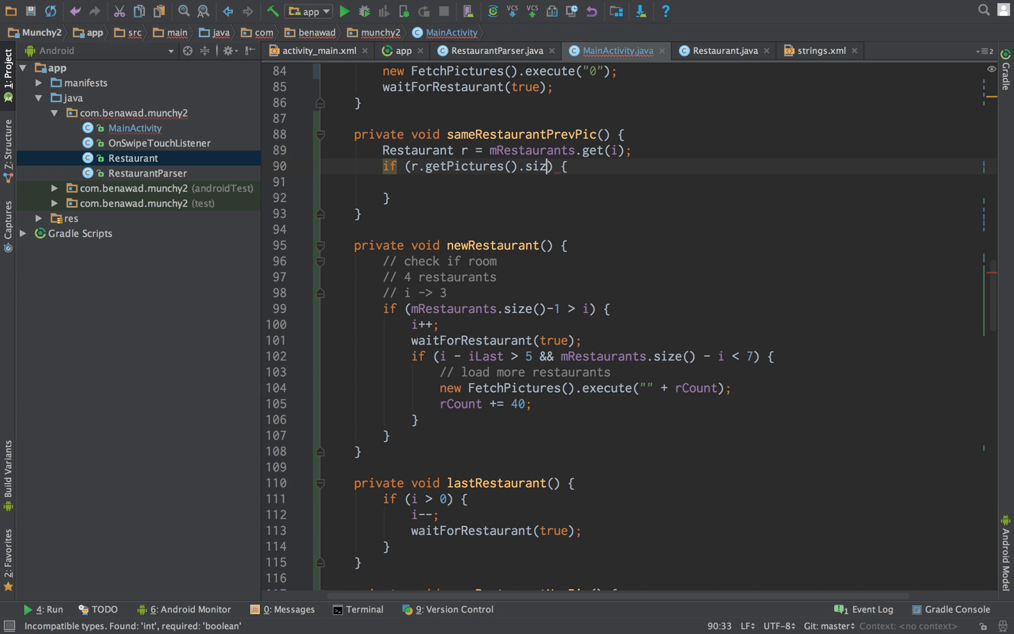
key("BackSpace")
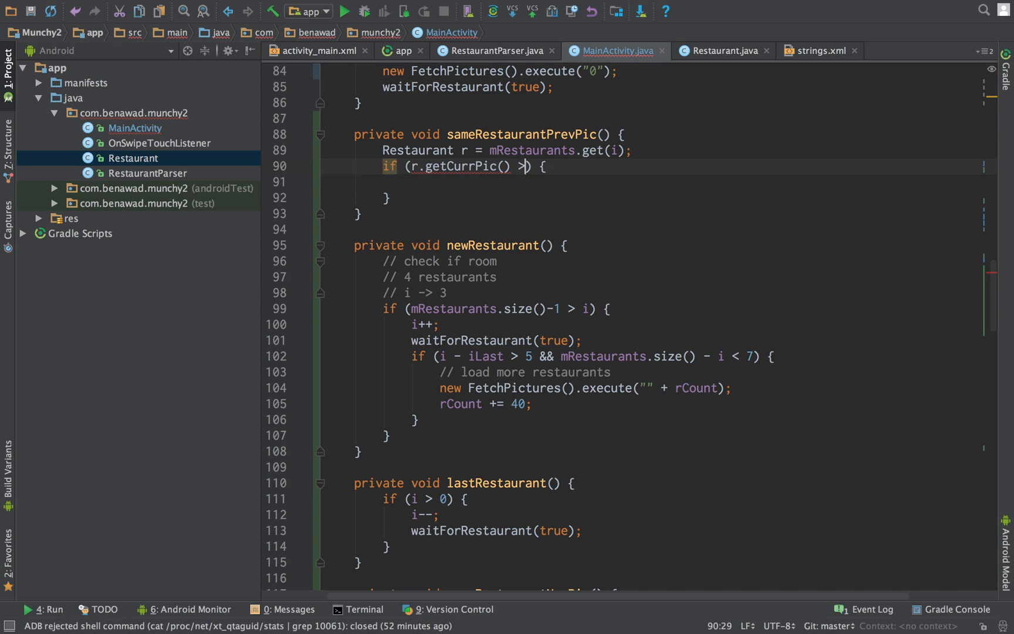
type("0")
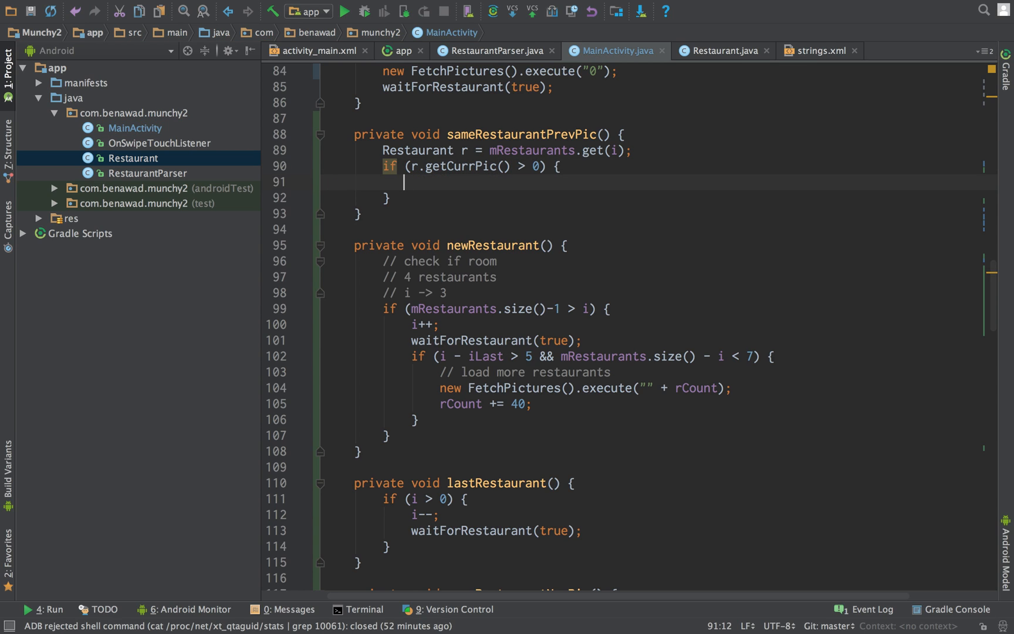
- Inside the condition call r.decCurrPic() and then waitForRestaurant(true)
type("r.g")
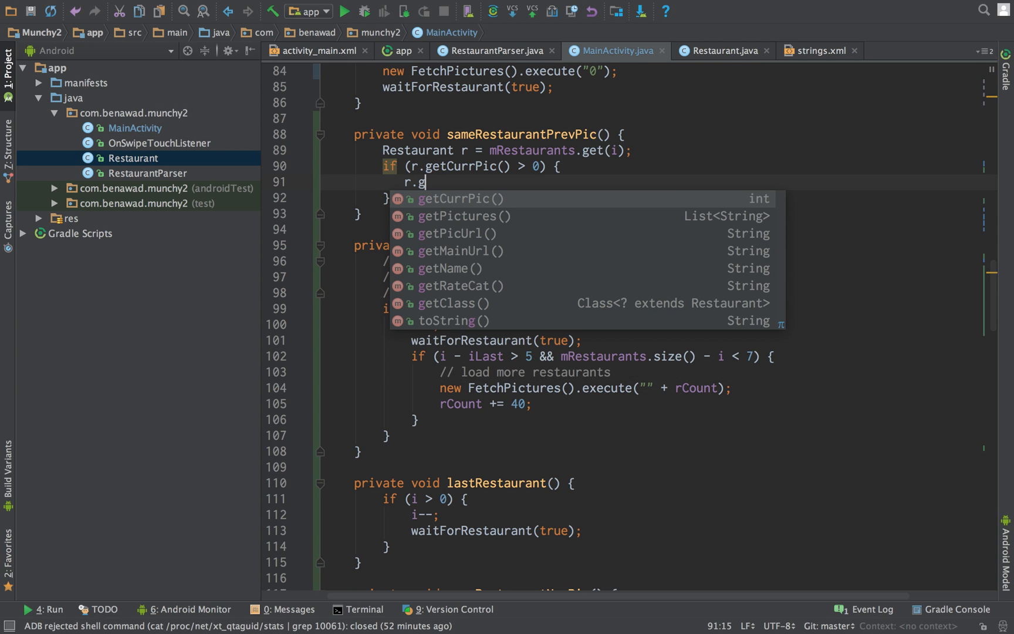
type("ecCurrPic();")
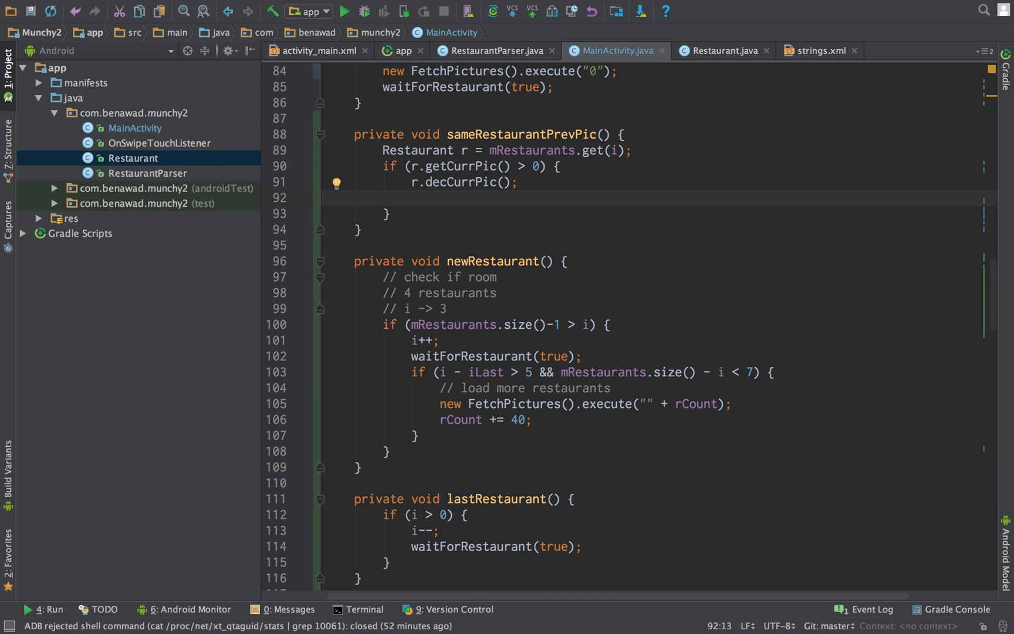
type("waitf")
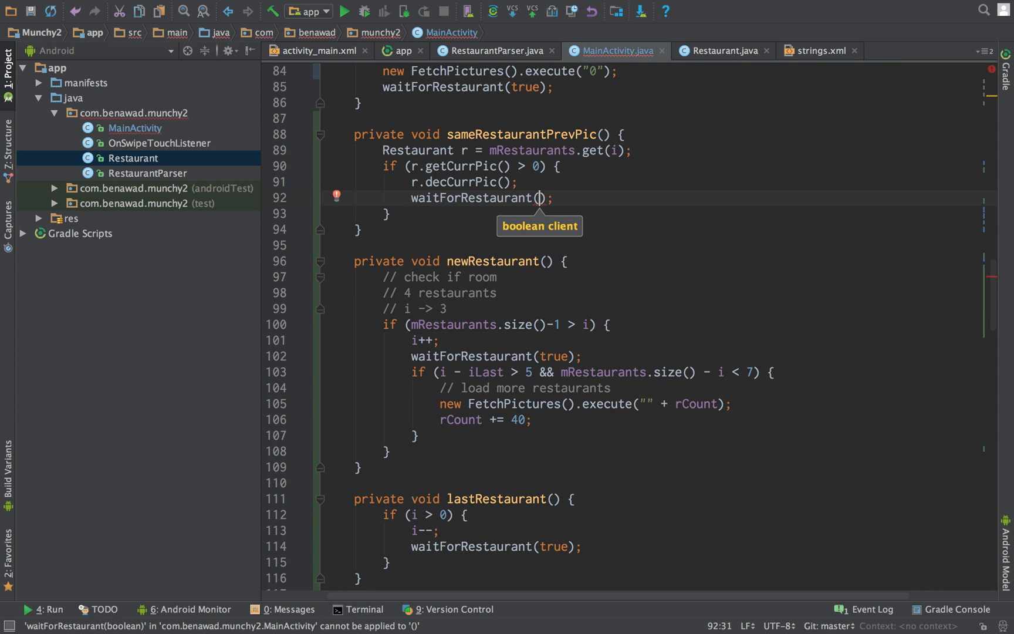
type("true")
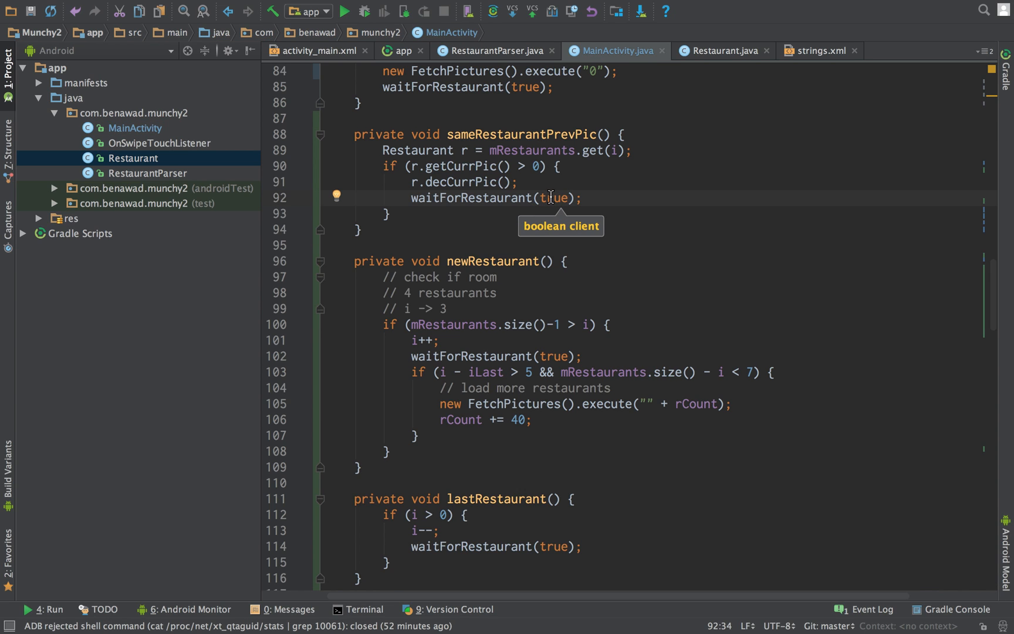
scroll("down", 3)
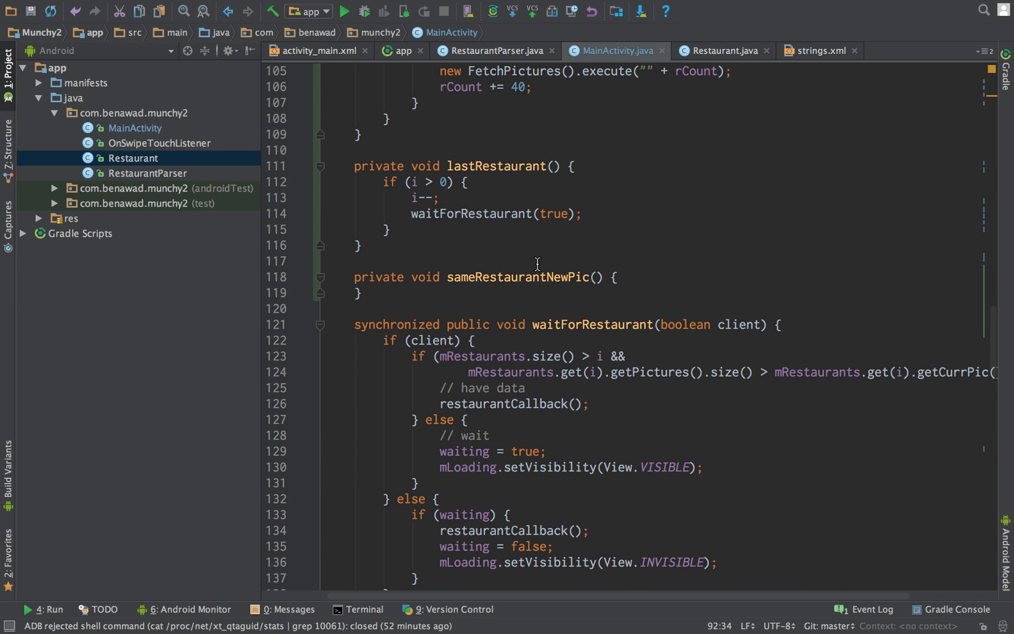
scroll("down", 3)
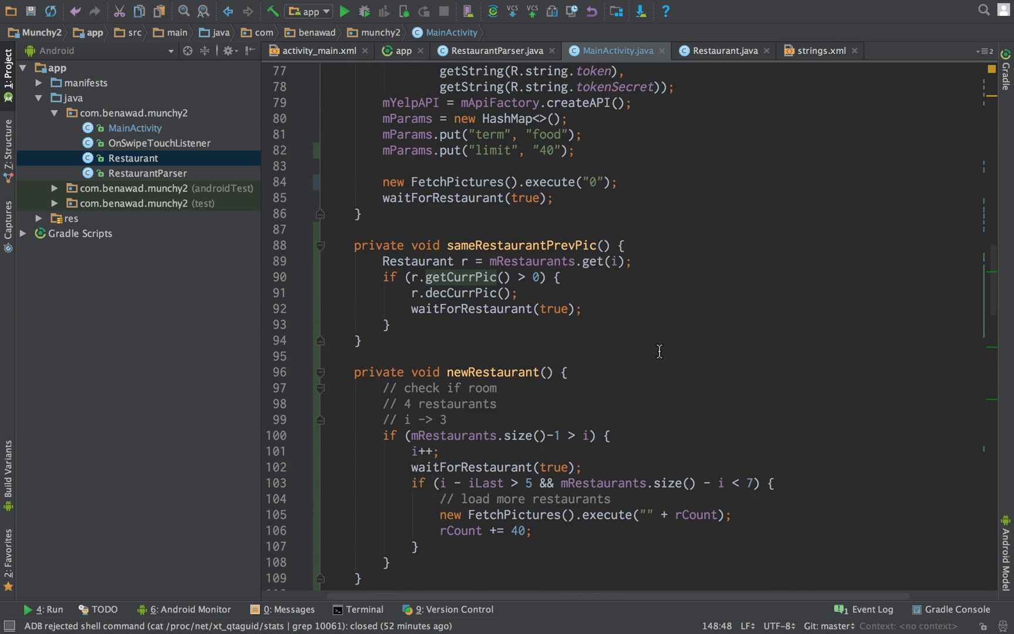
scroll("down", 3)
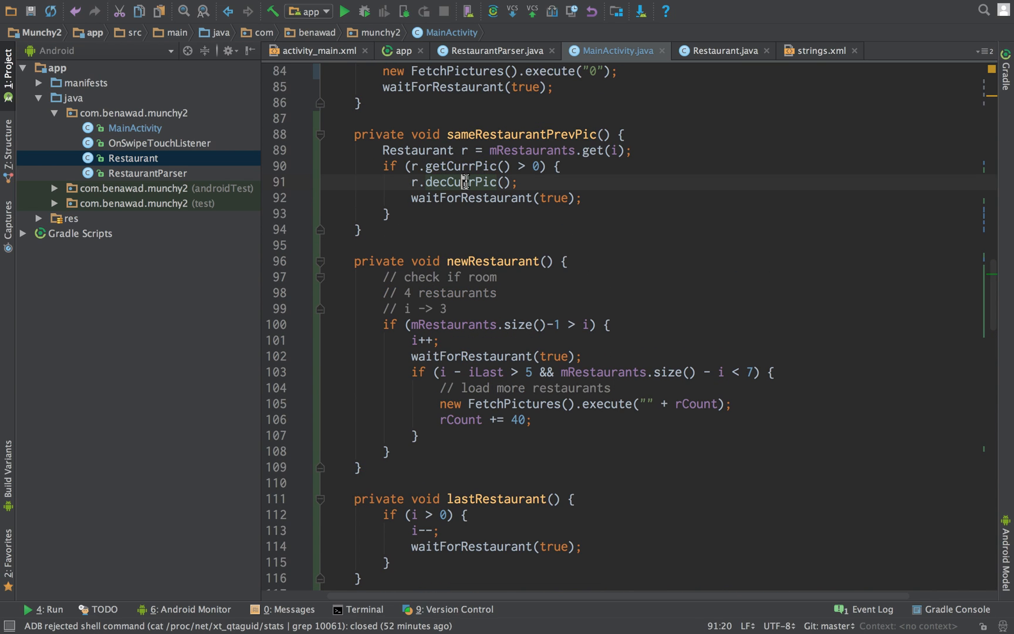
left_click(345, 10)
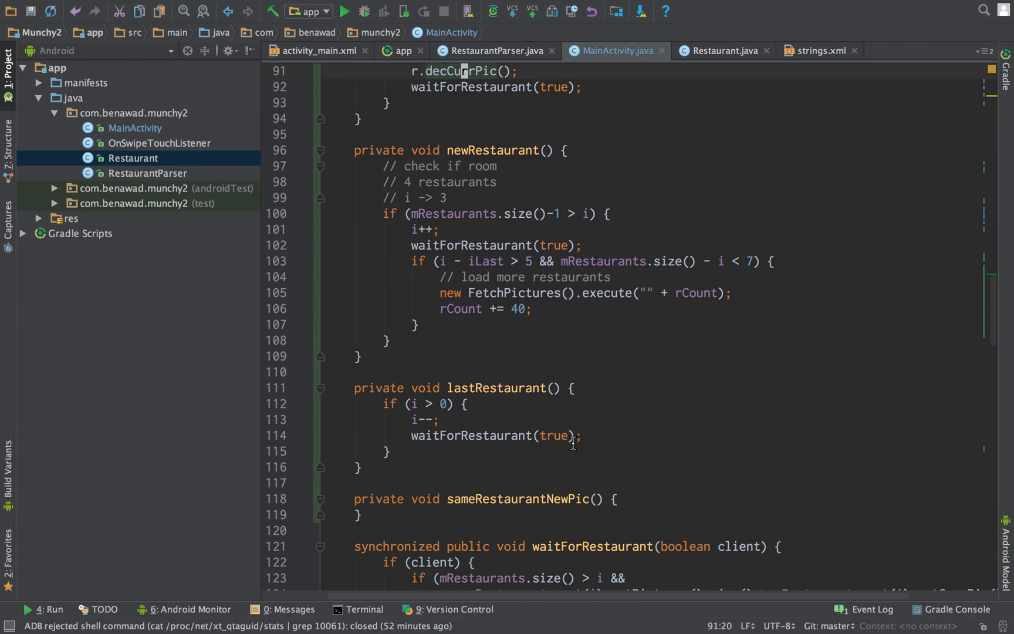
- In Restaurant.java declare private int iLast under currPic and set iLast = 0 in the constructor
left_click(720, 51)
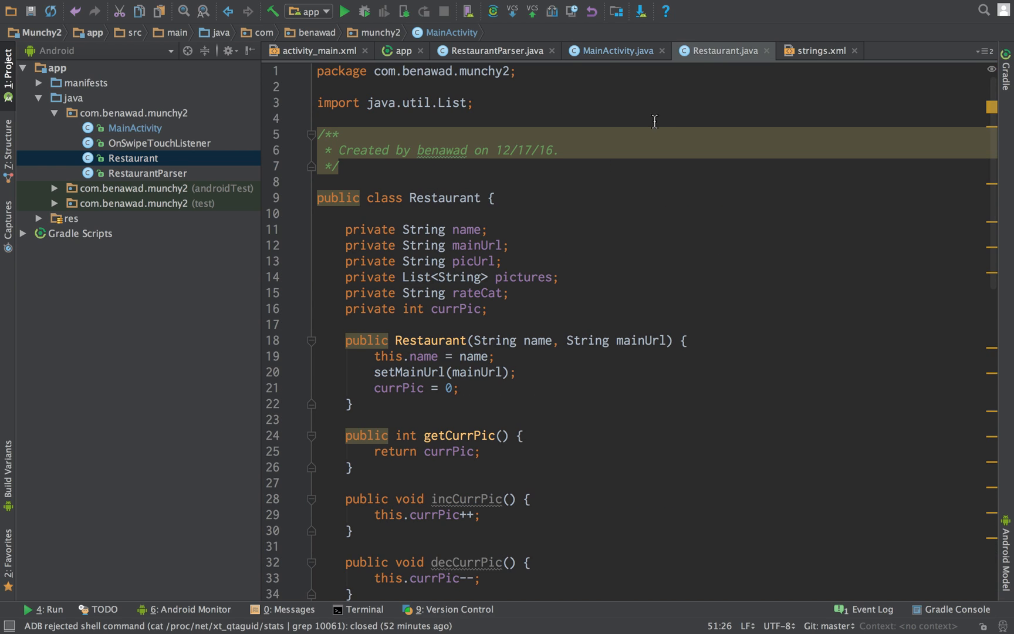
left_click(482, 309)
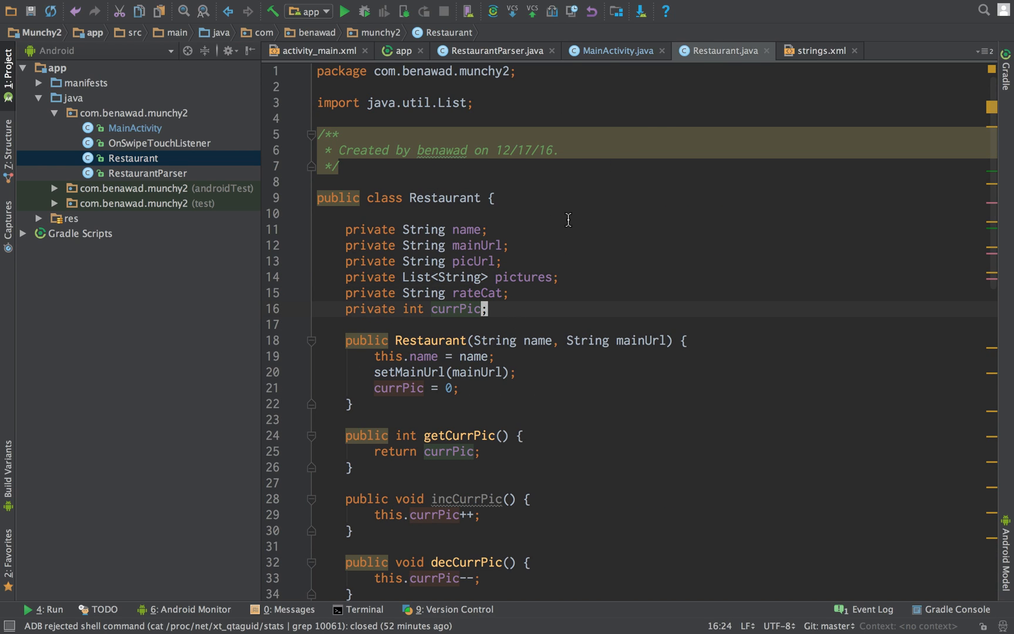
type("wait()")
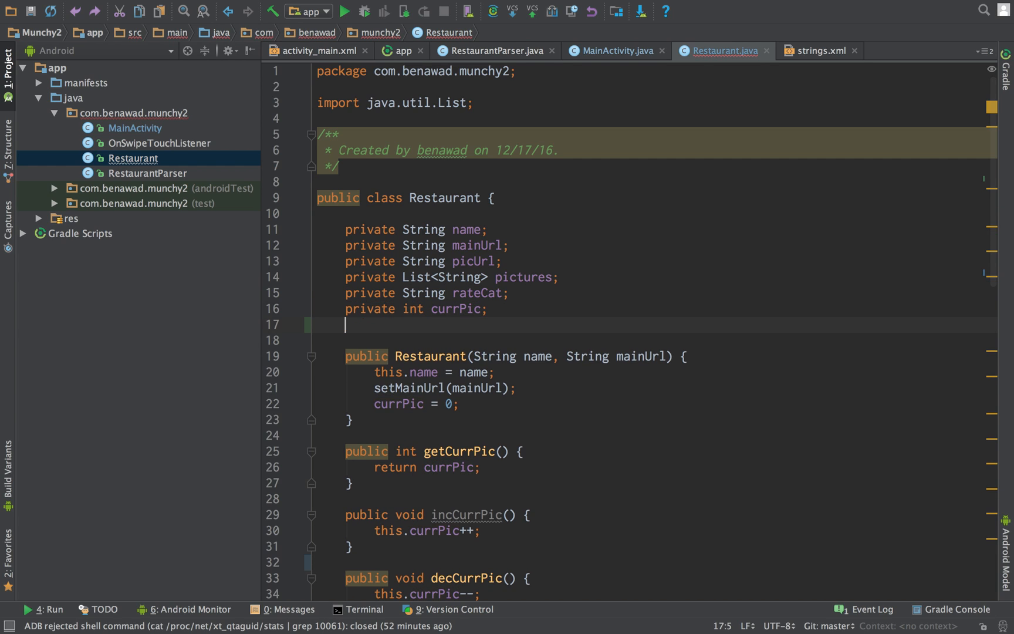
type("private int")
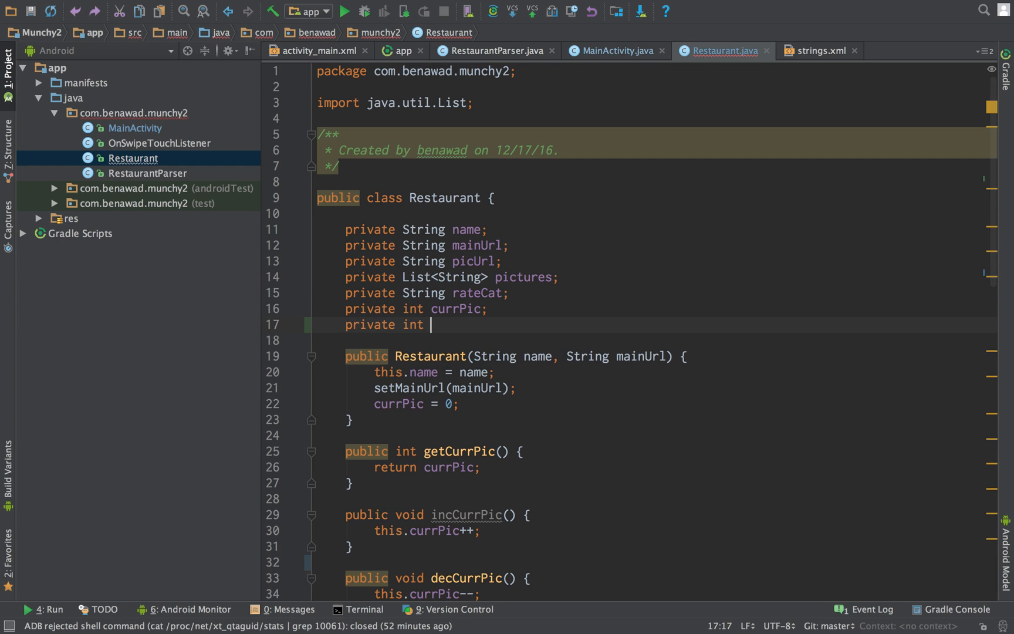
type("iLast;")
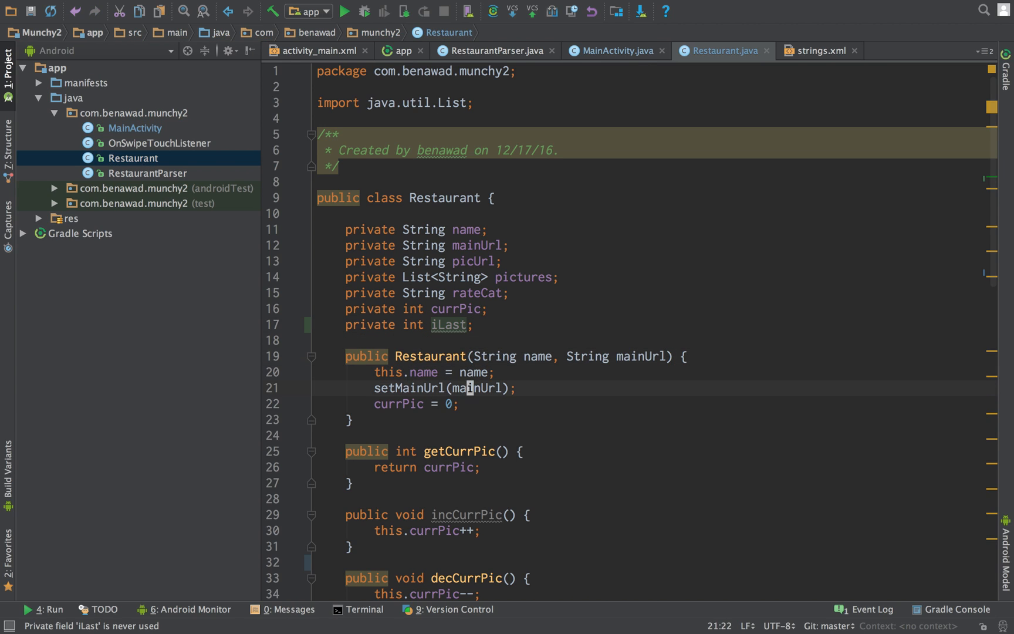
type("iLast = 0;")
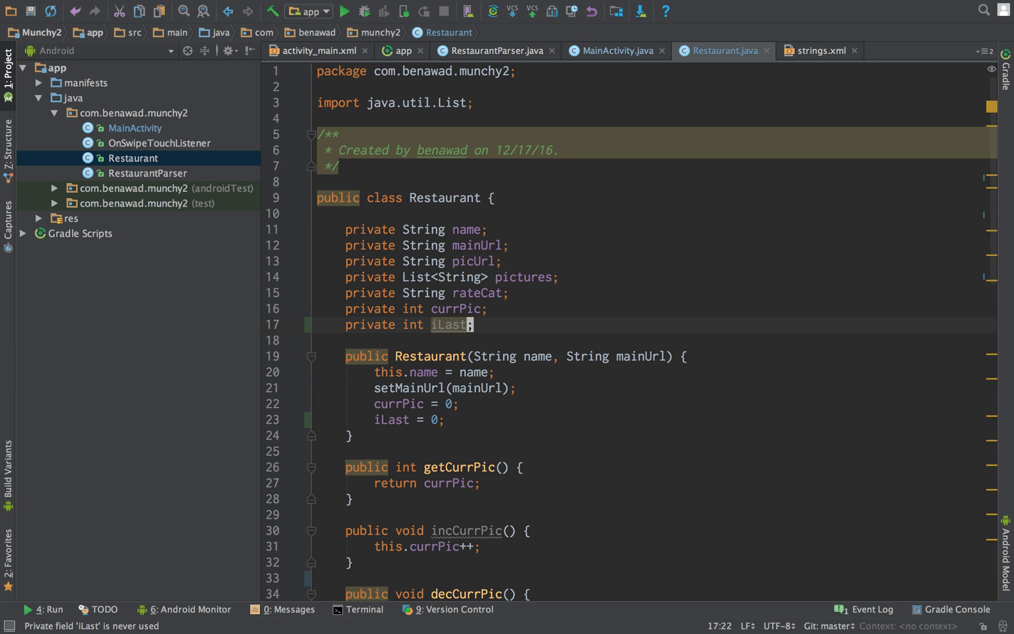
left_click(438, 433)
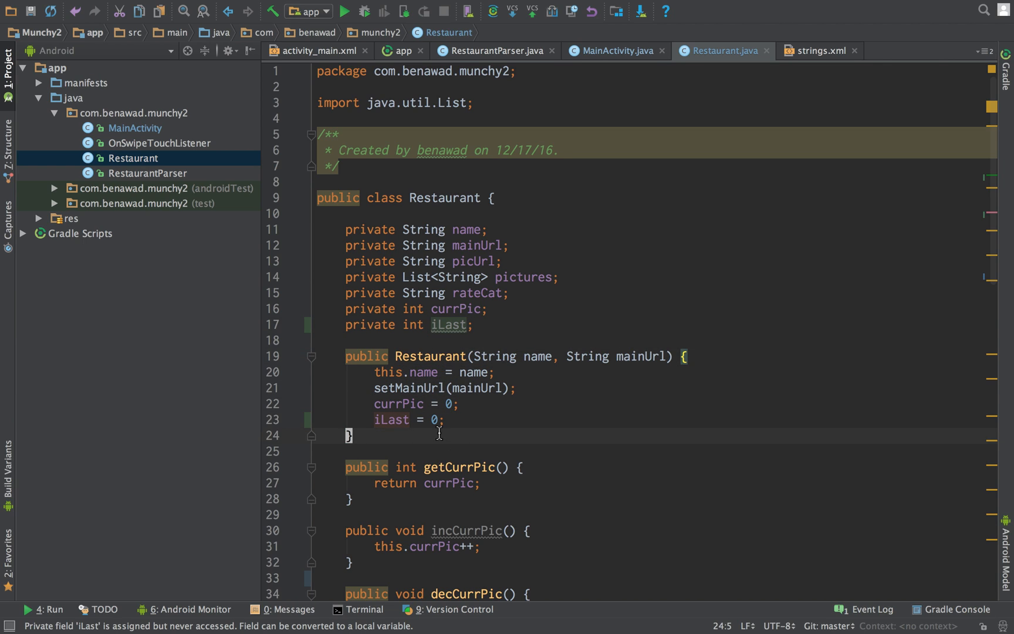
- Generate the getiLast and setiLast accessors for the iLast field via Generate > Getter and Setter
right_click(439, 451)
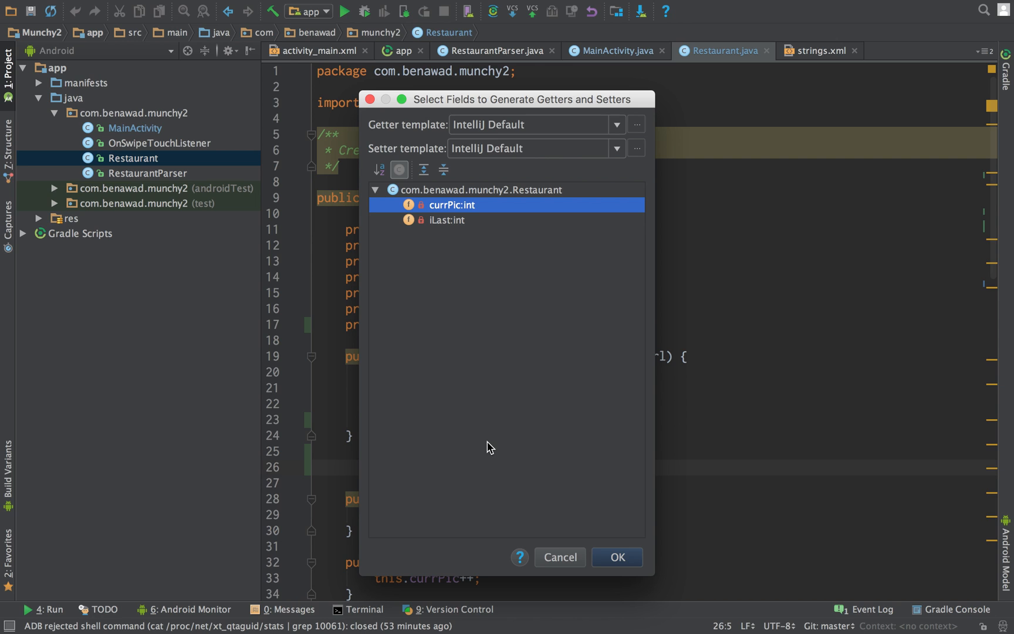
left_click(615, 556)
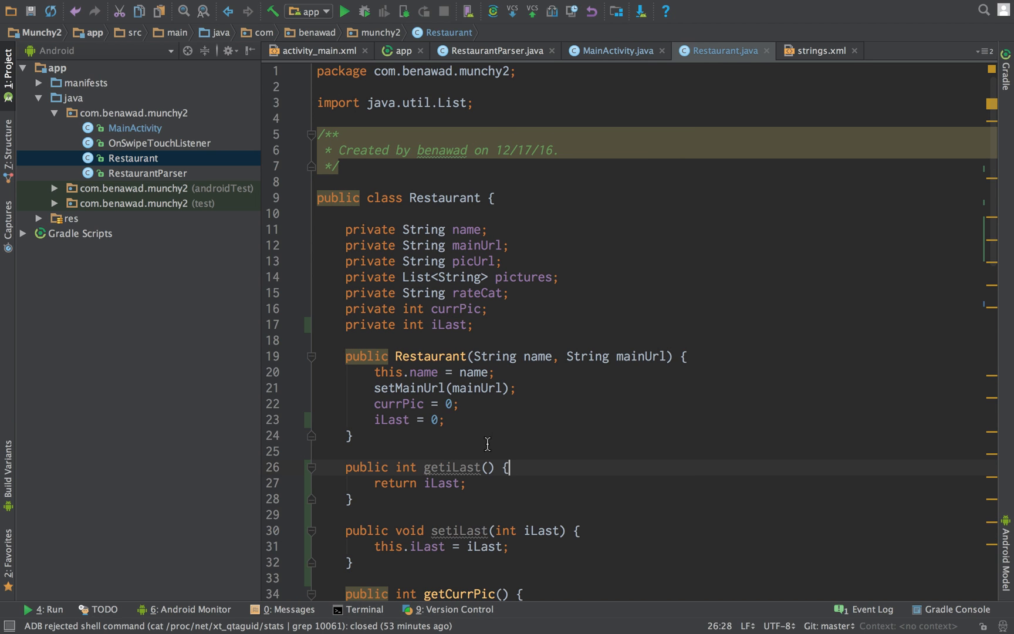
left_click(613, 50)
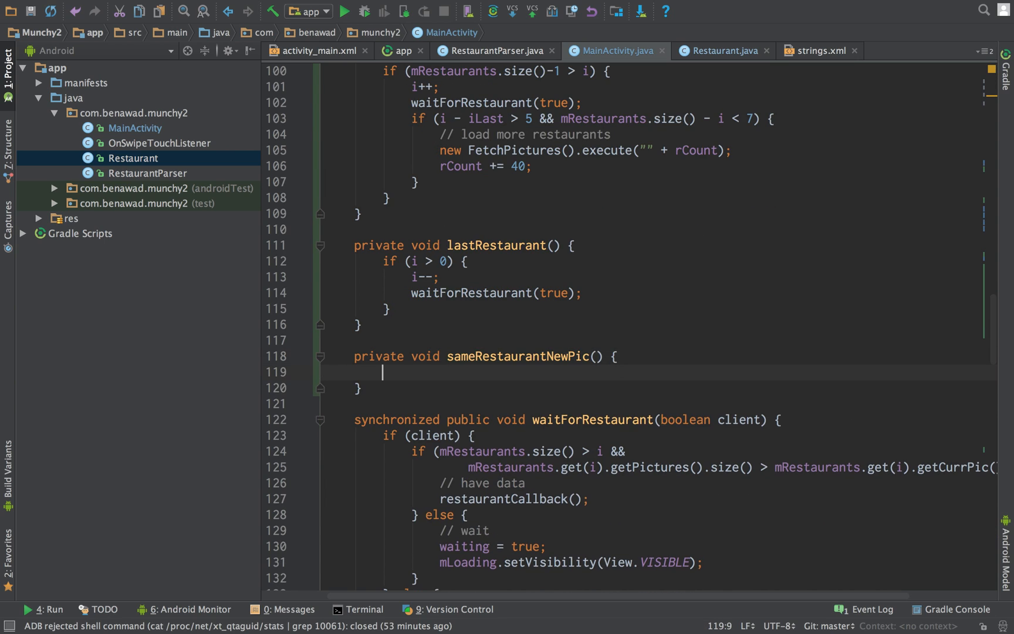
- Get r = mRestaurants.get(i) and write the if condition checking that more pictures remain
type("if")
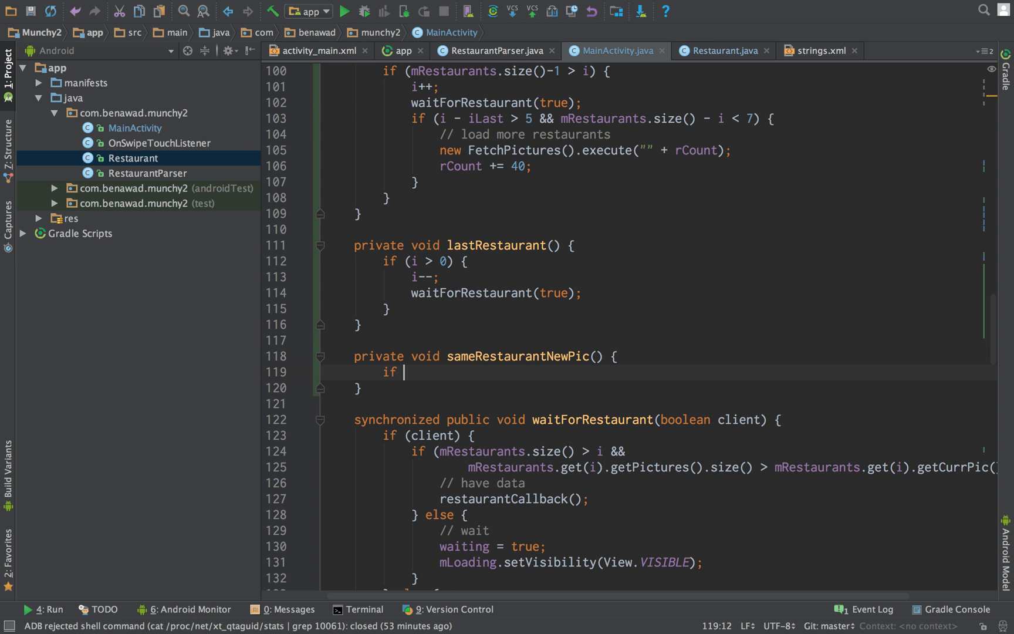
type("(m")
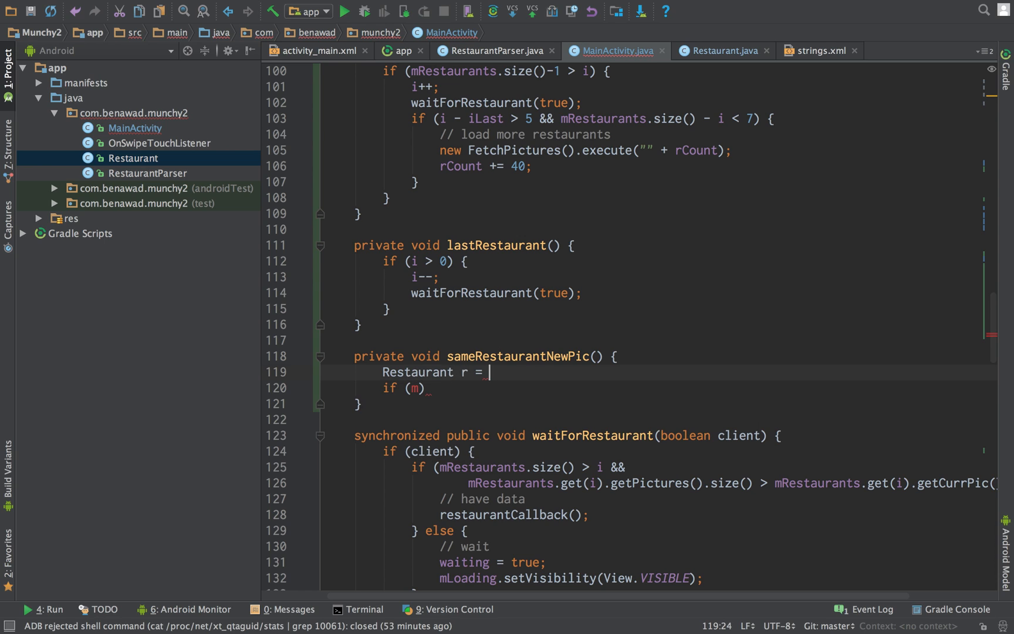
type("mRestaurants.g")
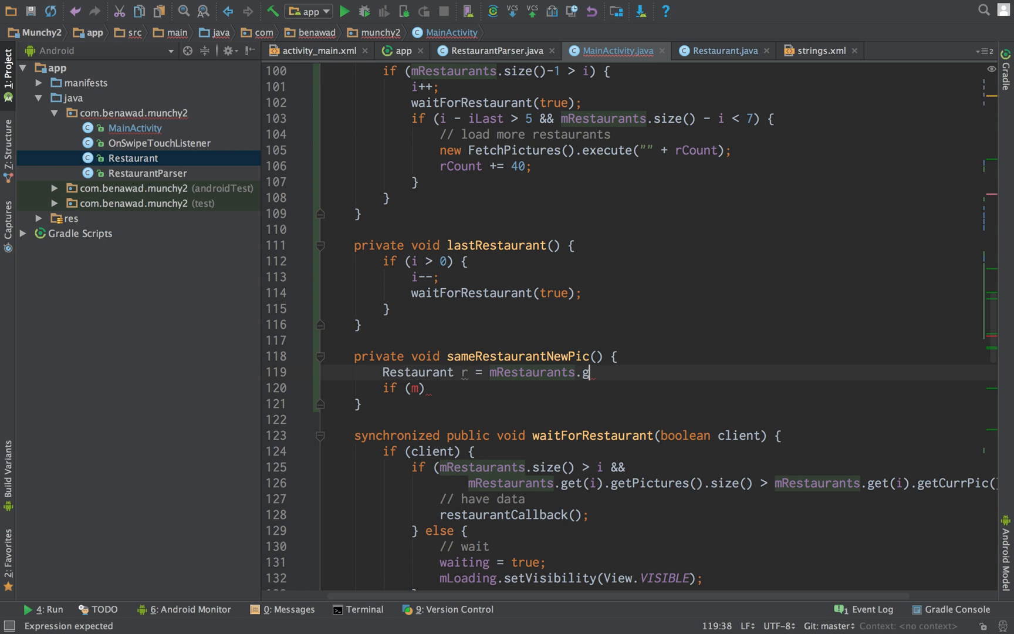
type("et(i);")
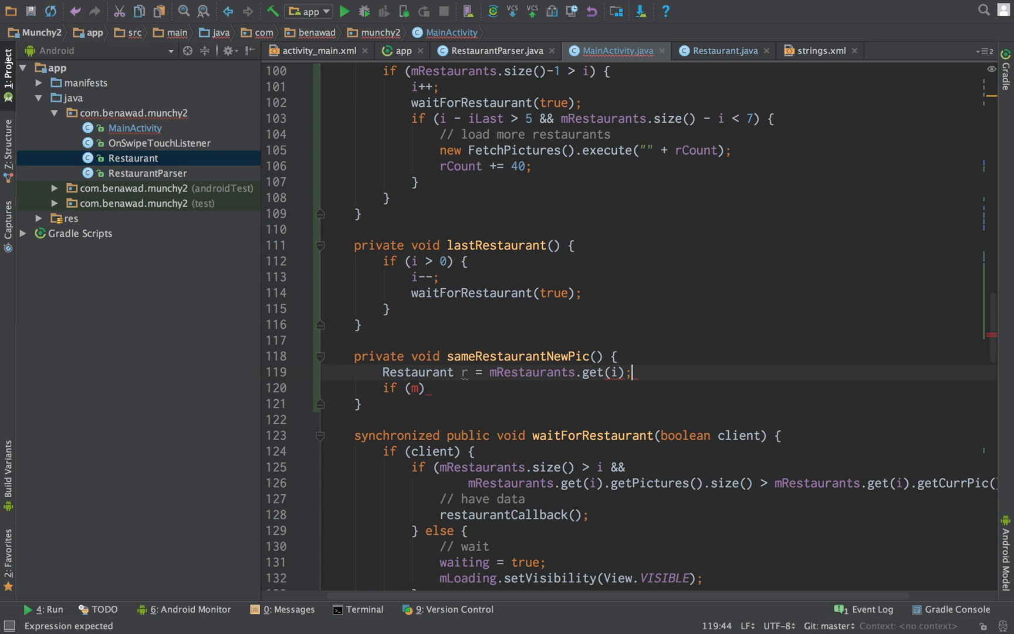
type("r.ge")
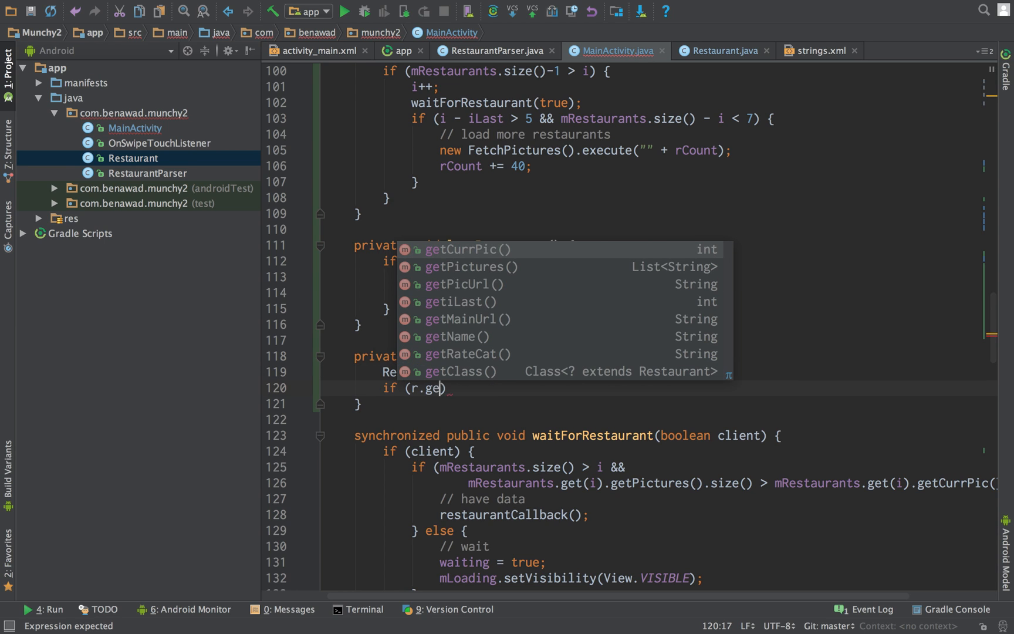
type("tPictures(")
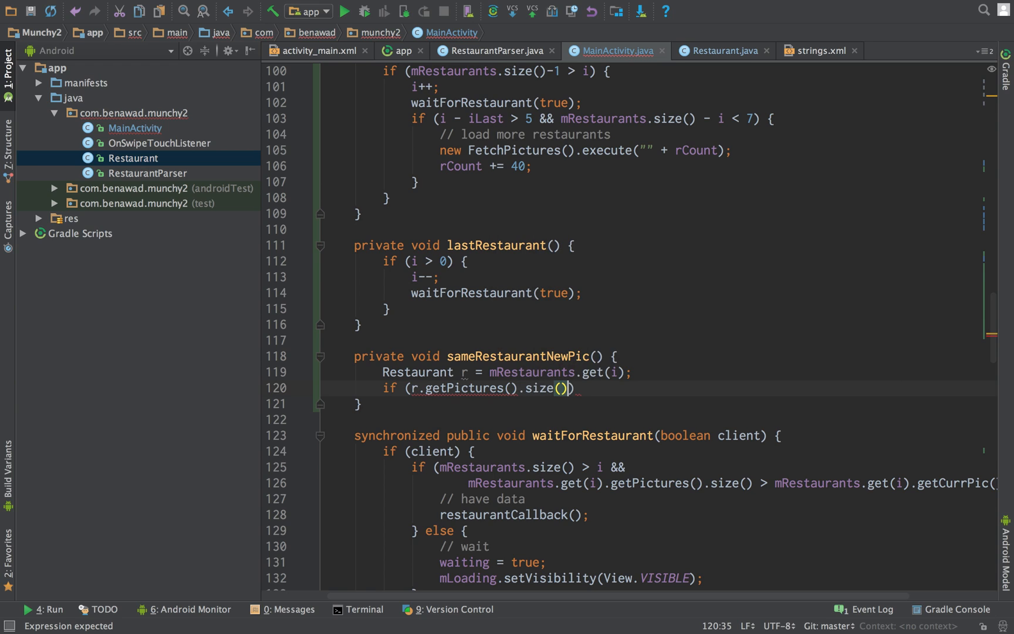
type("-1 >")
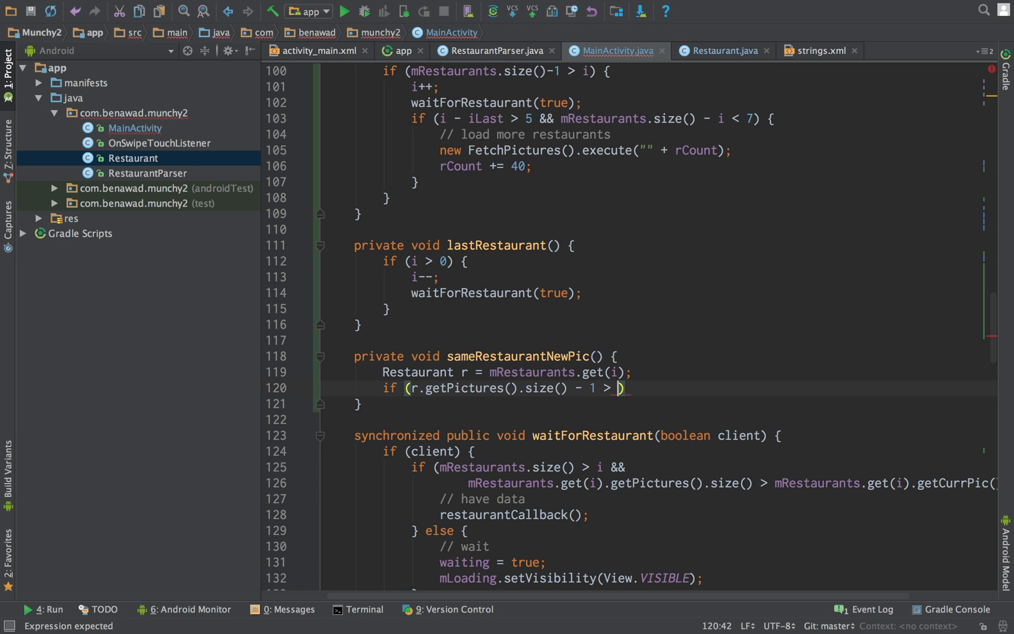
- Inside the condition call r.incCurrPic() and waitForRestaurant(true)
type("r.getCurrPic(")
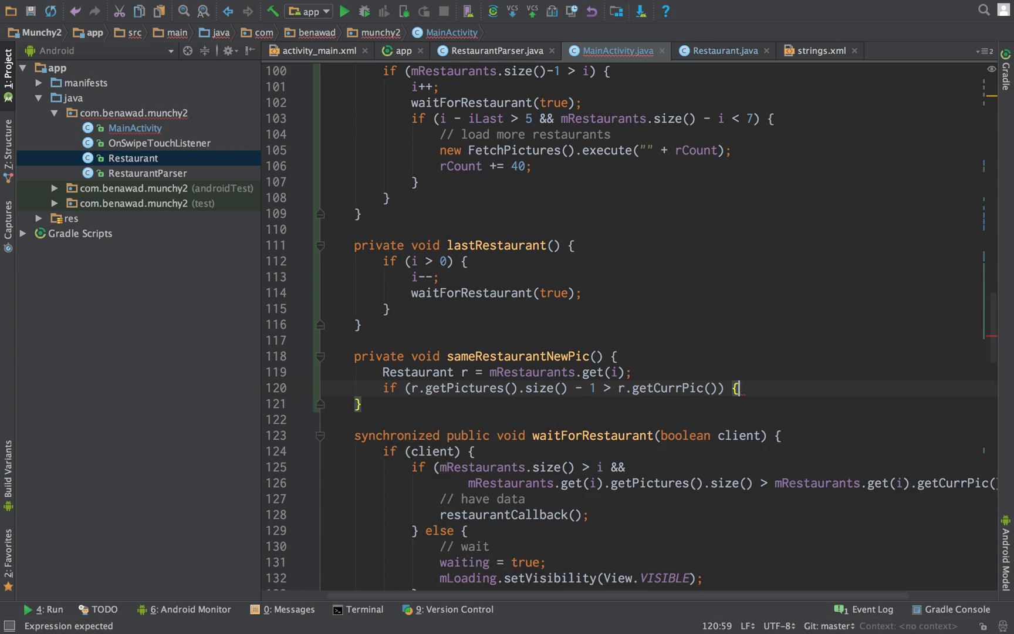
type("r.incCurrPic();")
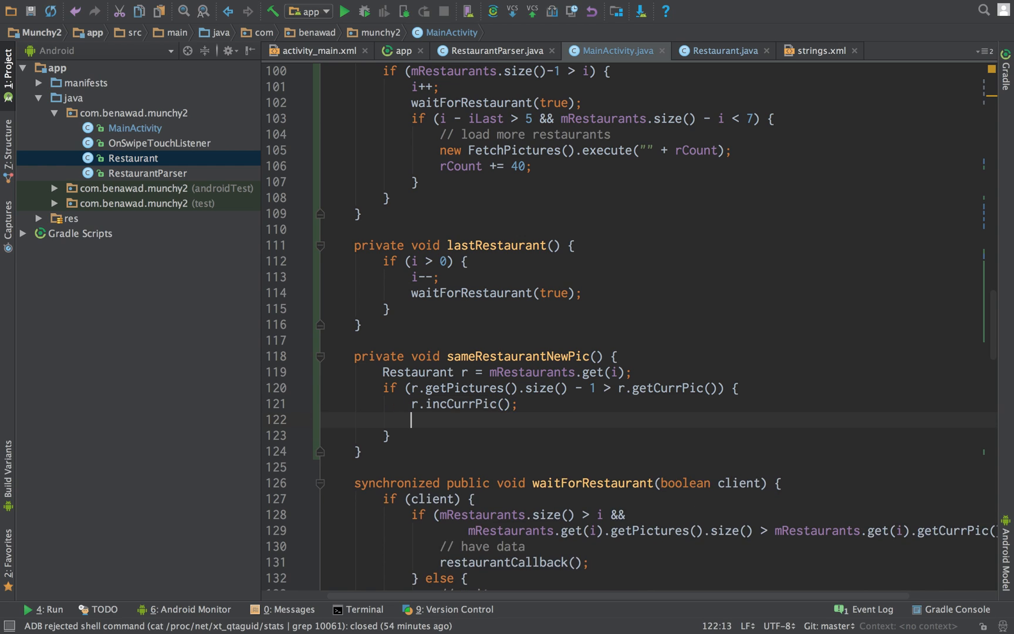
type("waitForRestaurant(tru);")
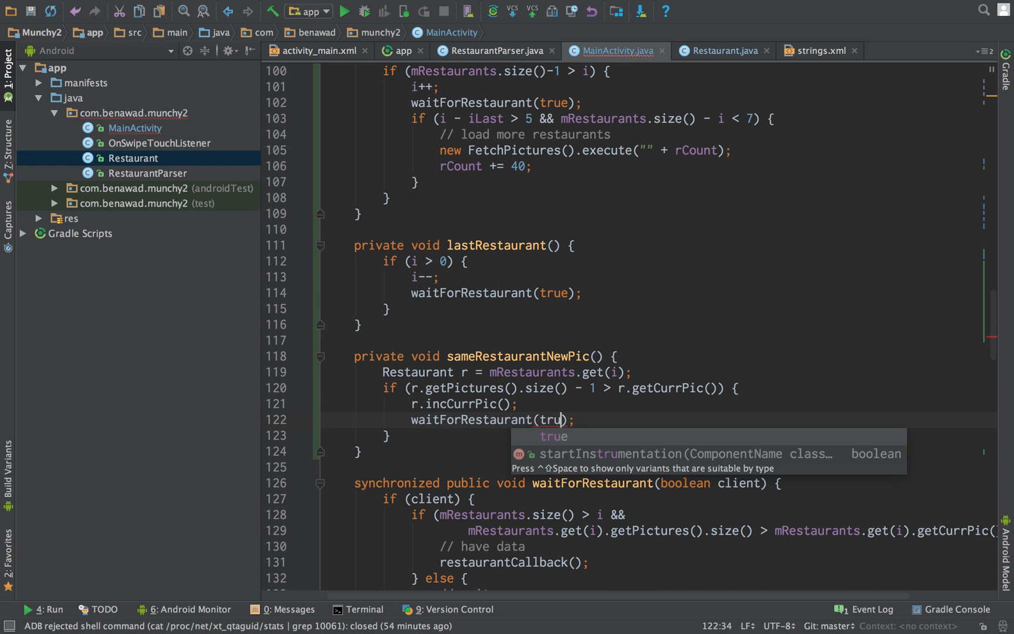
key("Enter")
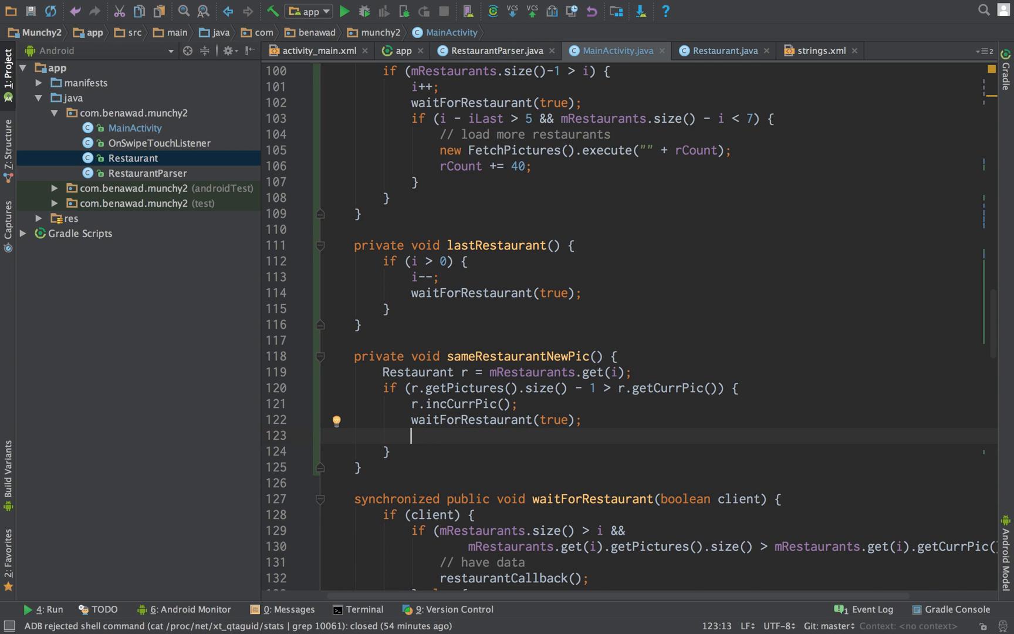
- Add the nested if testing r.getCurrPic() - r.getiLast() > 5 && r.getPictures().size() - r.getCurrPic() < 7
scroll("up", 3)
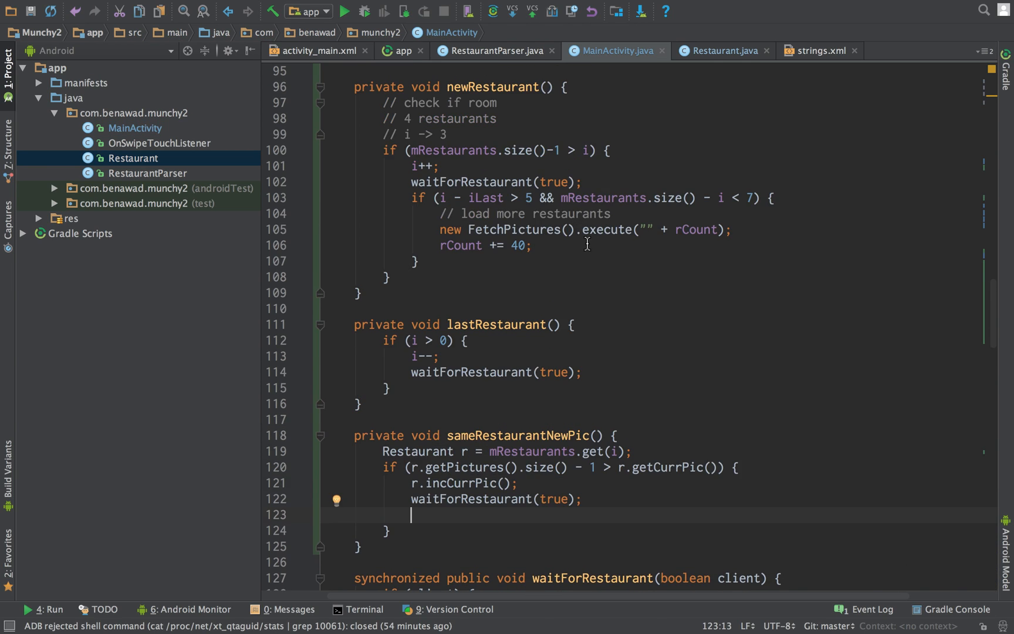
scroll("down", 3)
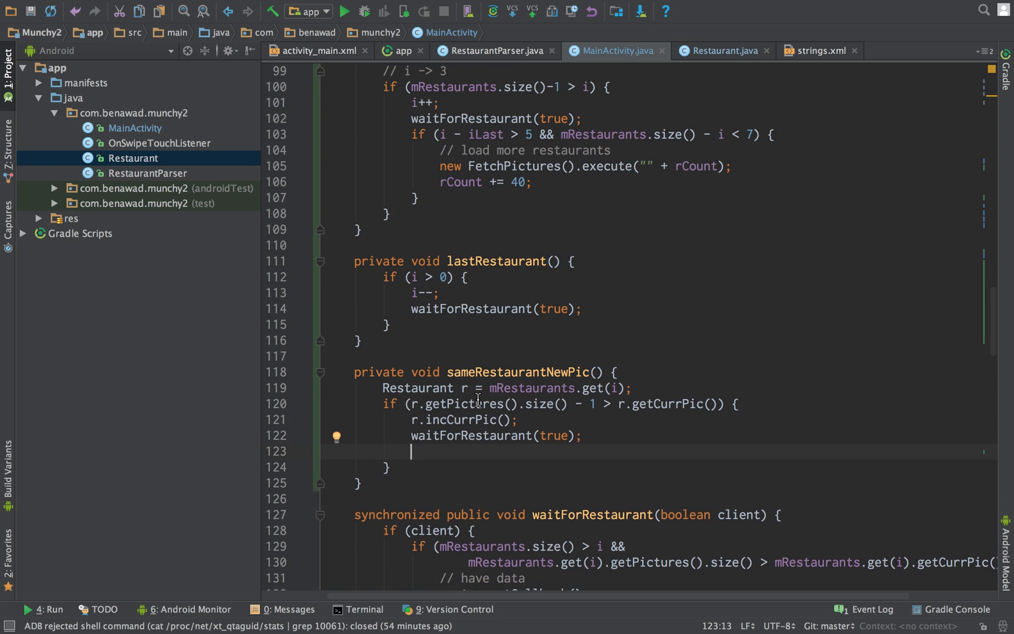
type("if (")
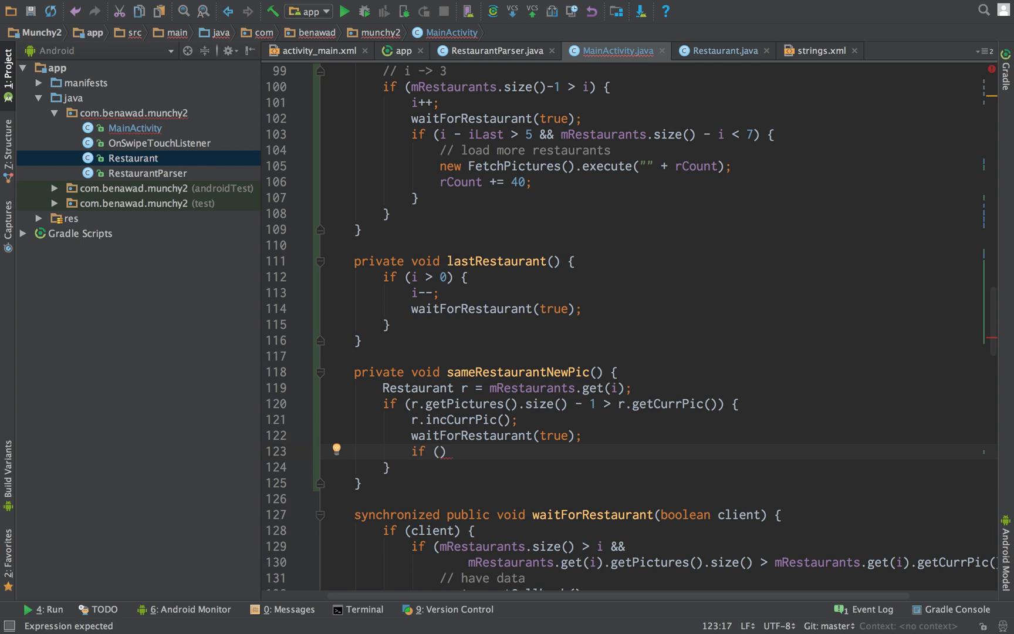
type("r.getCurrPic(")
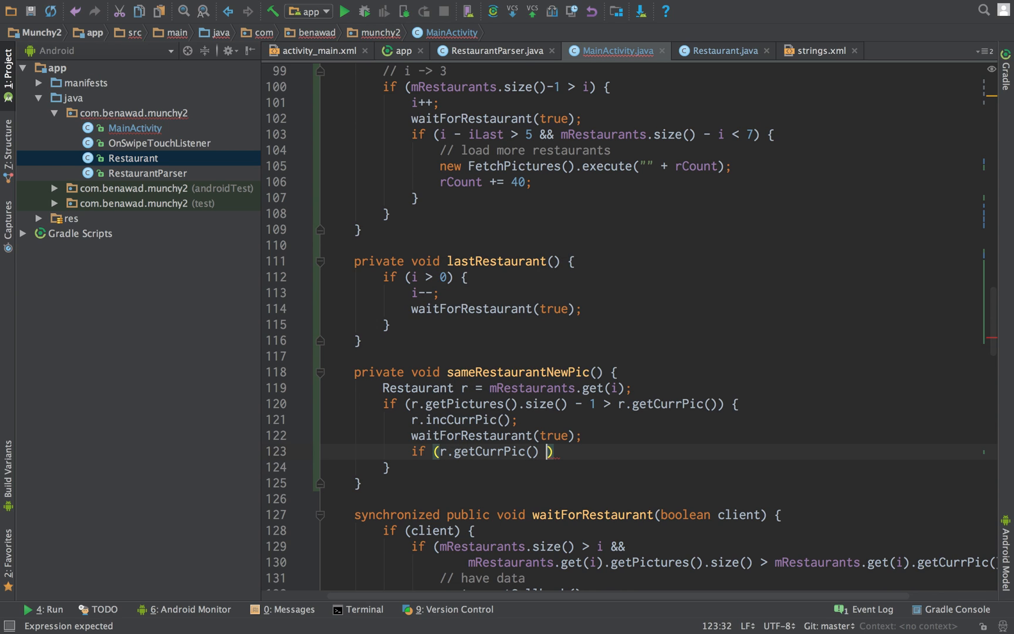
type("- r.getiLast(")
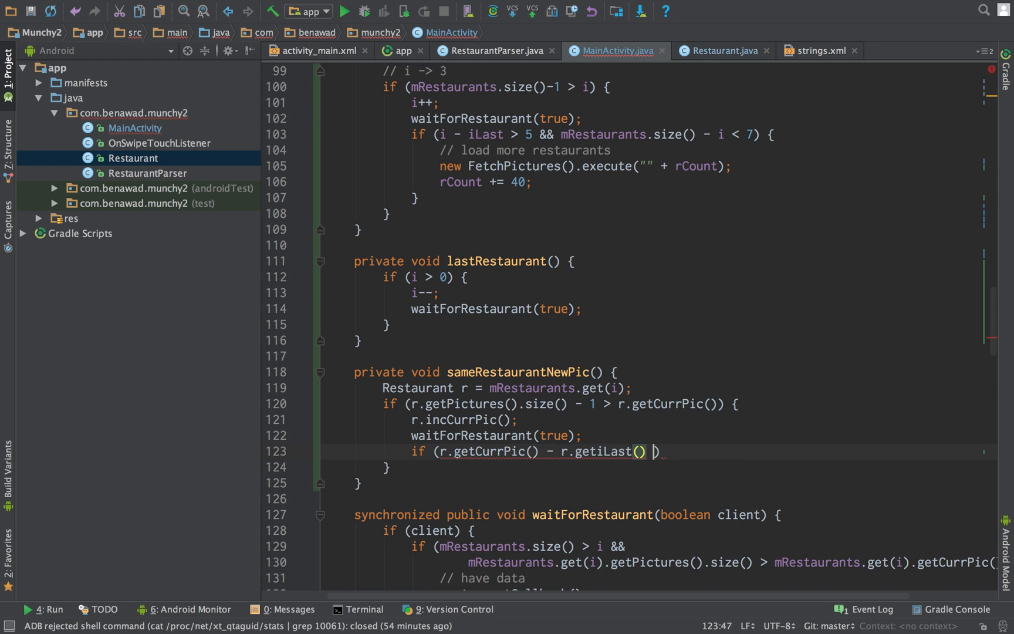
type("> 5;")
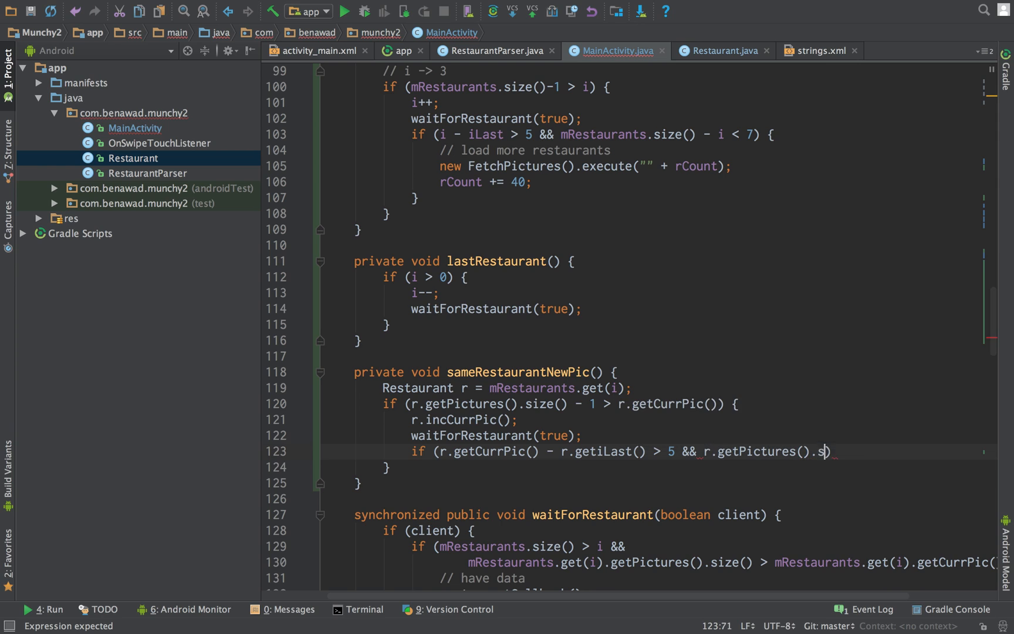
type("ize() -")
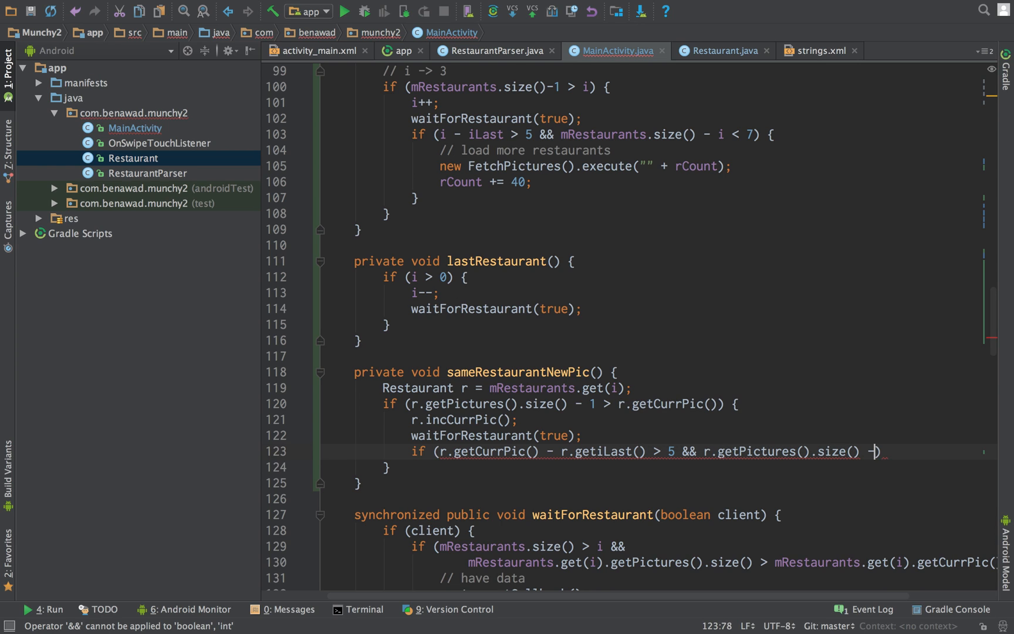
type(".getCurrPic(")
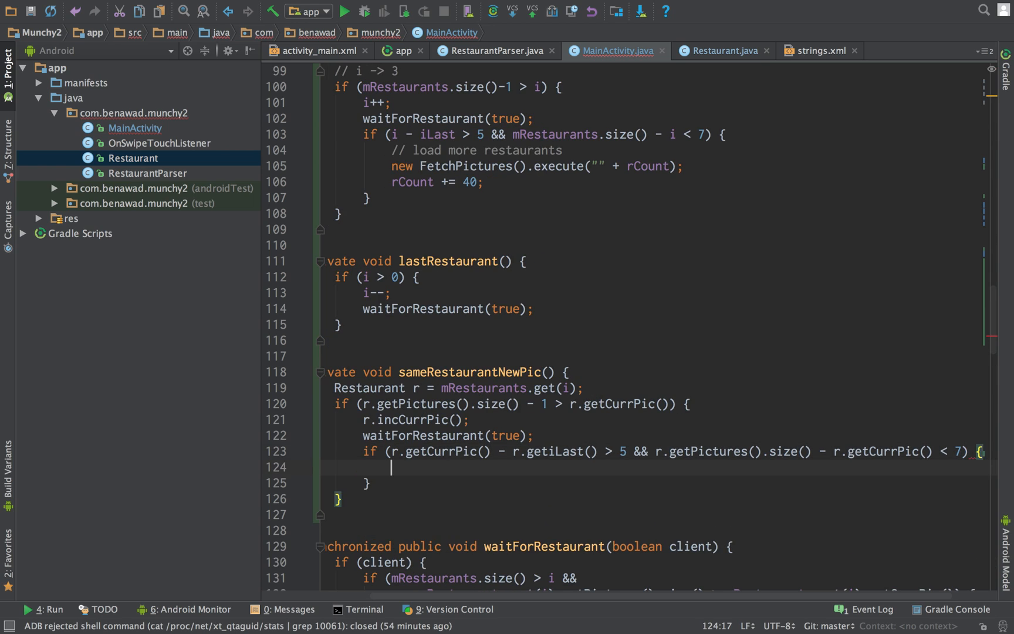
- Under a 'download more pictures' comment, record the current picture with r.setiLast(r.getCurrPic())
type("//")
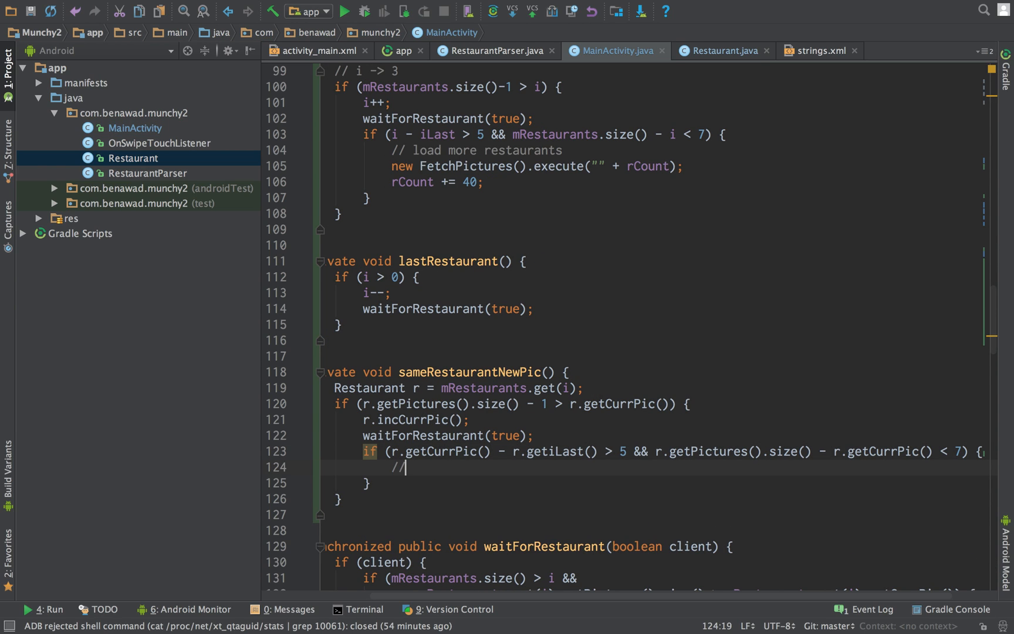
type("download more pictures")
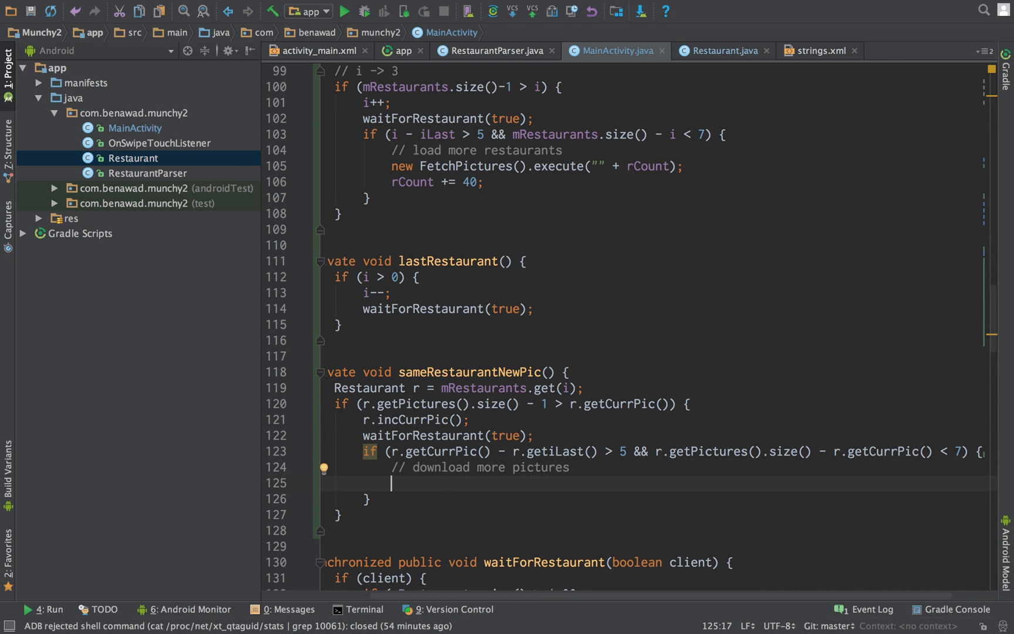
type("r.Il")
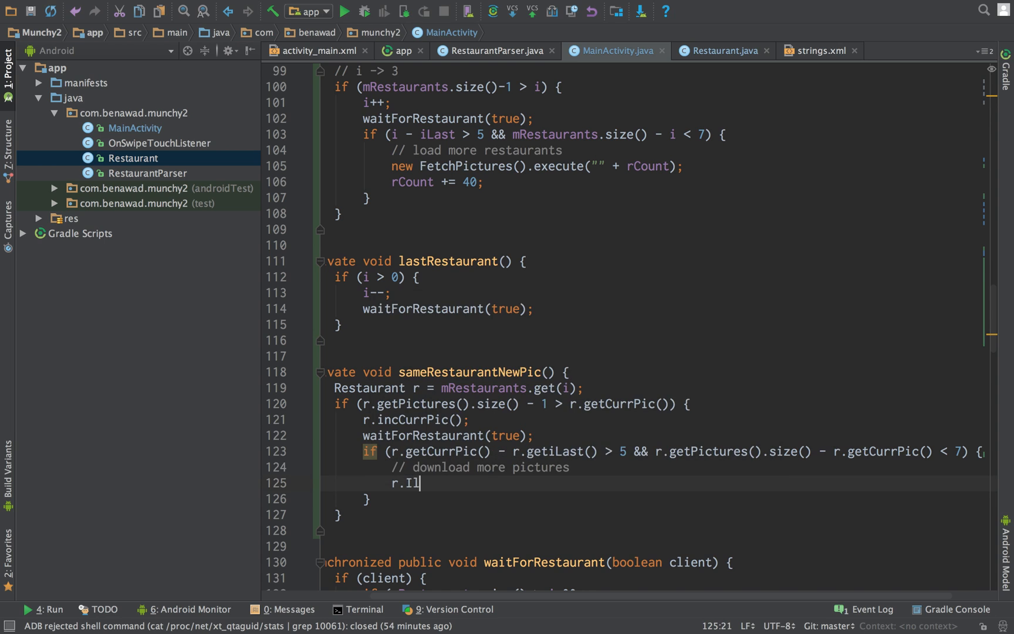
type("getiLast()")
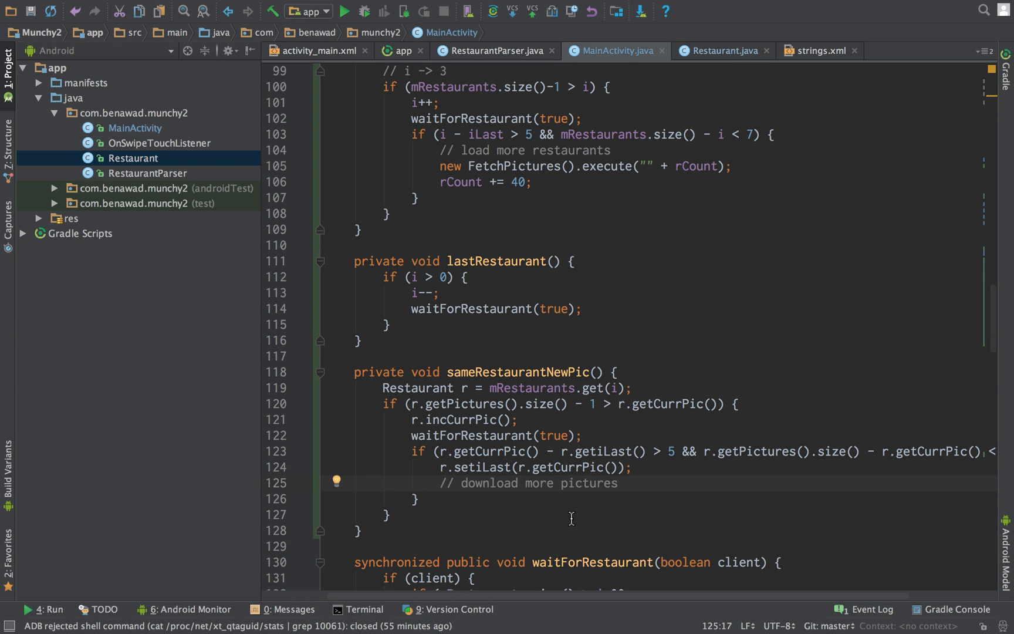
mouse_move(577, 503)
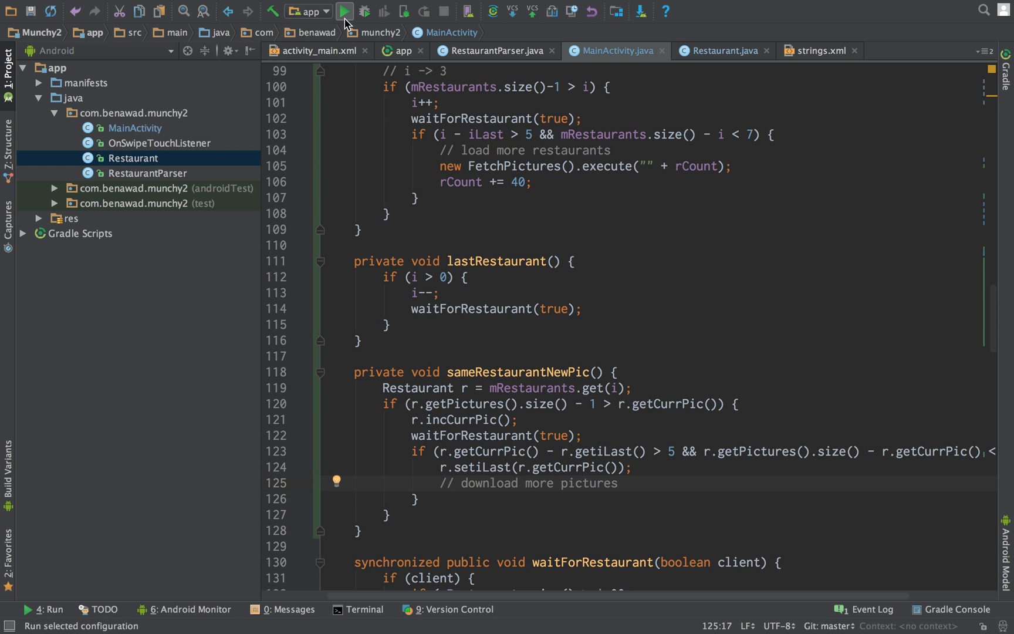
- Run the app without Instant Run and dismiss the Packages Unavailable alert so the Gradle build starts
left_click(344, 12)
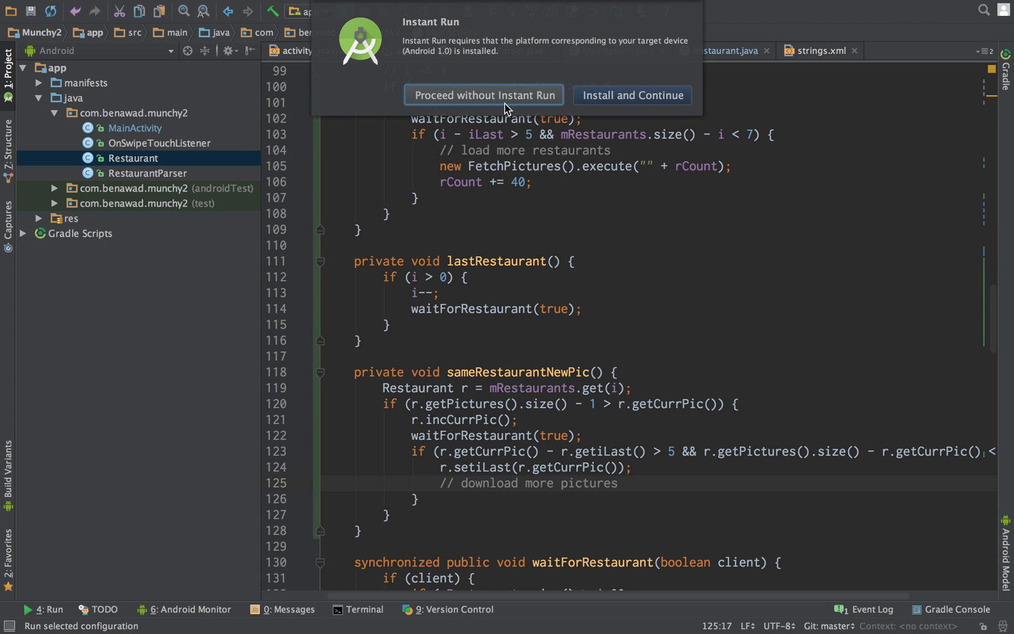
mouse_move(524, 72)
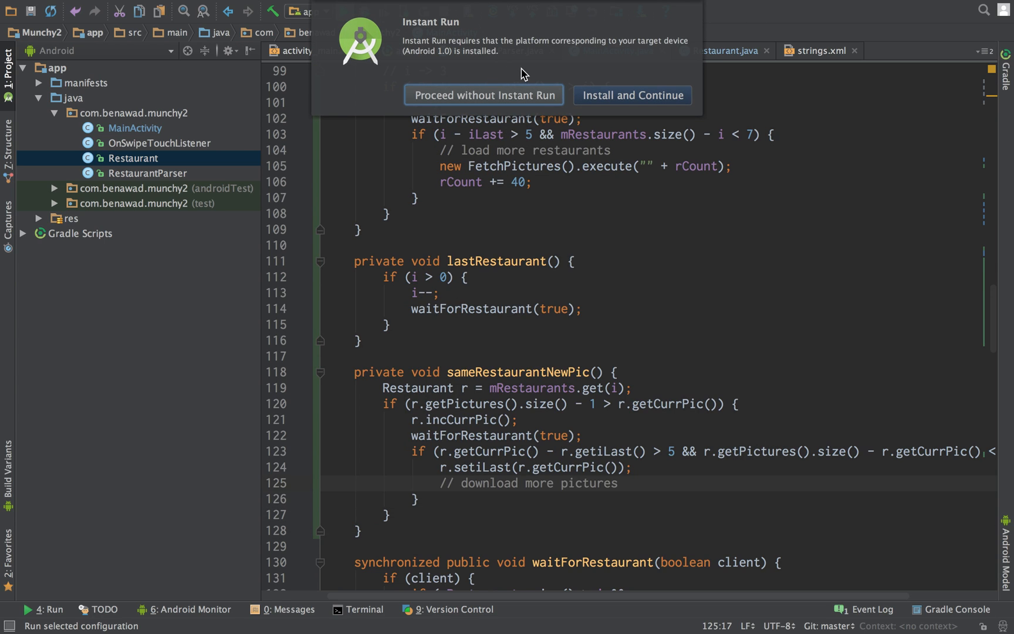
left_click(484, 95)
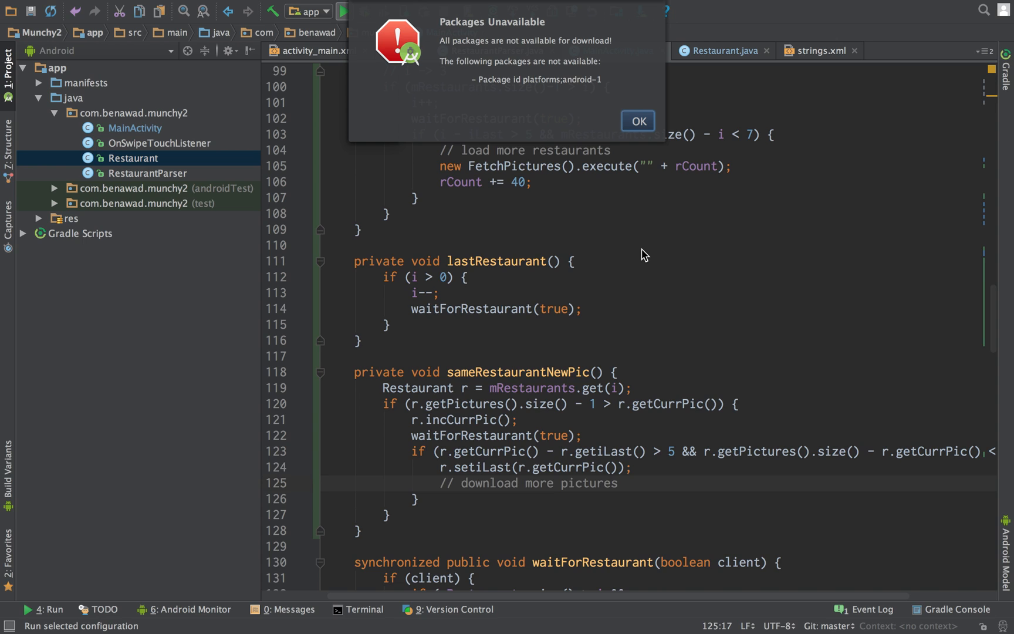
left_click(637, 120)
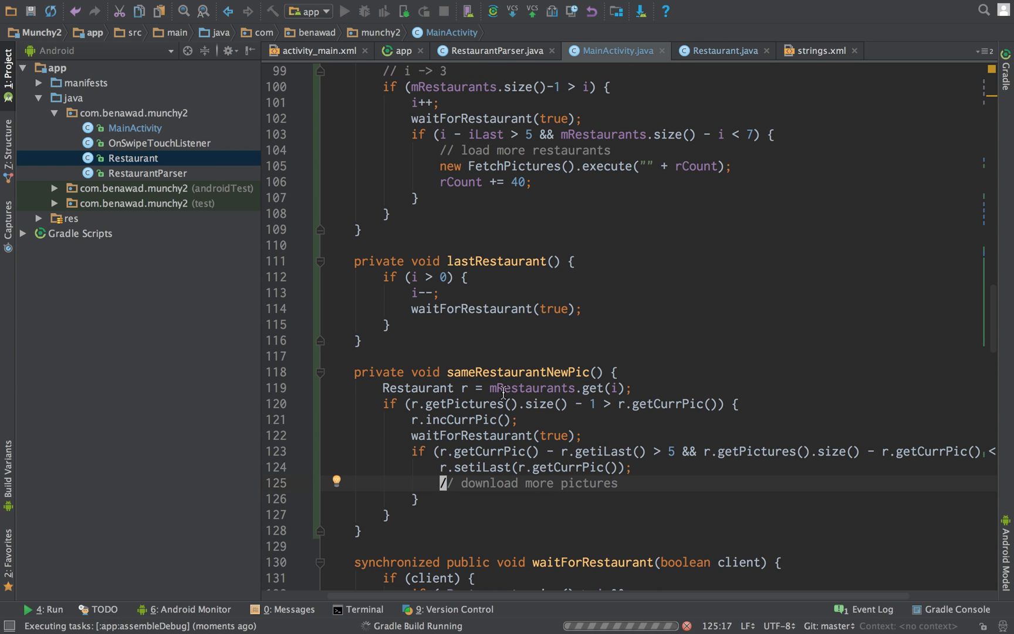
mouse_move(847, 601)
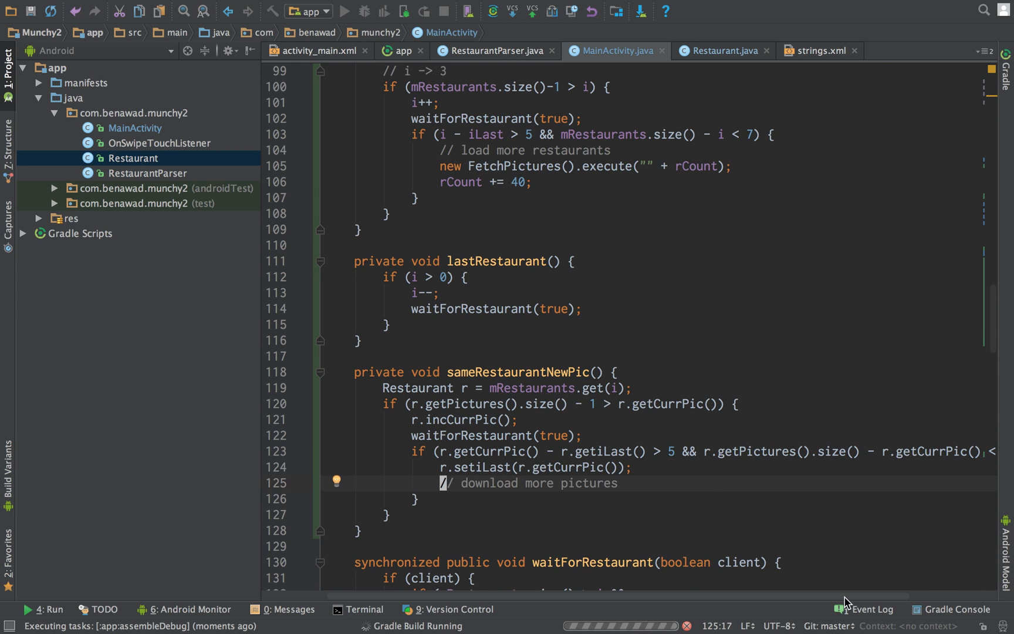
scroll("up", 3)
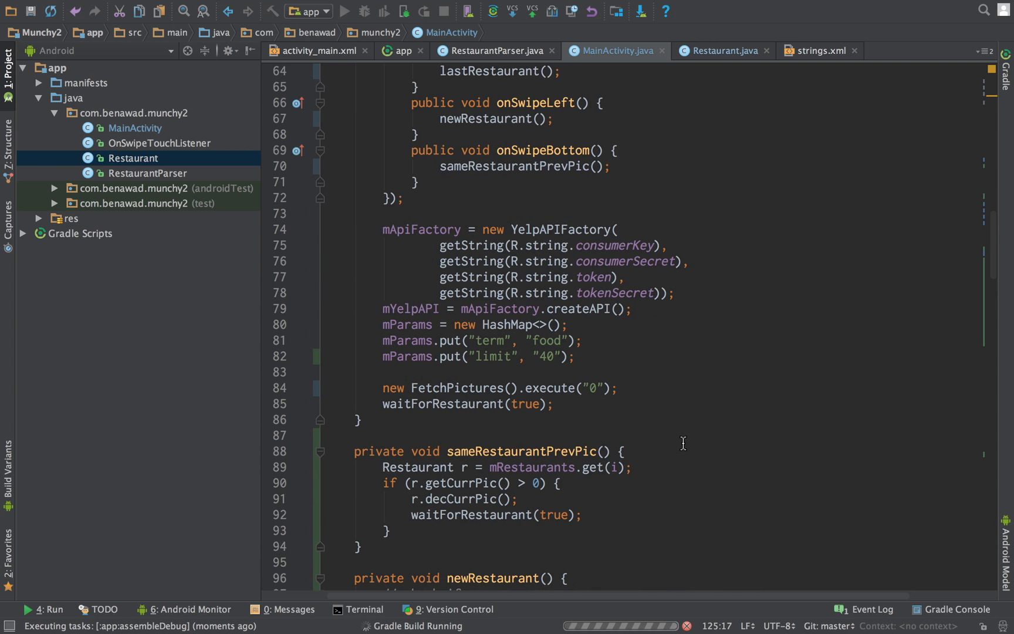
- Scroll through MainActivity's navigation and FetchPictures code while the Gradle build runs
scroll("down", 3)
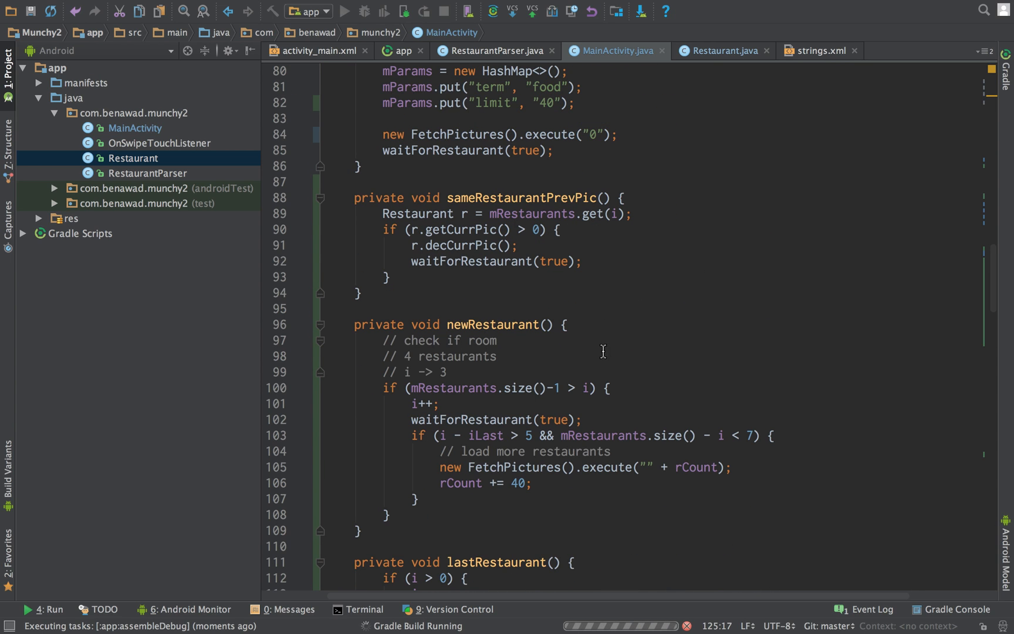
scroll("down", 3)
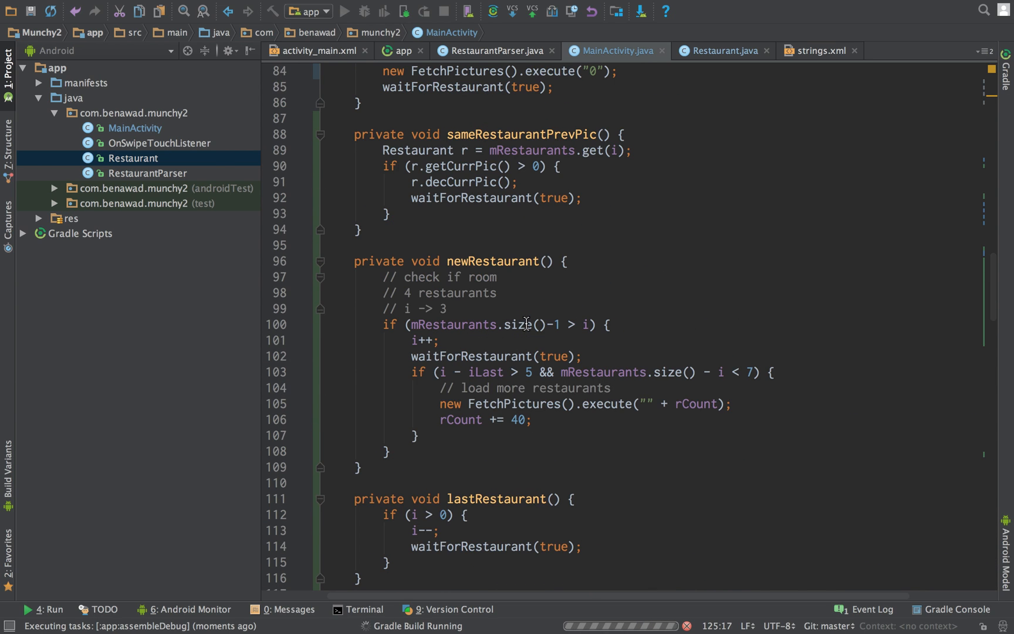
scroll("down", 3)
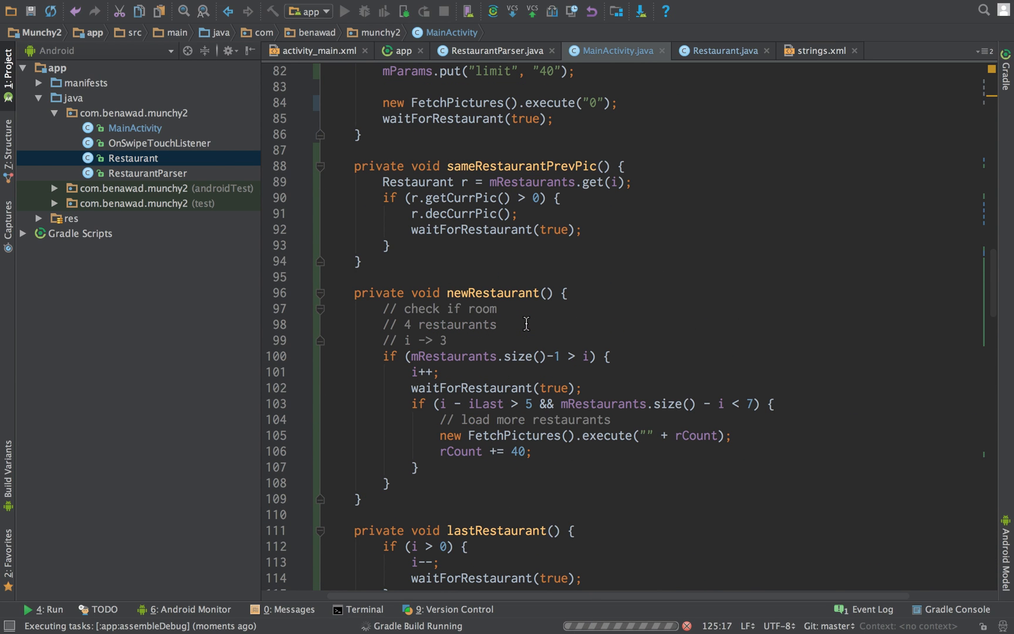
scroll("down", 3)
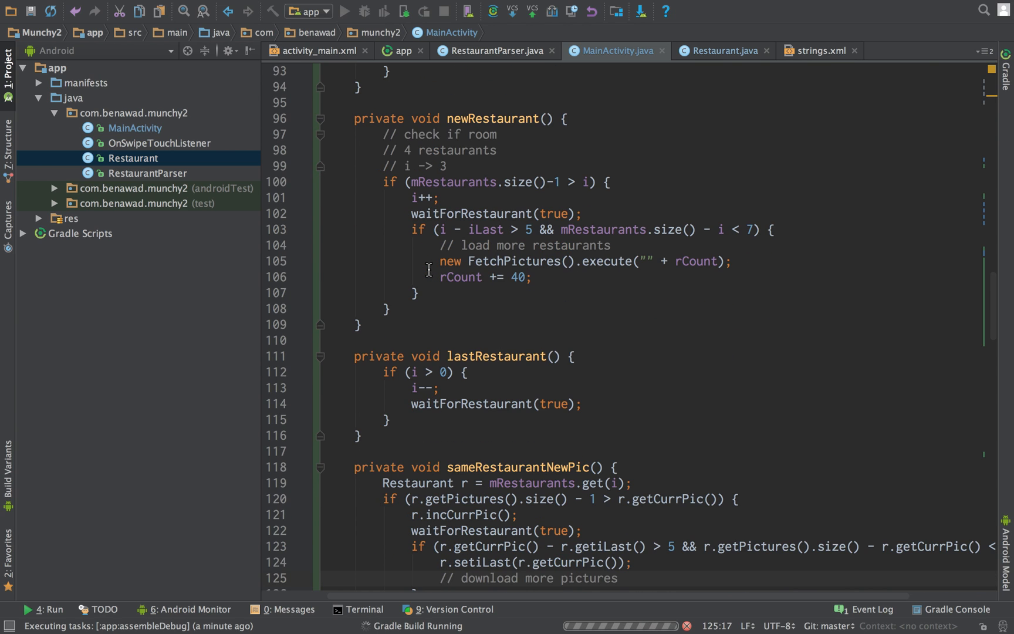
scroll("down", 3)
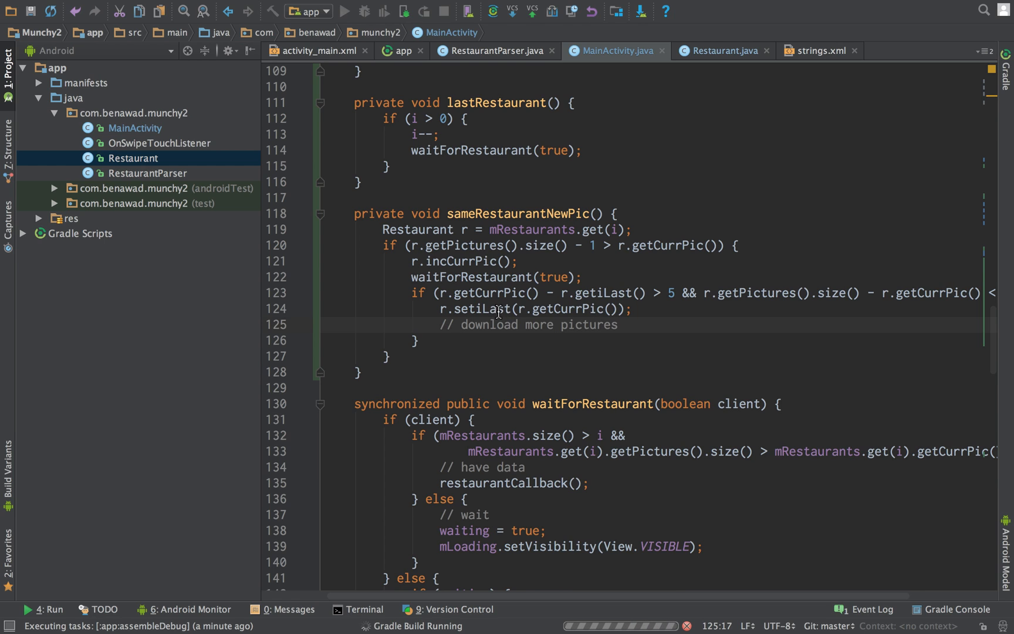
scroll("up", 3)
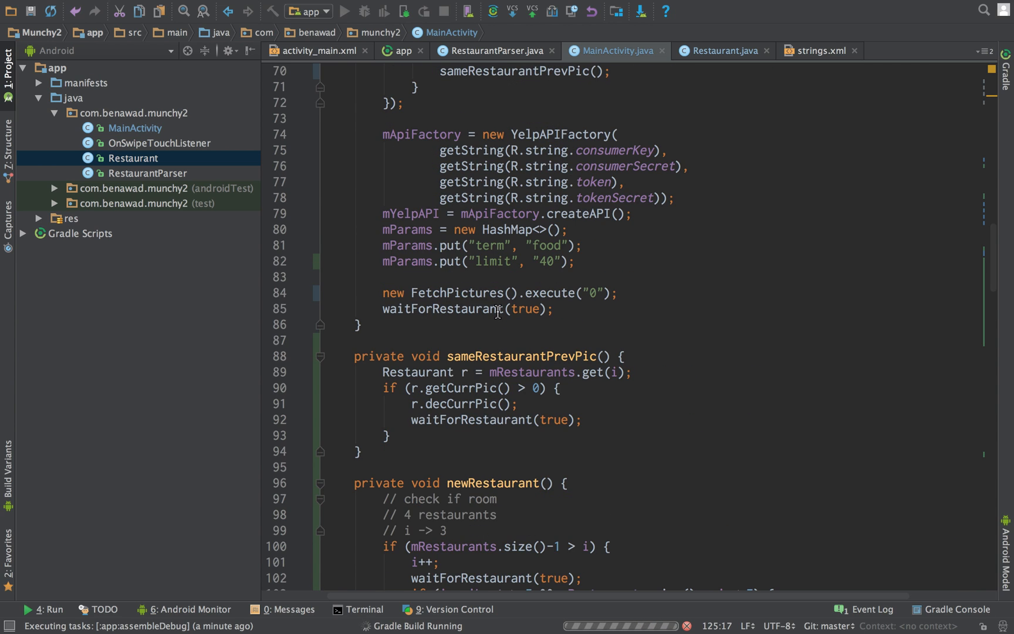
scroll("down", 3)
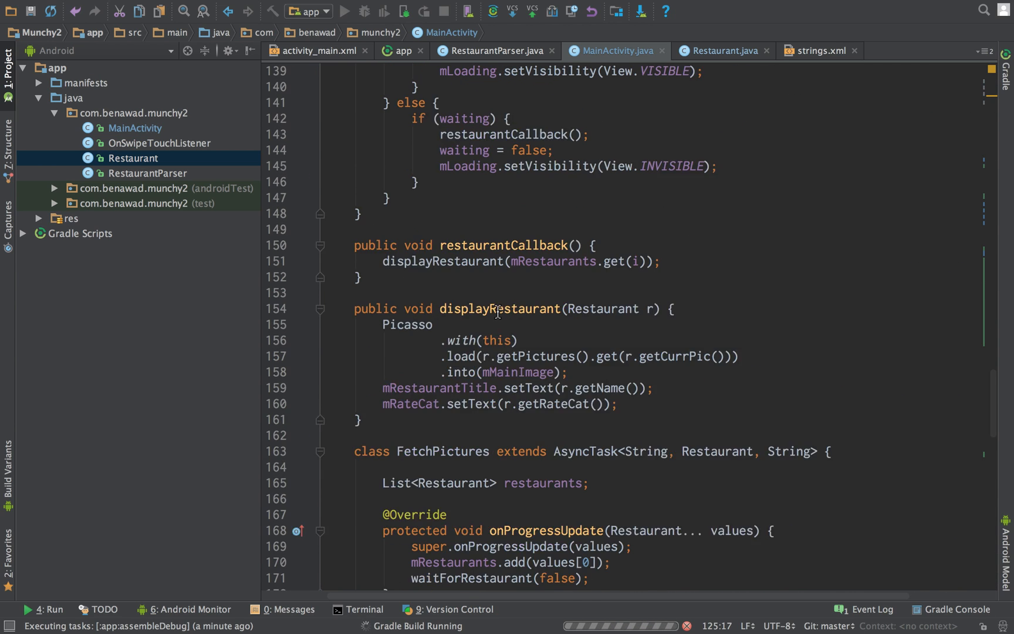
scroll("down", 3)
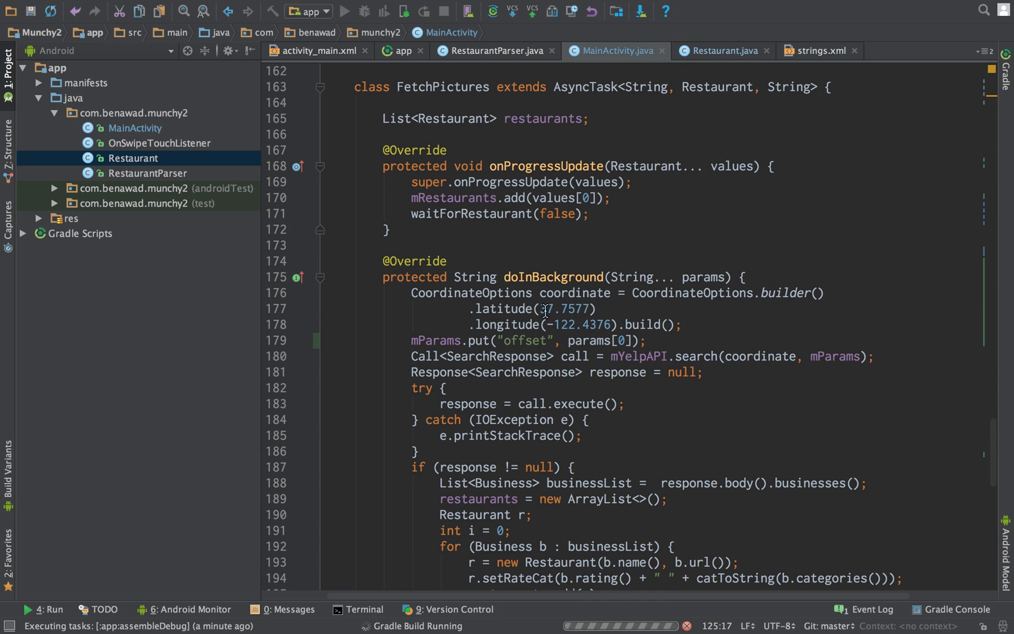
left_click(557, 309)
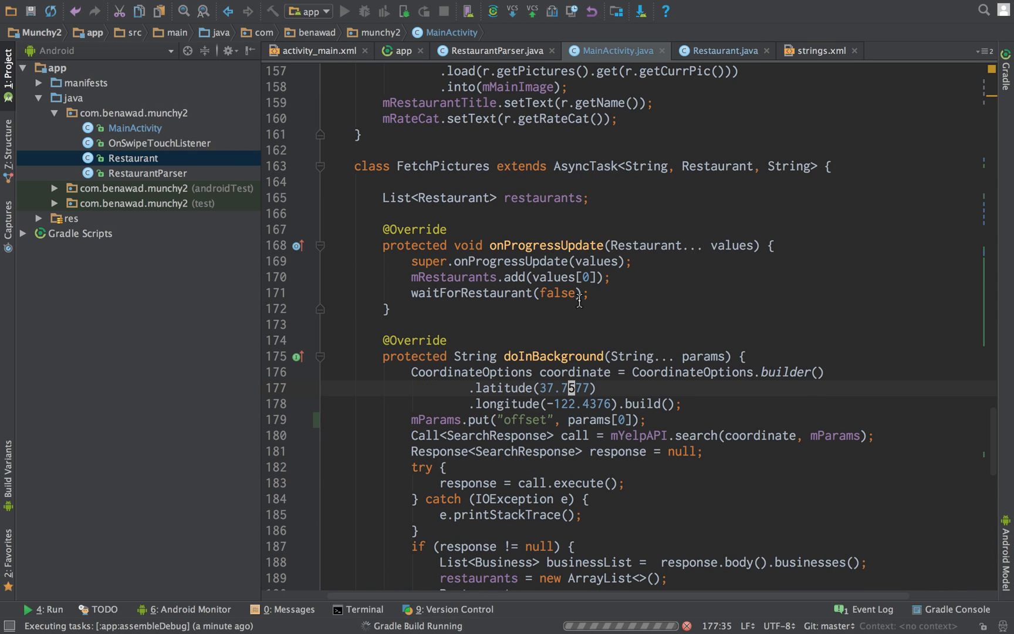
scroll("up", 3)
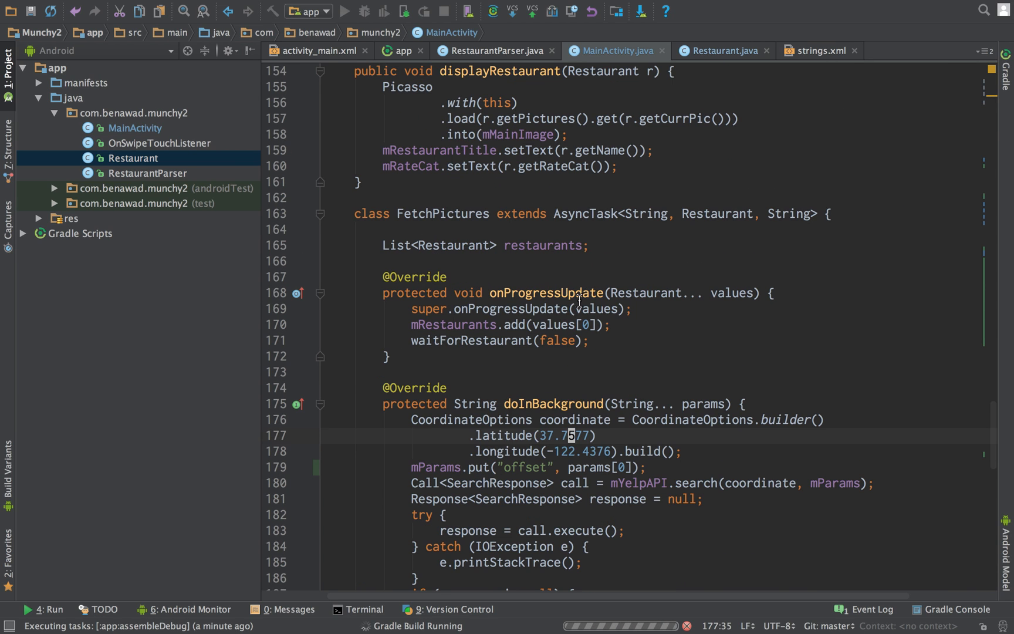
left_click_drag(558, 436, 582, 451)
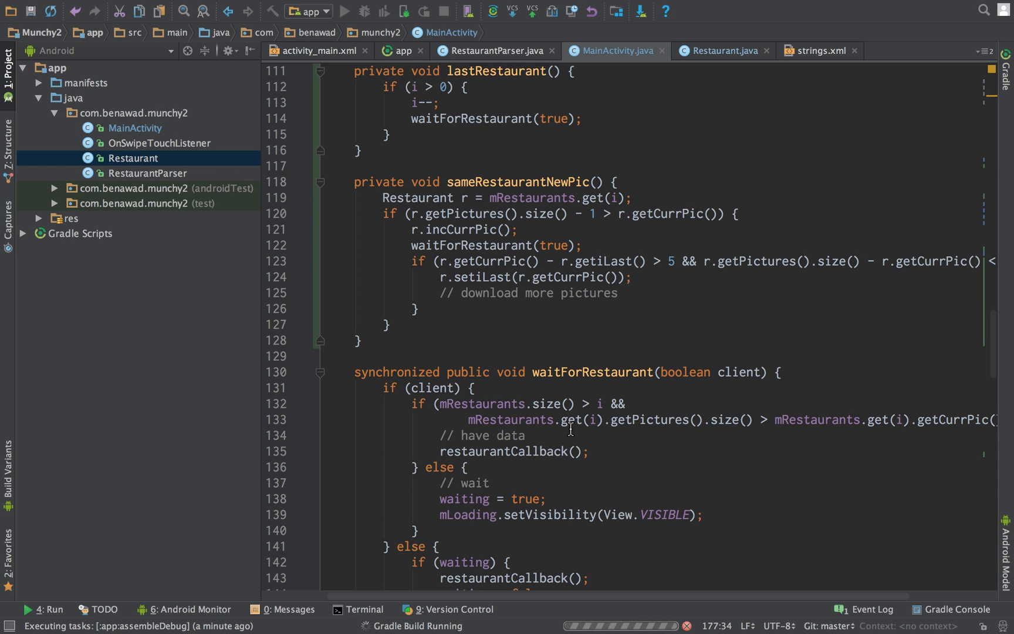
mouse_move(451, 372)
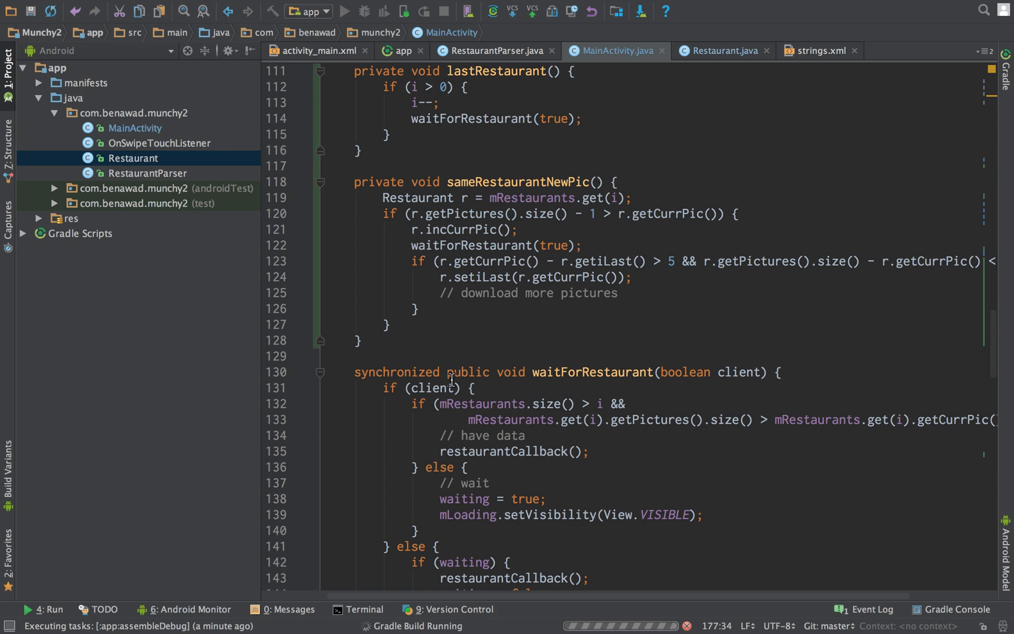
mouse_move(659, 325)
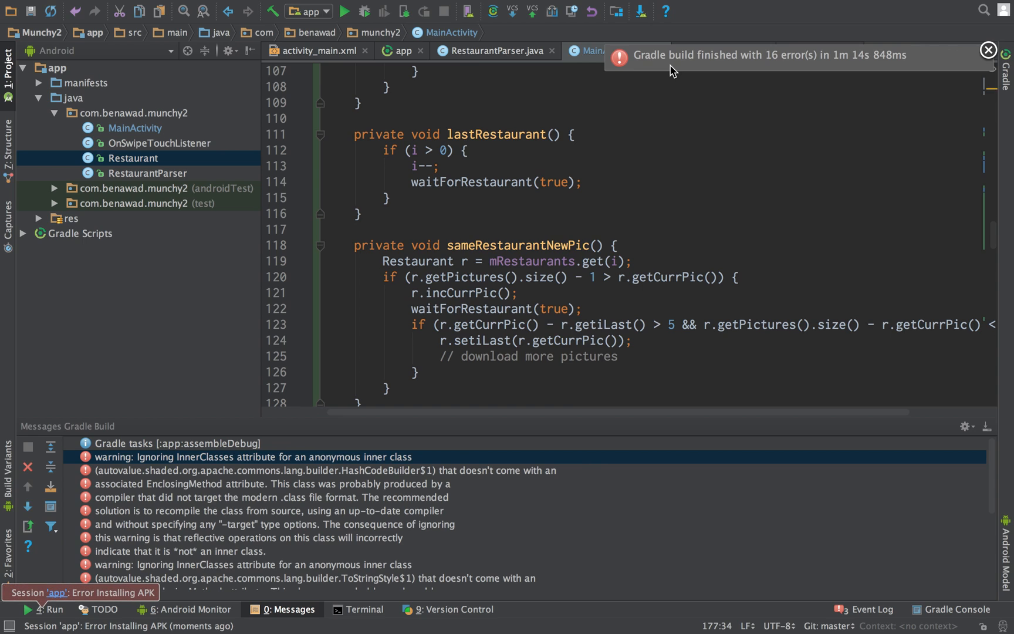
mouse_move(55, 598)
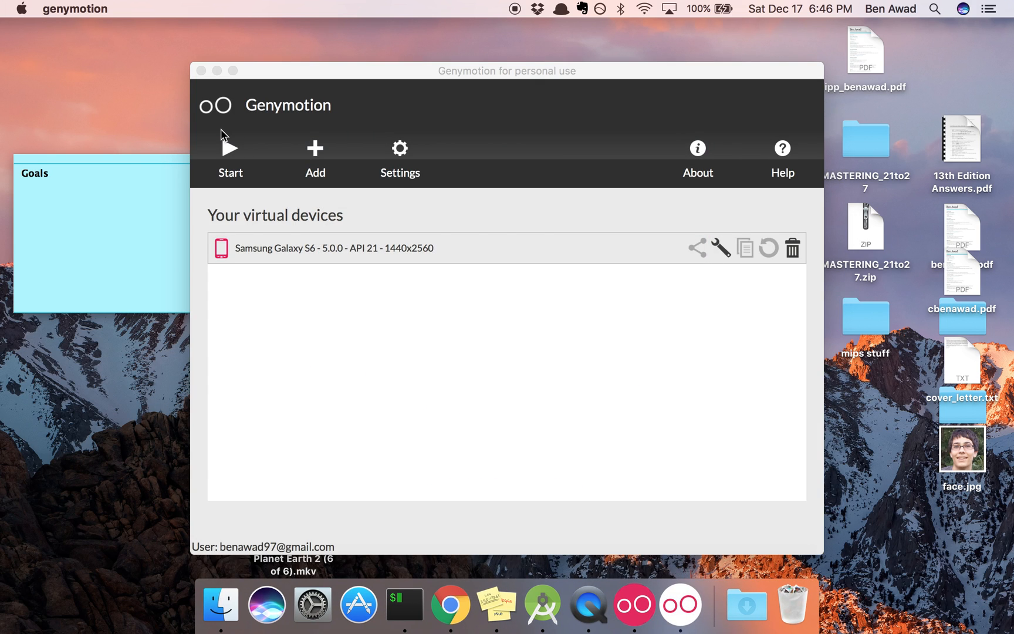
- Start the Samsung Galaxy S6 - 5.0.0 - API 21 virtual device in Genymotion
left_click(230, 148)
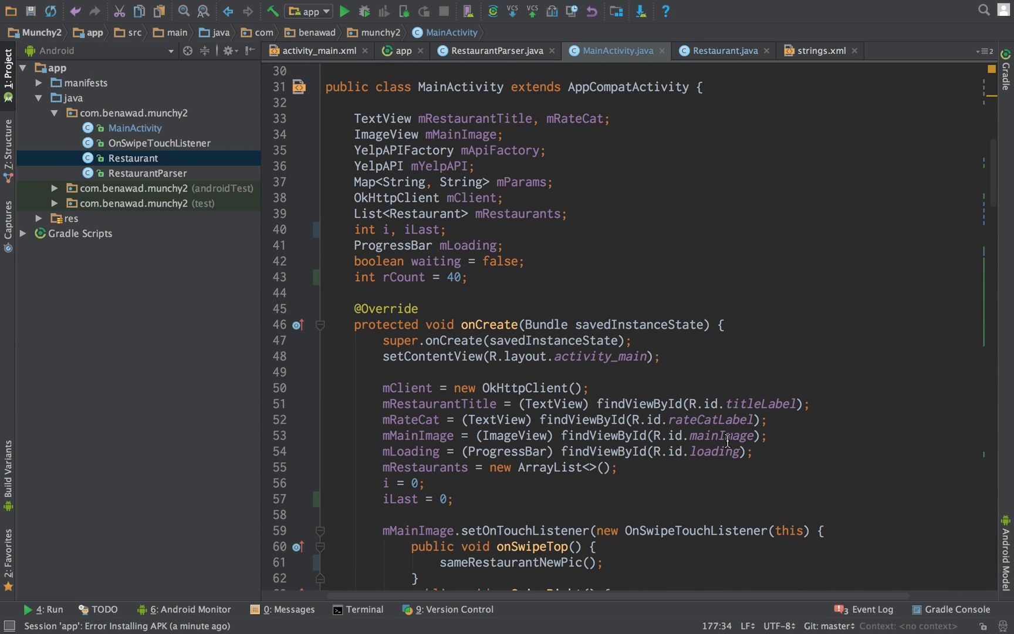
- Add an unfinished 'catch ()' line with 'Area' after the try block in doInBackground, above the IOException catch
scroll("down", 3)
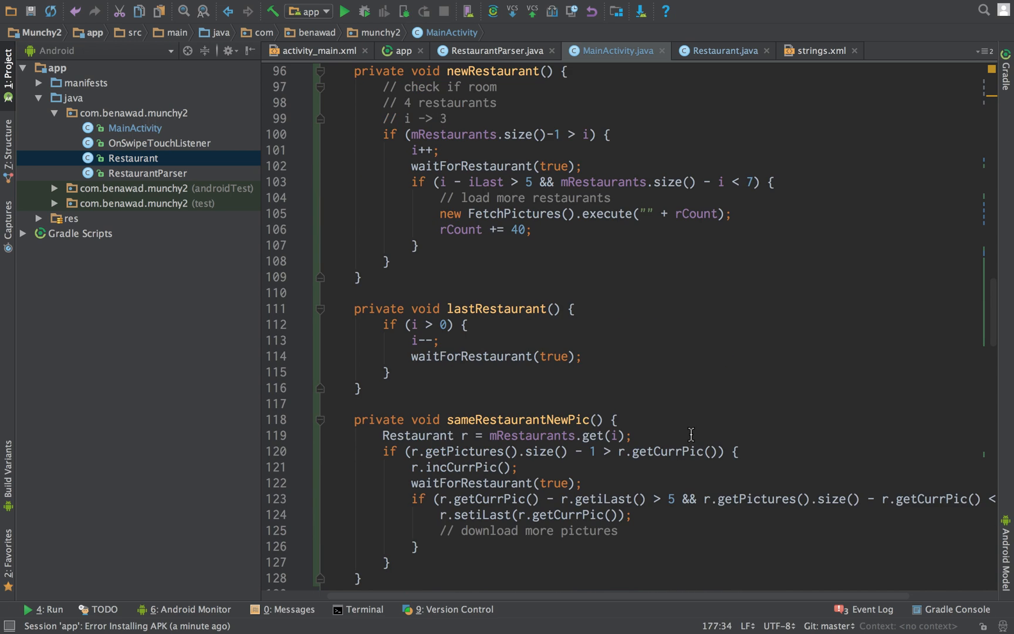
scroll("down", 3)
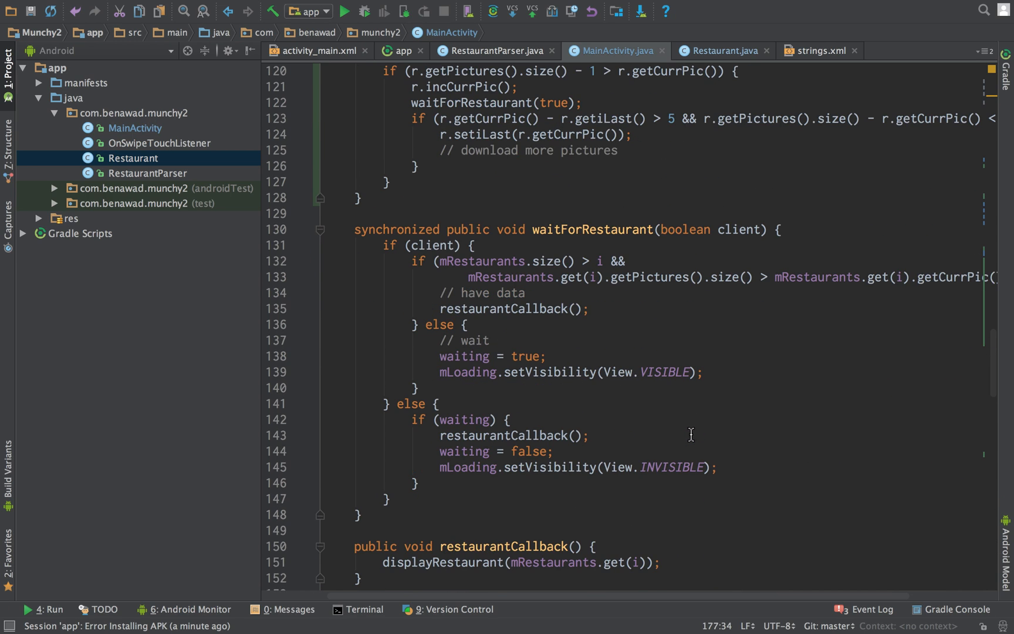
scroll("down", 3)
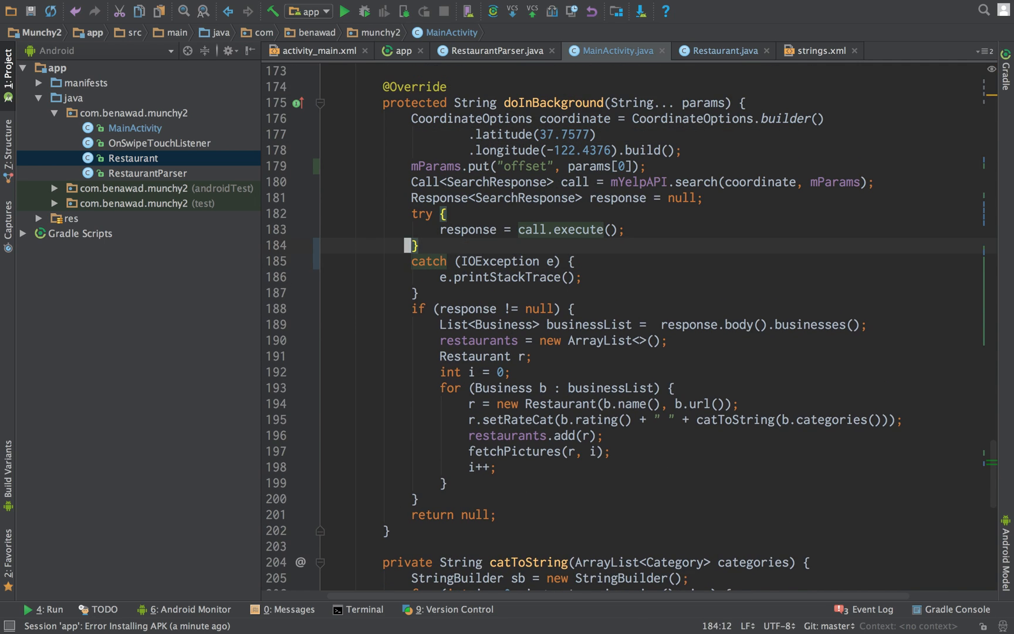
type("catch ()")
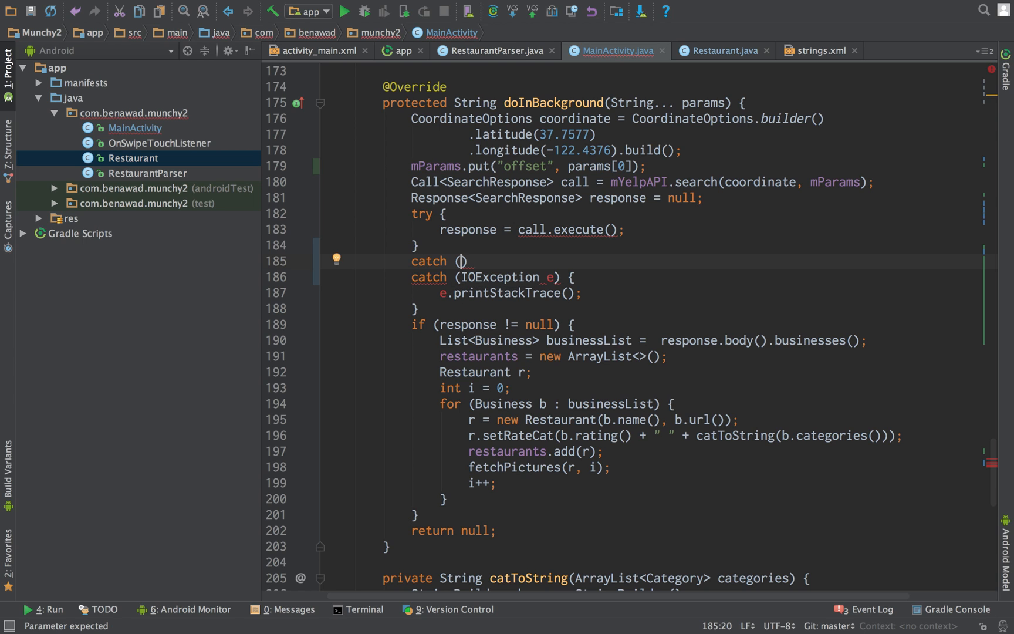
type("Area")
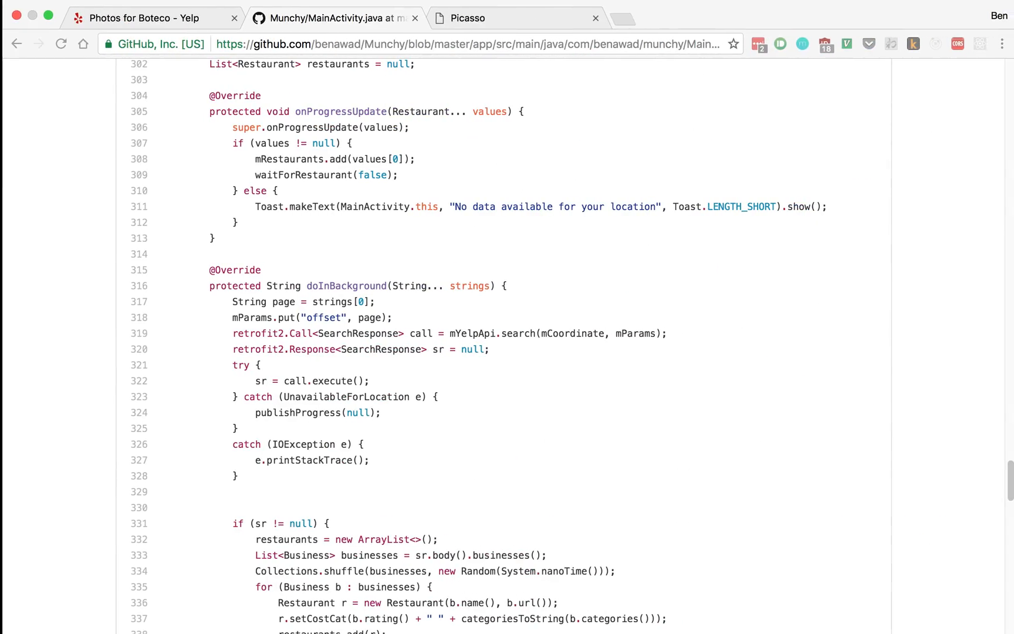
scroll("down", 3)
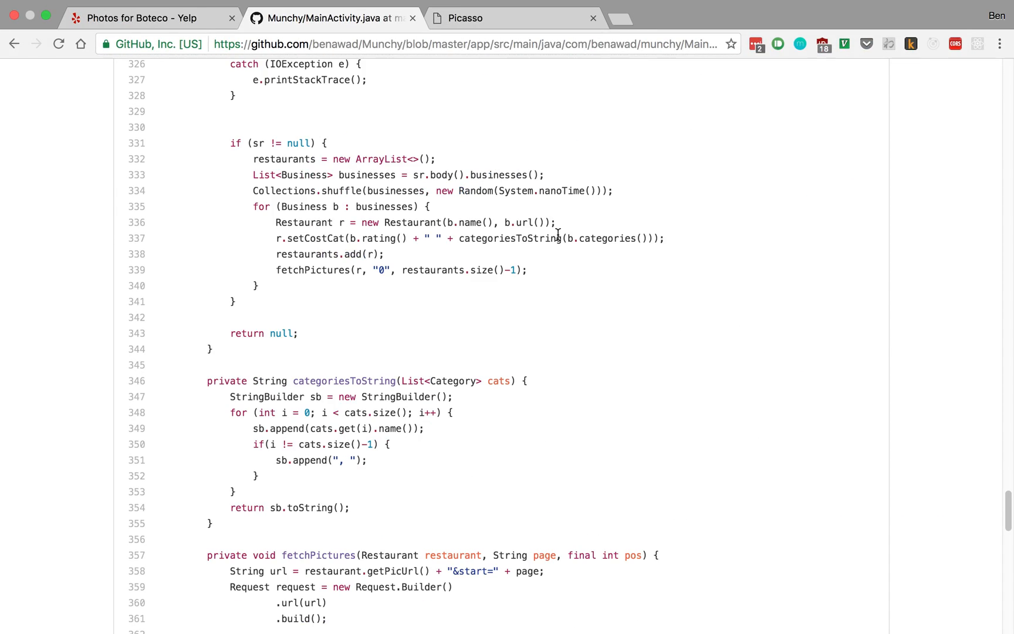
scroll("up", 3)
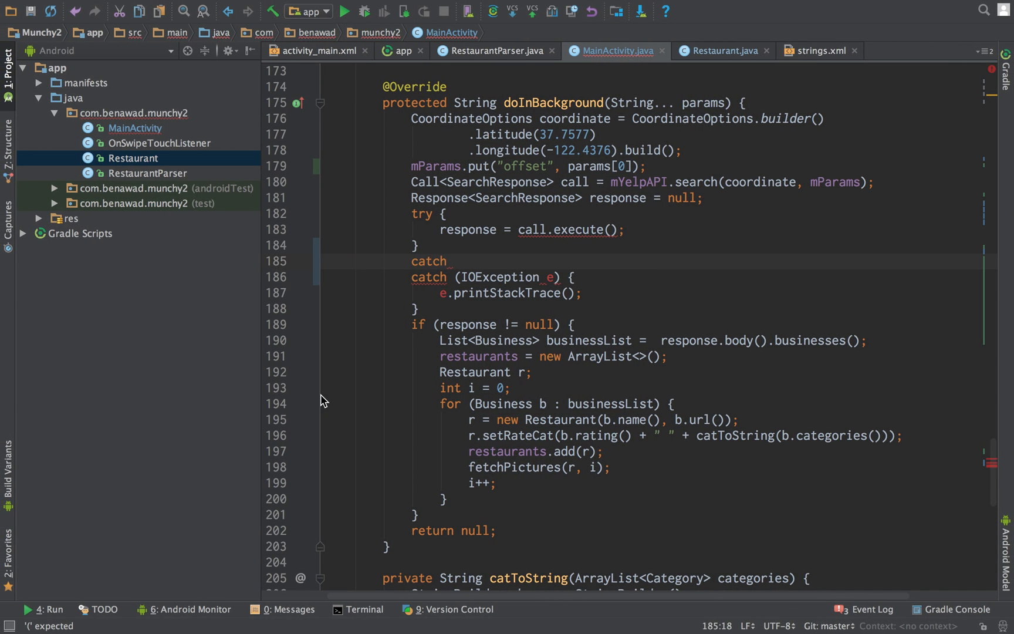
- Start the catch (UnavailableForLocation e) with a Toast call and launch the app on the chosen device
type("UnavailableForLocation e) {")
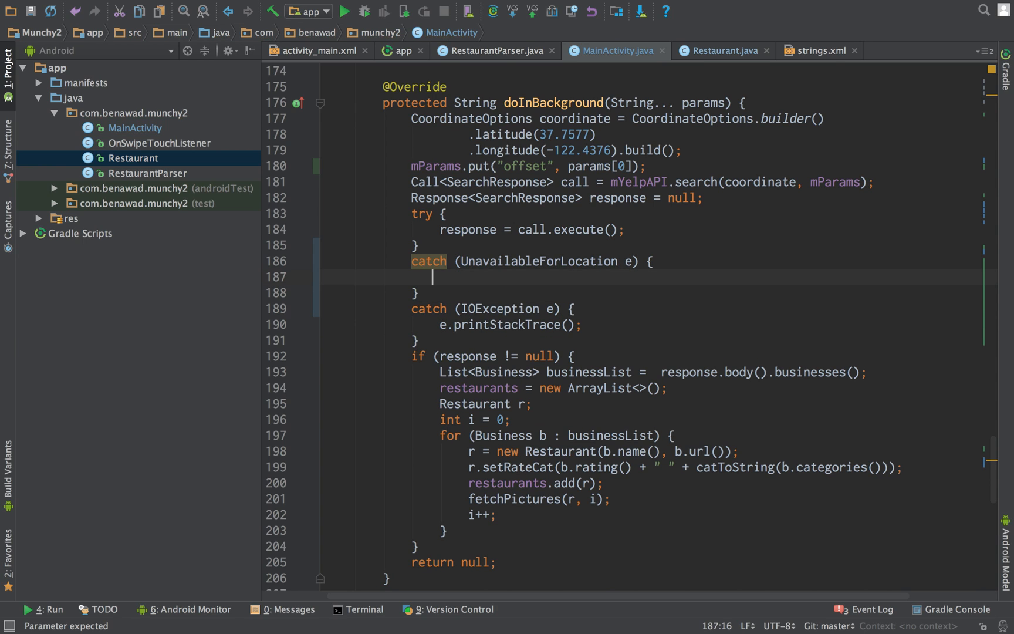
type("Toas")
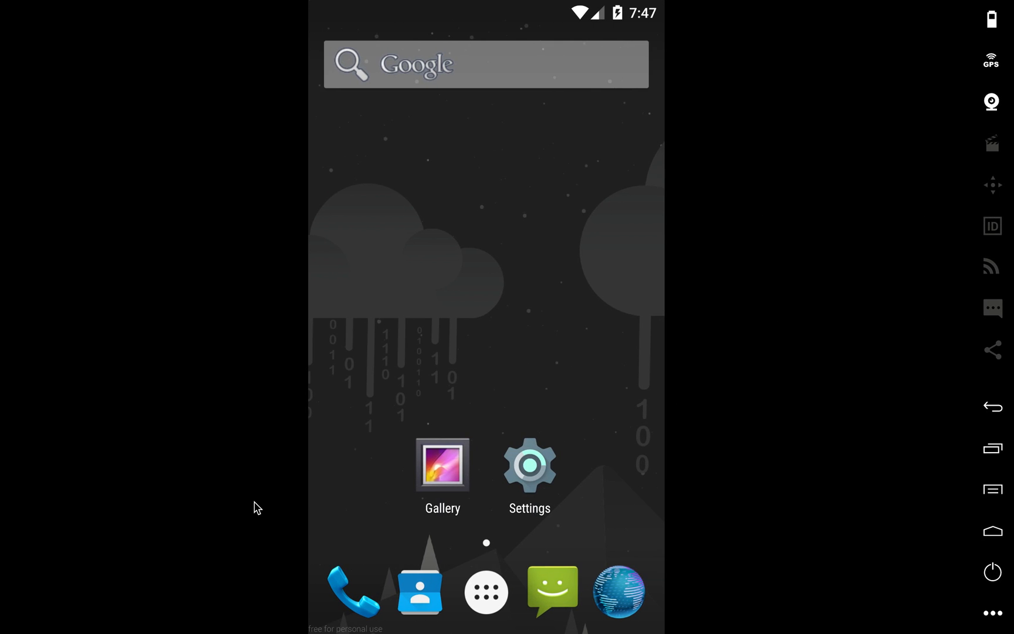
left_click(346, 10)
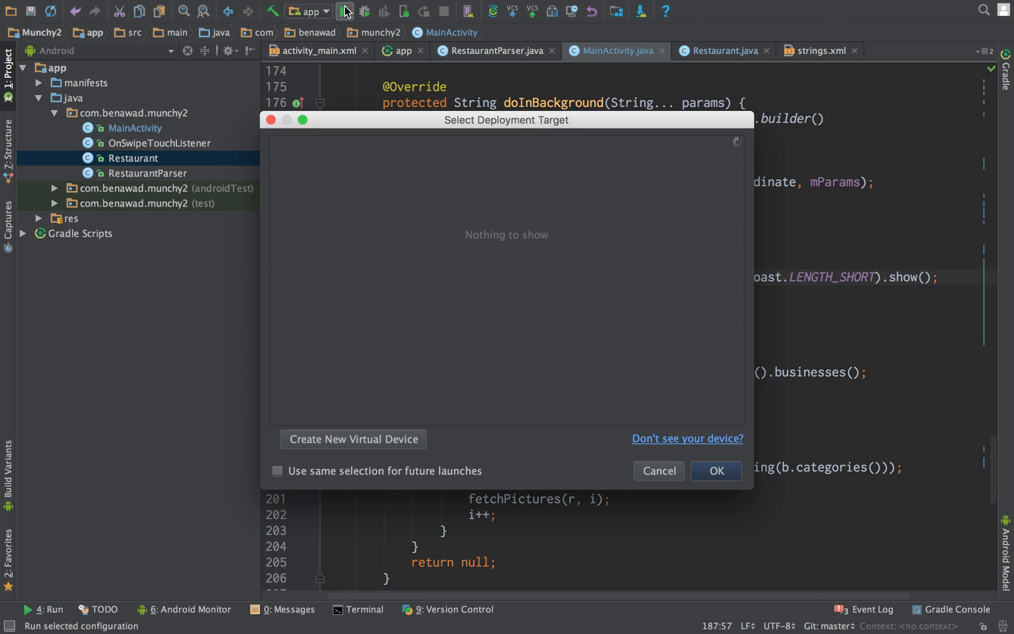
left_click(714, 471)
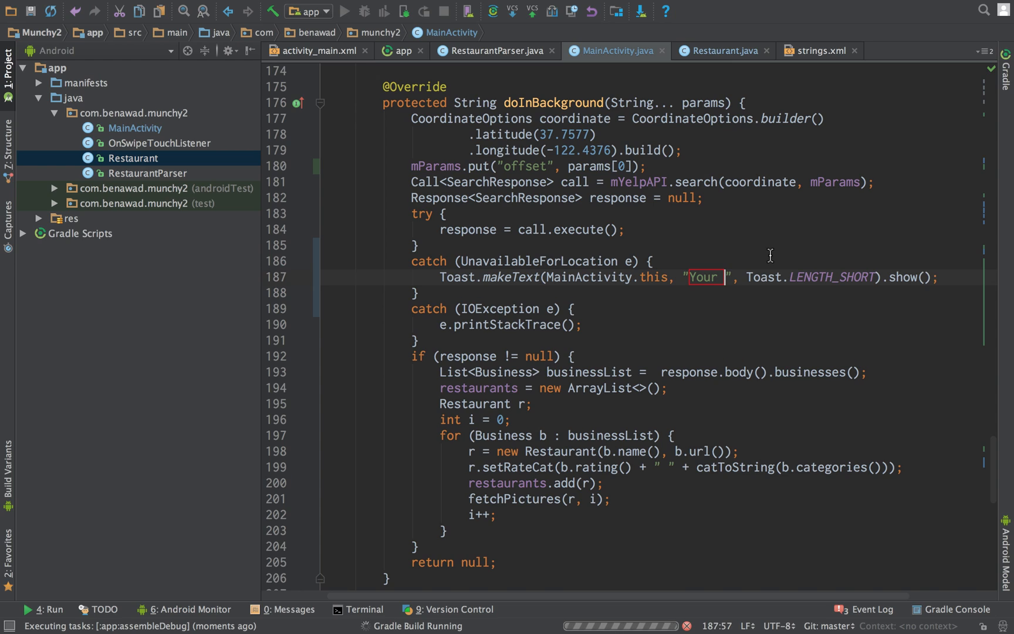
- Finish the toast message as "No data available for your area." with LENGTH_SHORT, removing the stray letter
type("area")
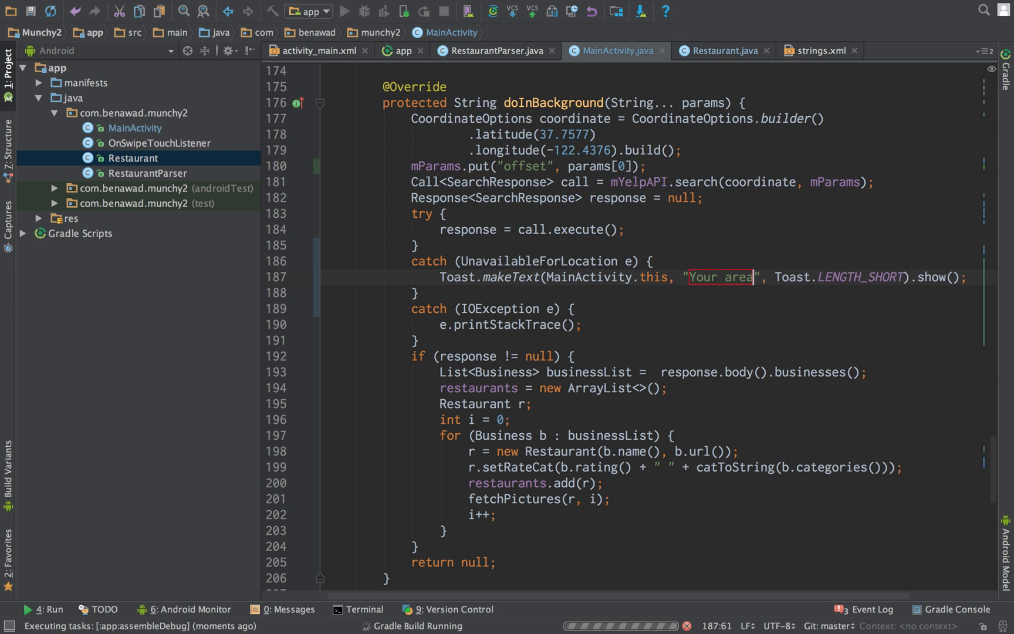
type("bb")
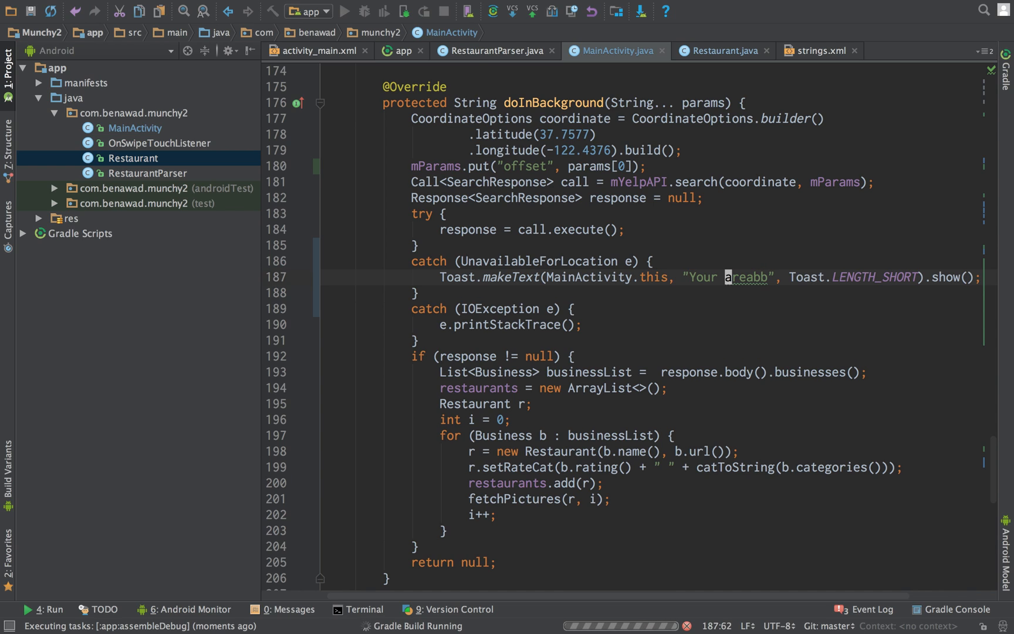
type("No data")
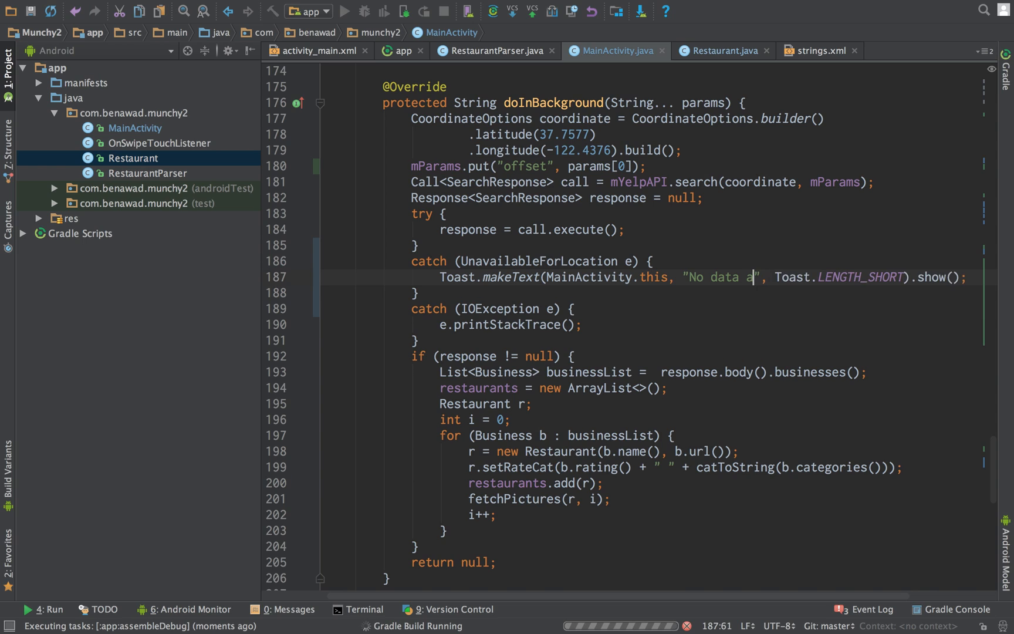
type("vailable for your araea.")
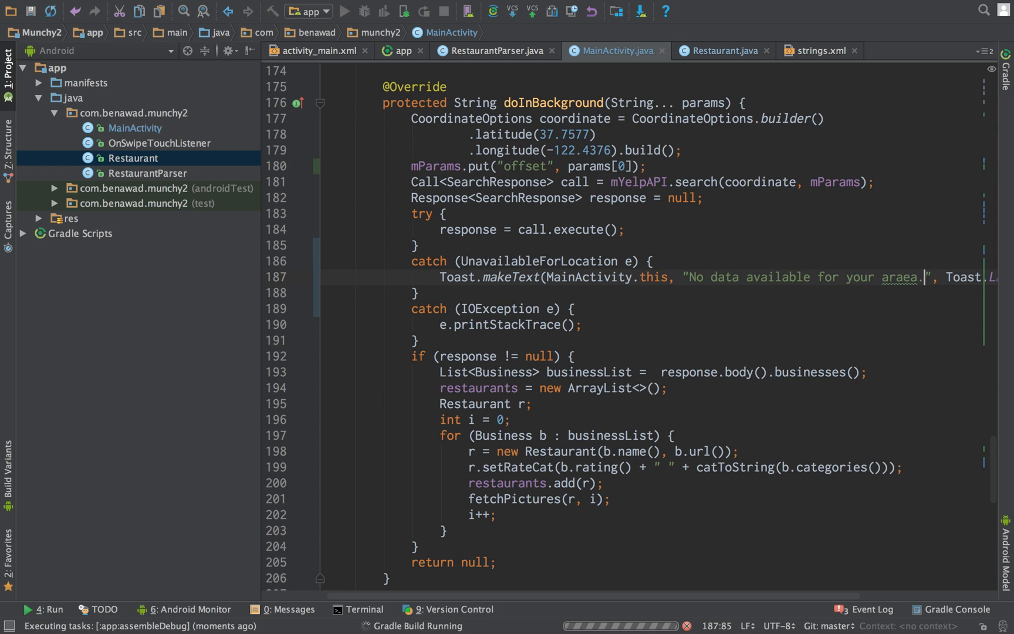
key("BackSpace")
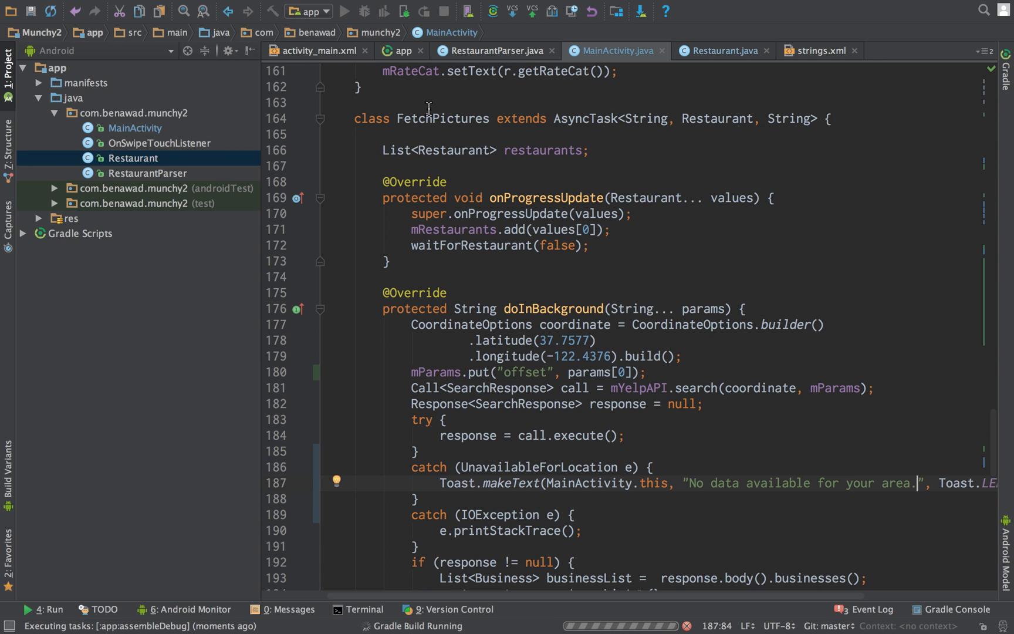
scroll("down", 3)
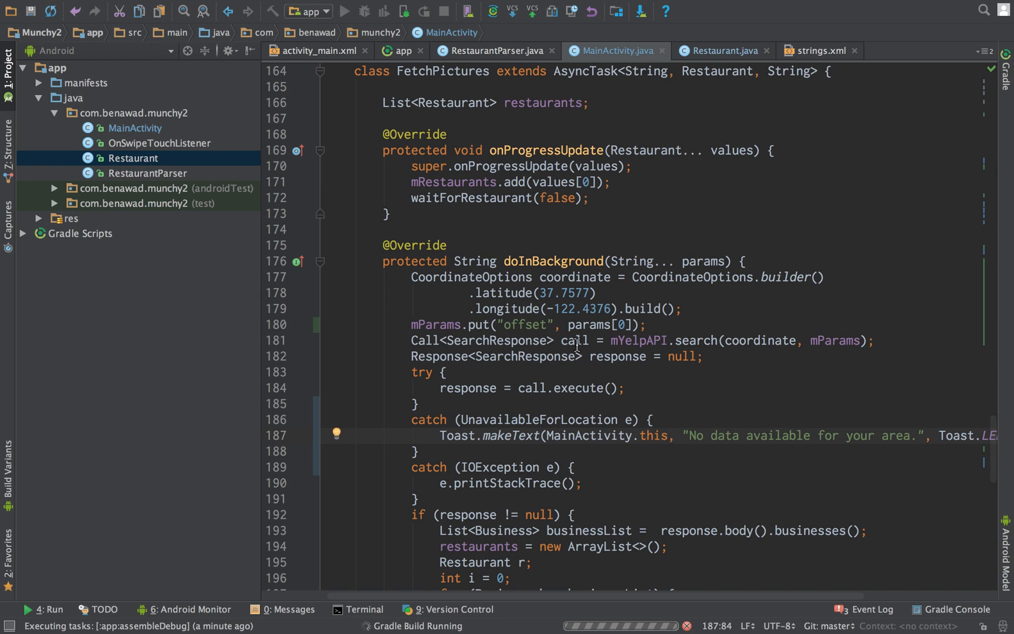
- Let the Gradle build finish and Munchy2 install and run on the Genymotion device
left_click(543, 294)
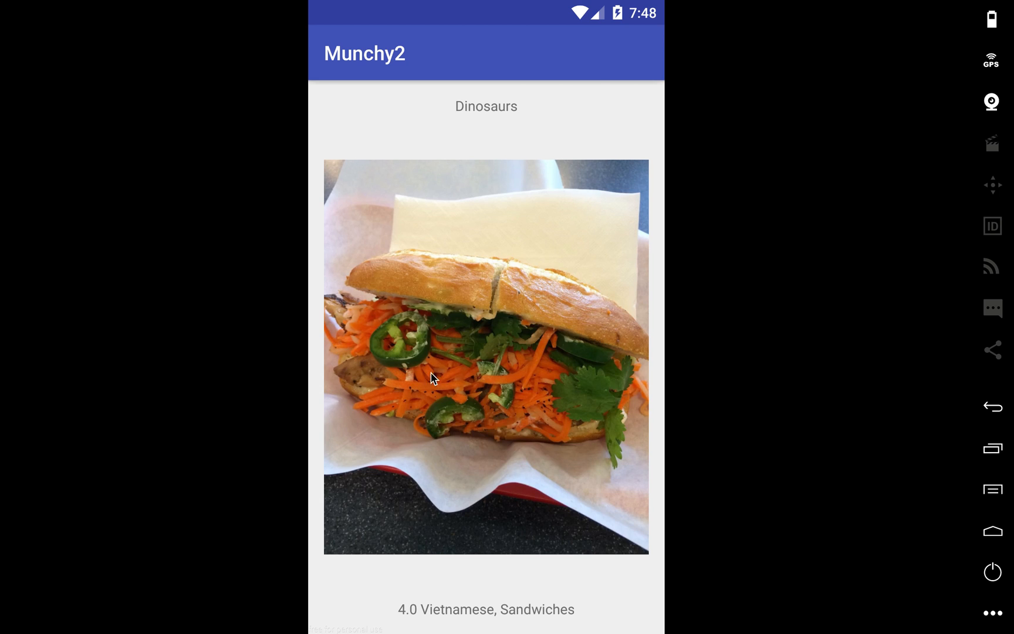
- Swipe on the restaurant image to advance to Super Duper Burgers and load another of its photos
left_click(384, 336)
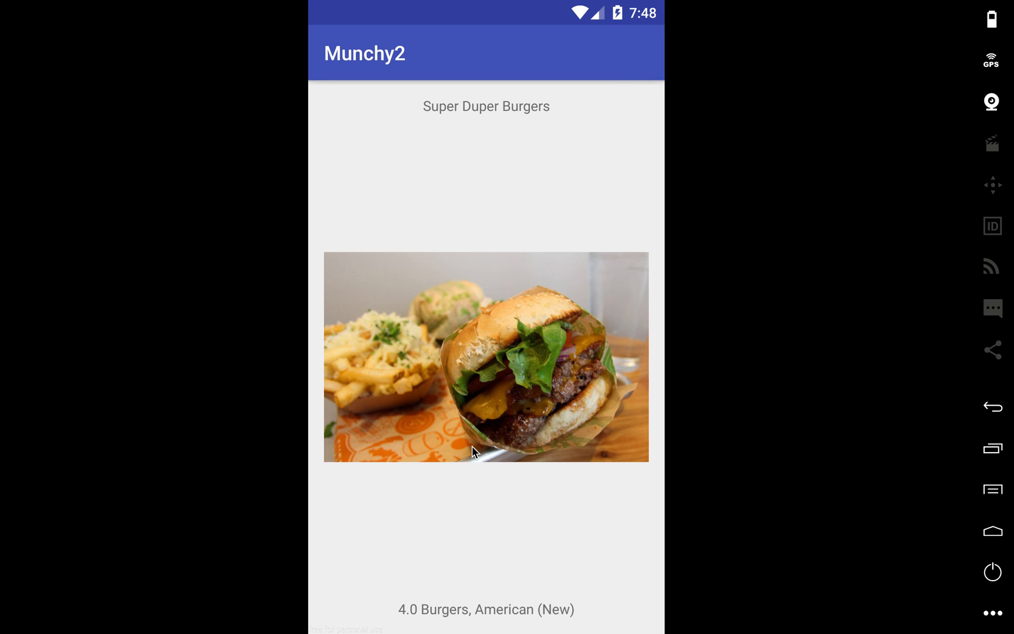
left_click(485, 359)
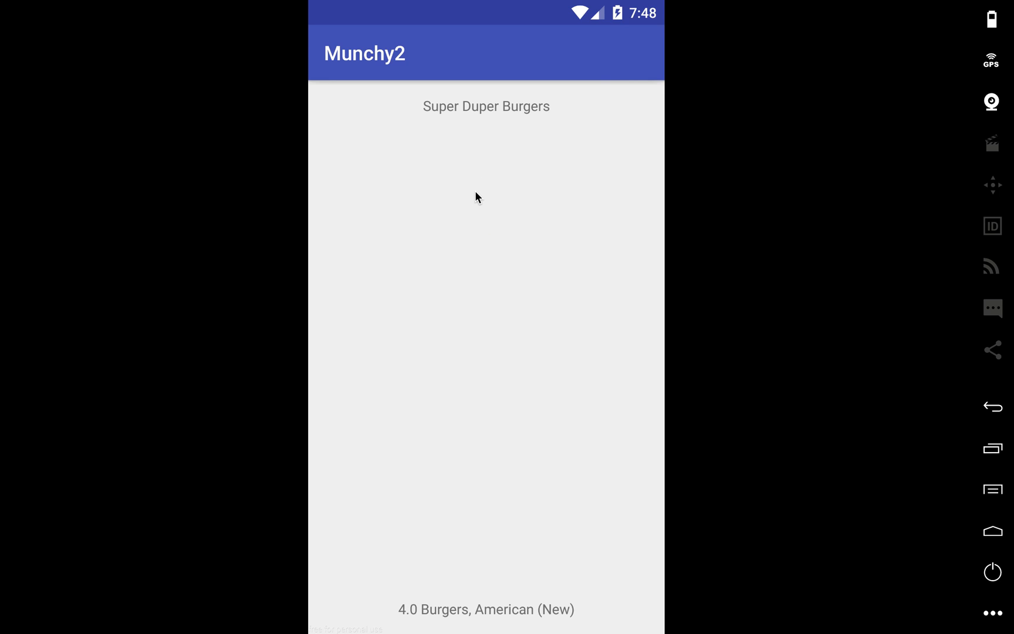
mouse_move(464, 223)
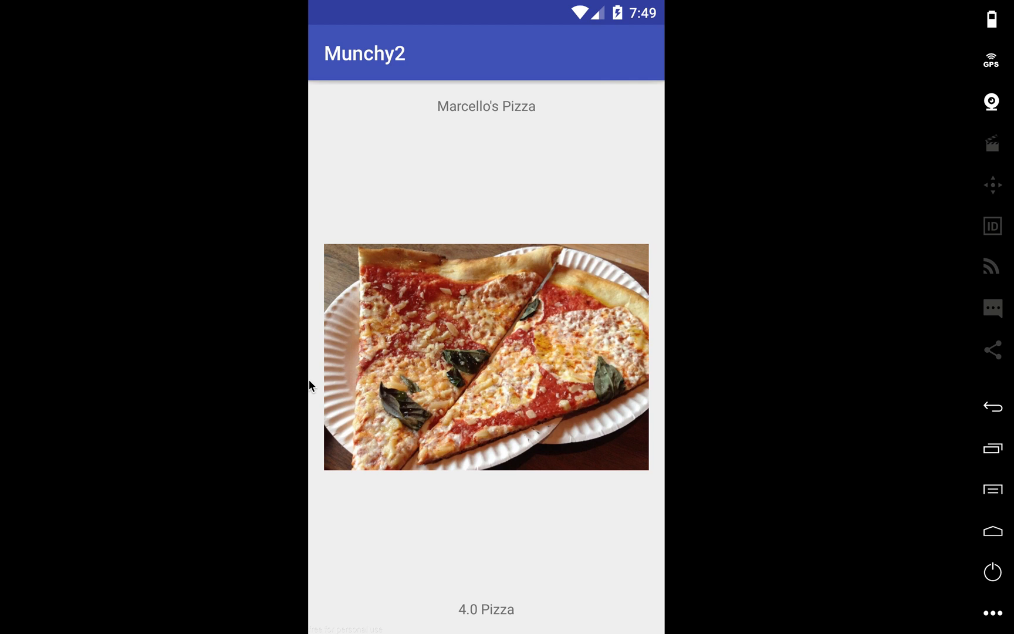
mouse_move(360, 286)
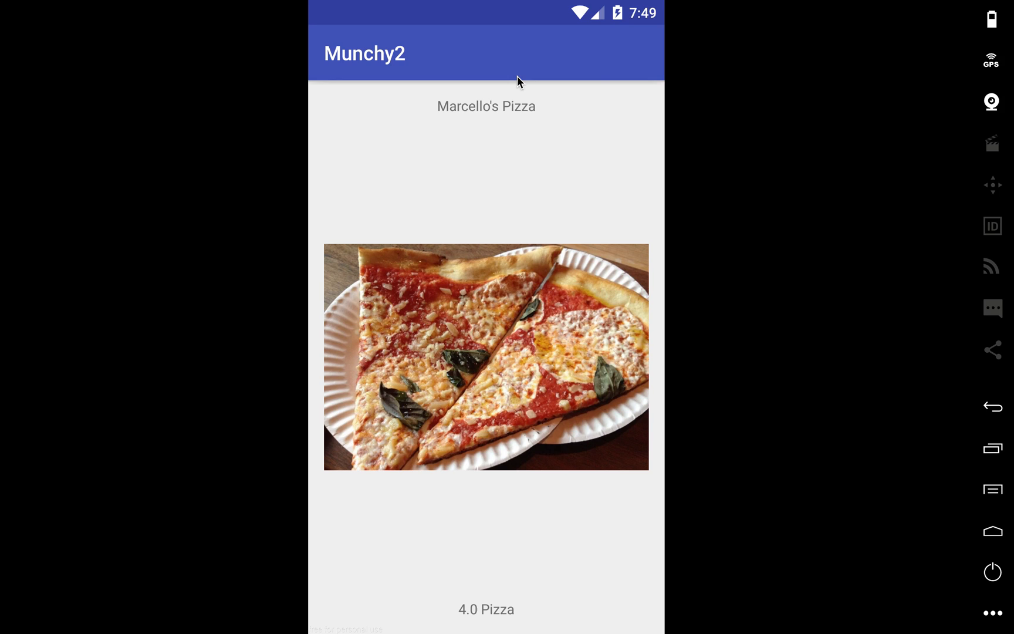
mouse_move(530, 5)
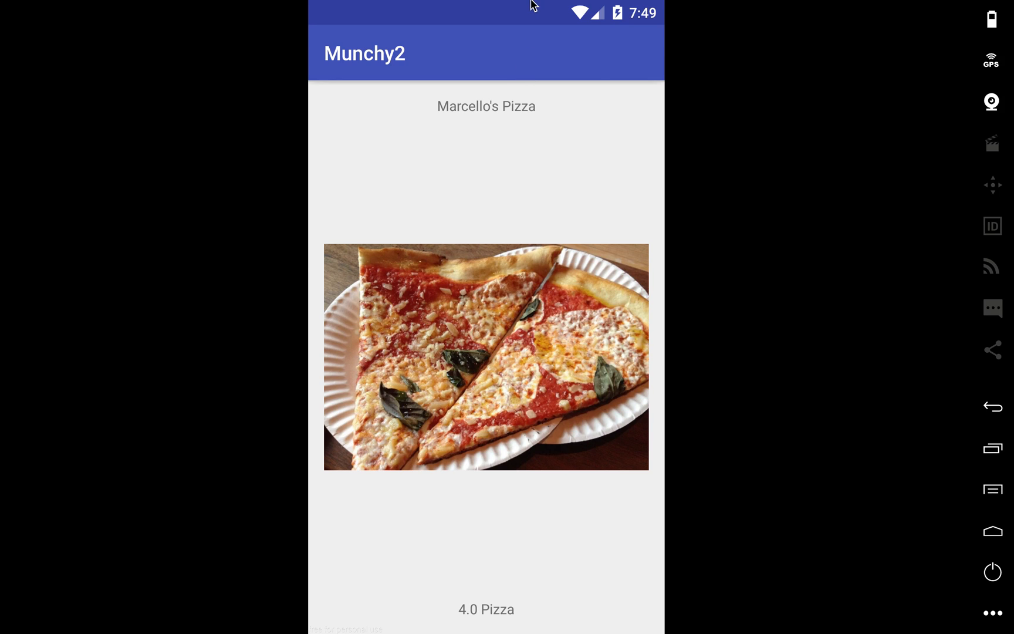